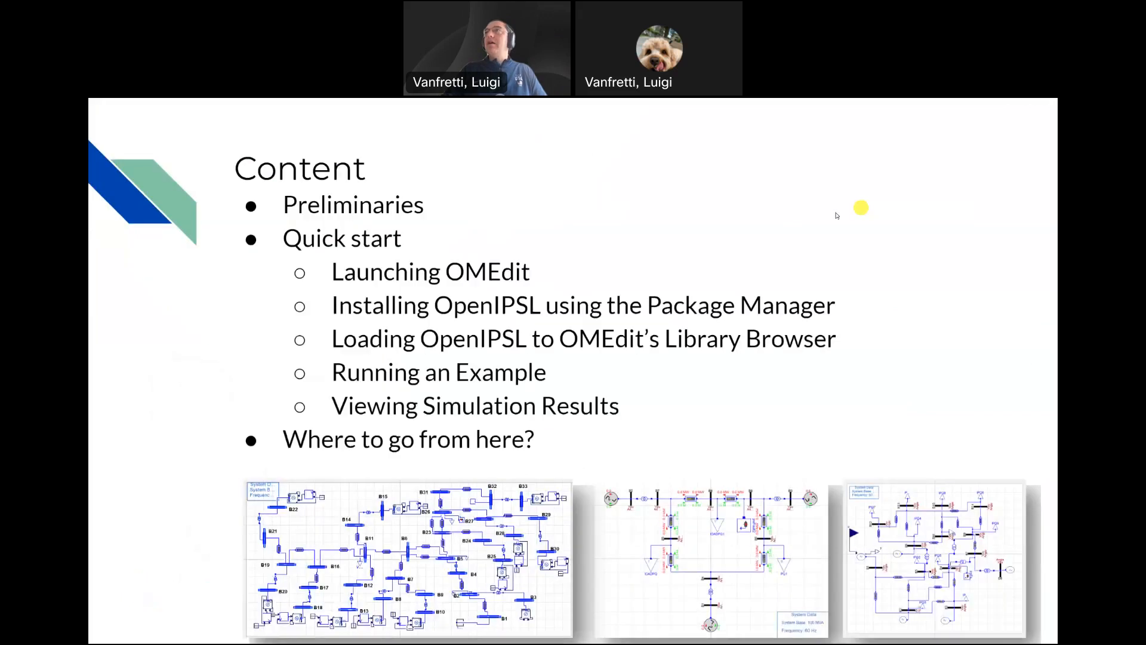
{"action": "mouse_move", "coordinate": [420, 237]}
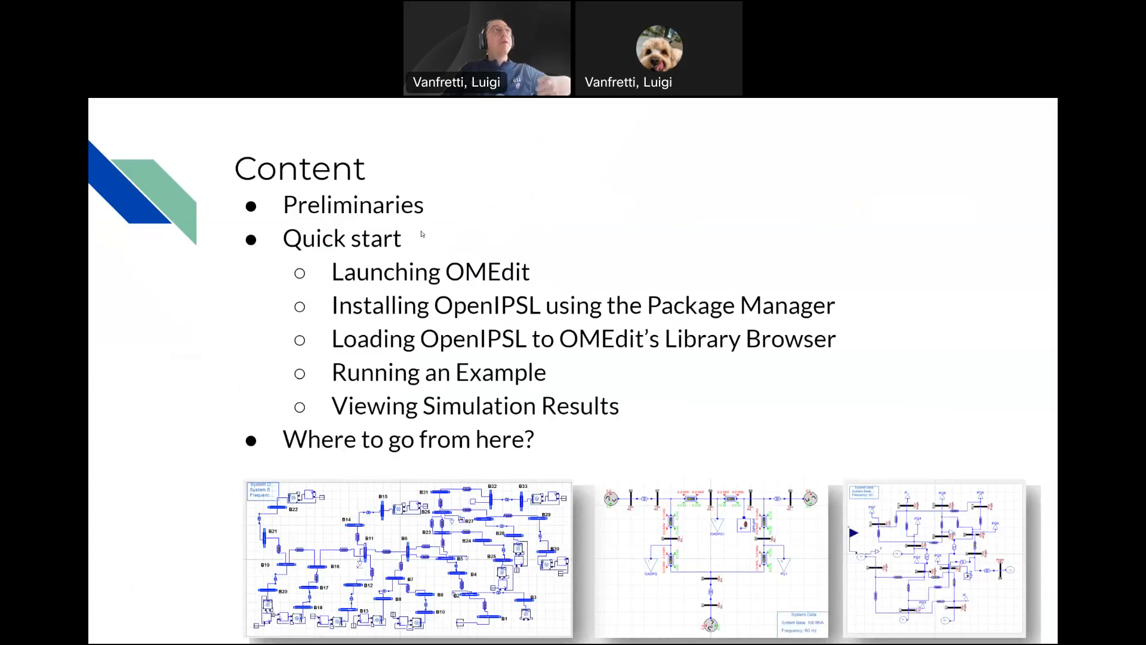
{"action": "mouse_move", "coordinate": [412, 251]}
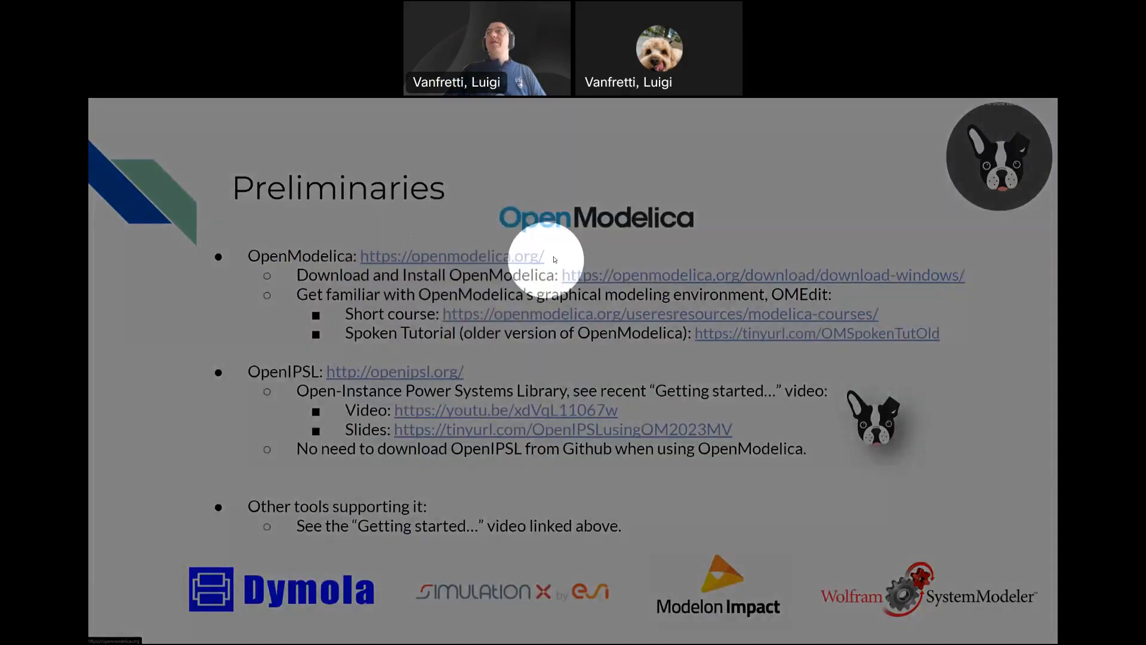
{"action": "mouse_move", "coordinate": [636, 274]}
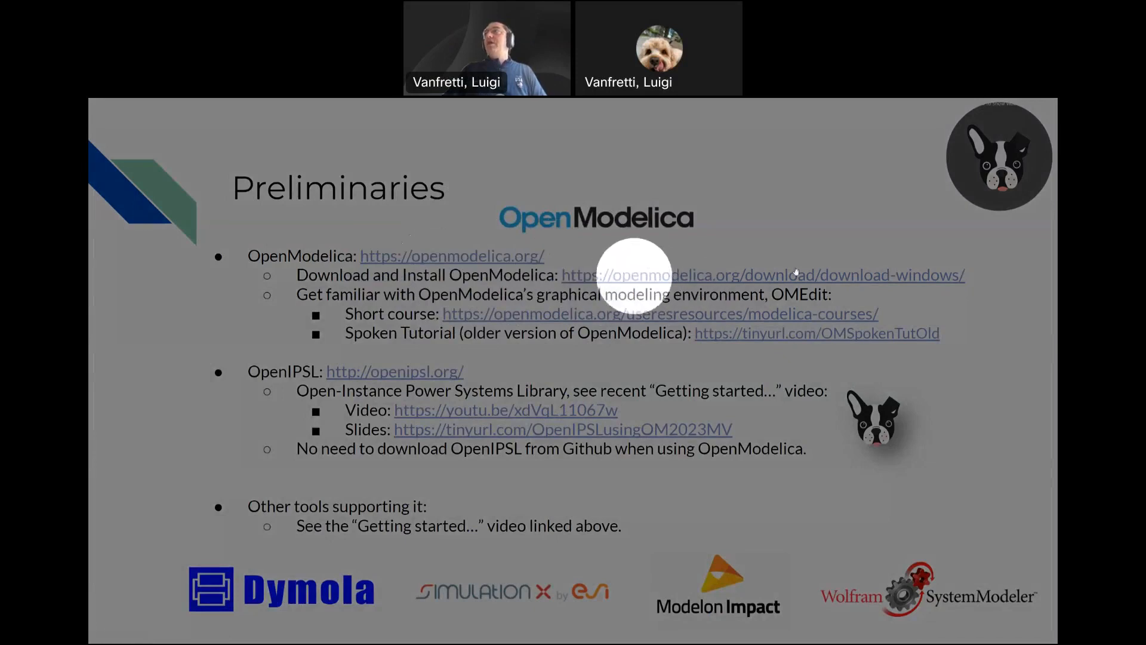
{"action": "mouse_move", "coordinate": [906, 249]}
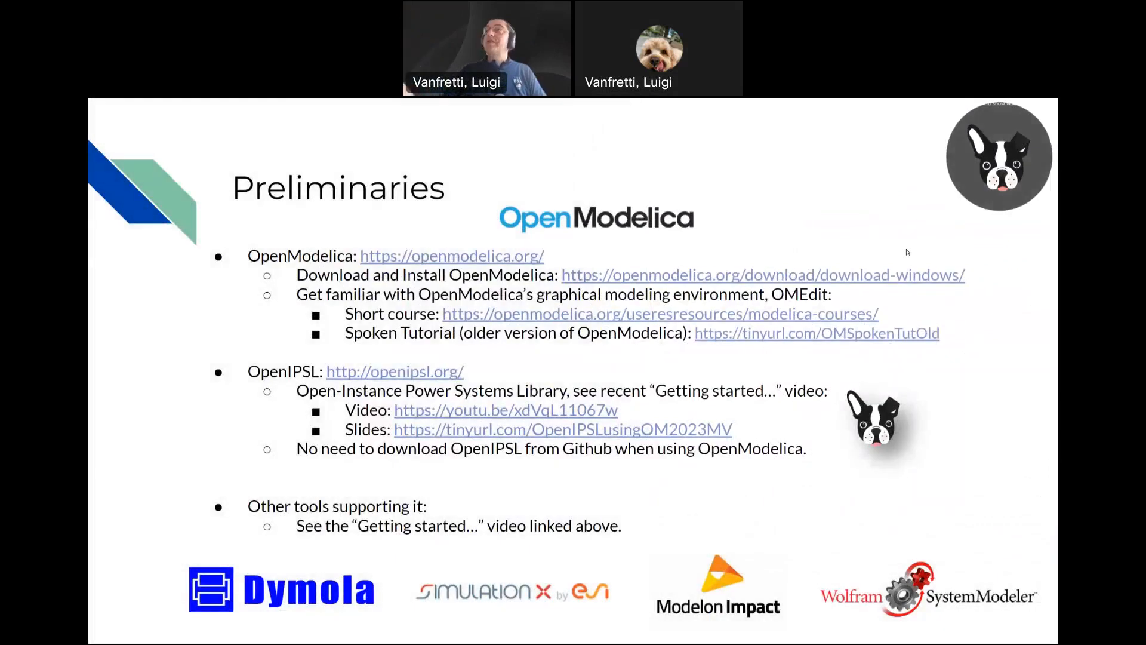
{"action": "mouse_move", "coordinate": [641, 260]}
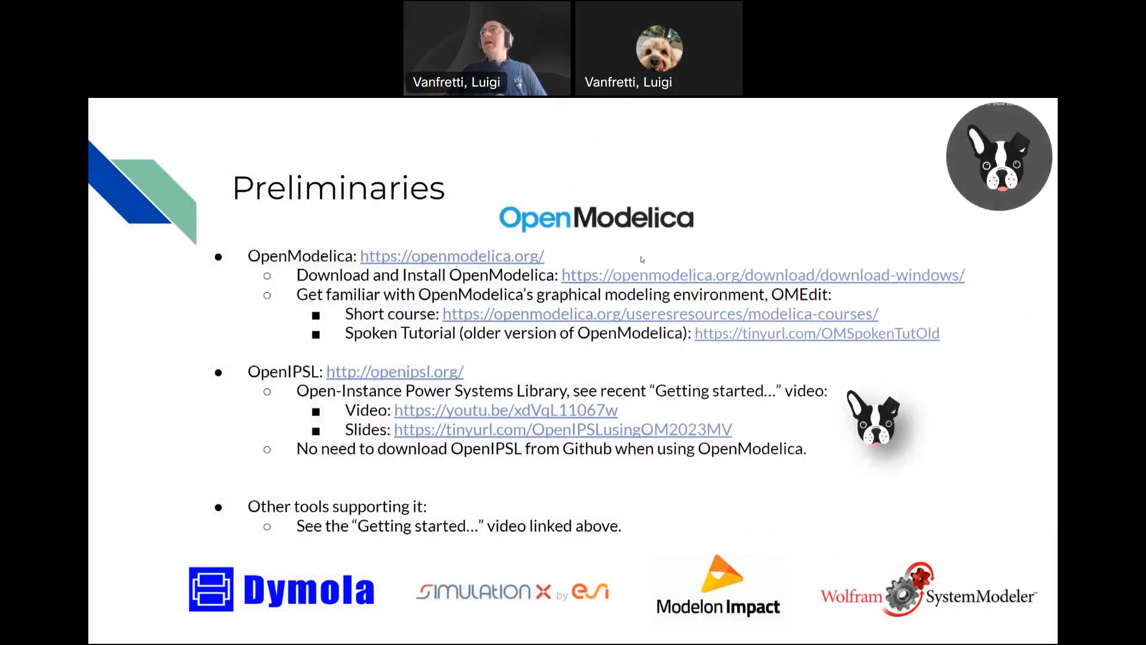
{"action": "mouse_move", "coordinate": [527, 310]}
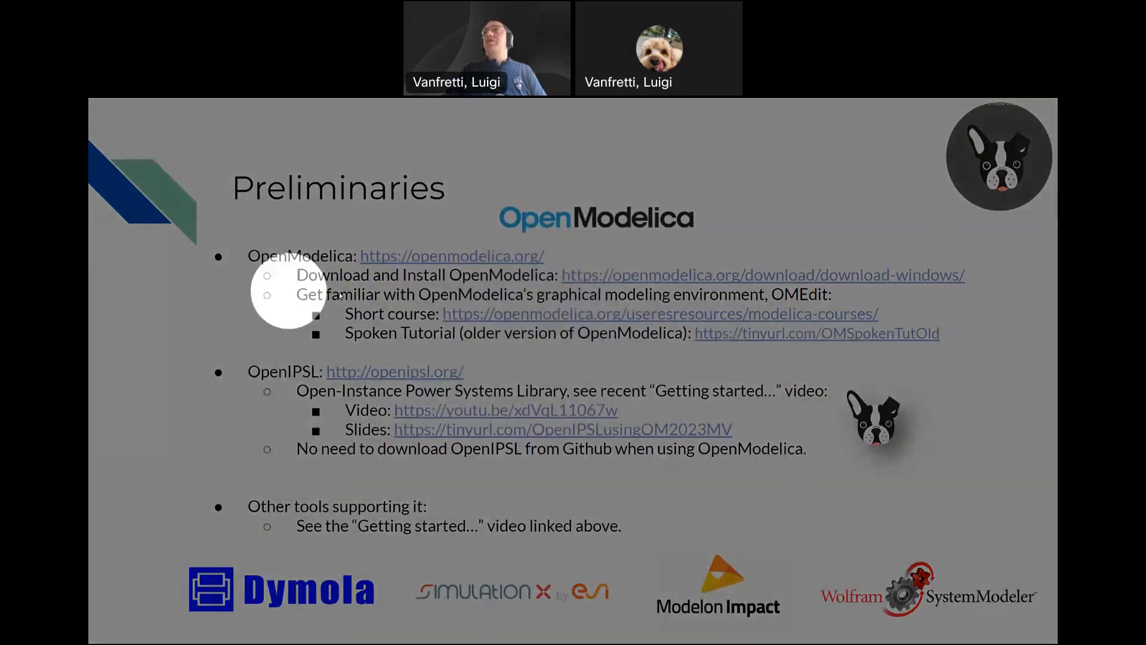
{"action": "mouse_move", "coordinate": [739, 296]}
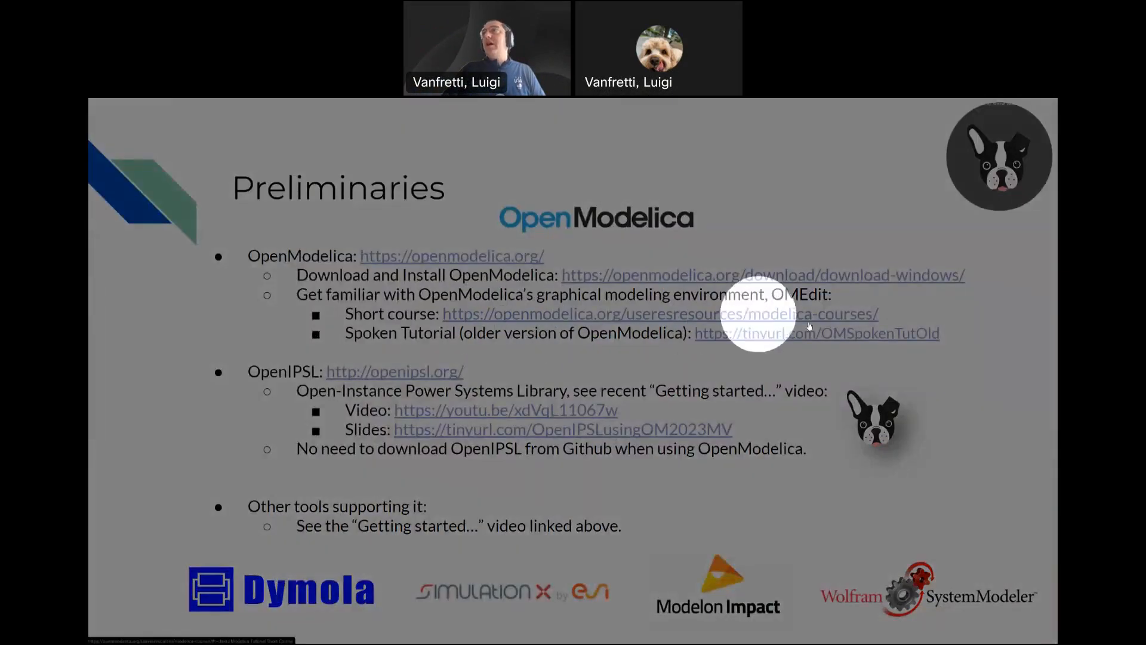
{"action": "mouse_move", "coordinate": [560, 333]}
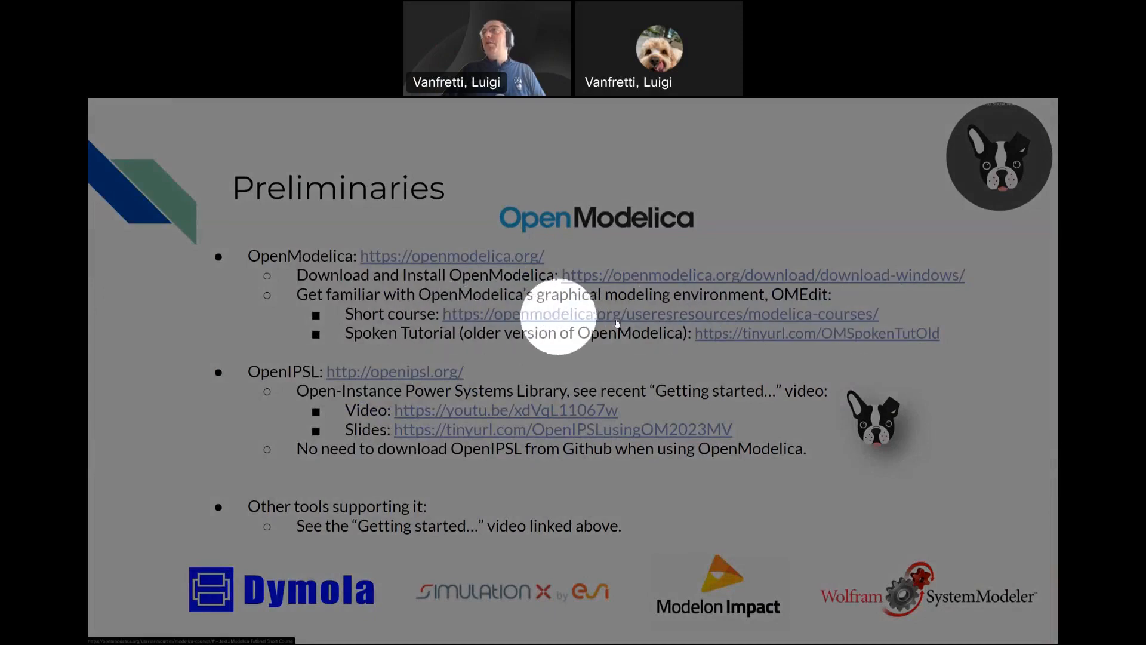
{"action": "mouse_move", "coordinate": [760, 312]}
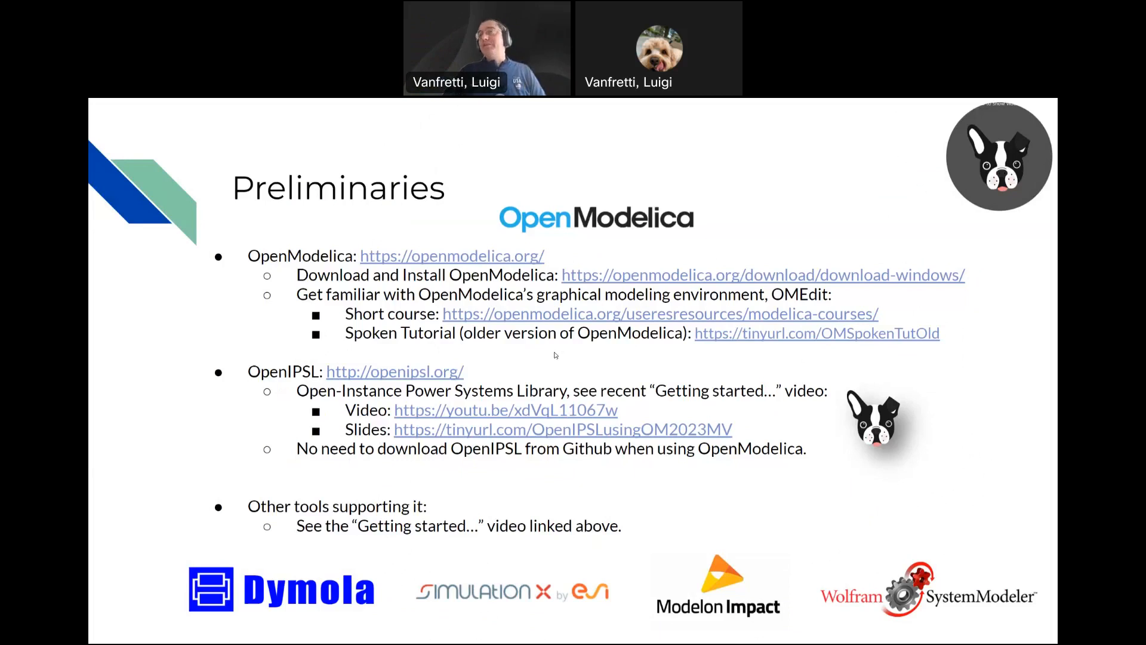
{"action": "mouse_move", "coordinate": [522, 361]}
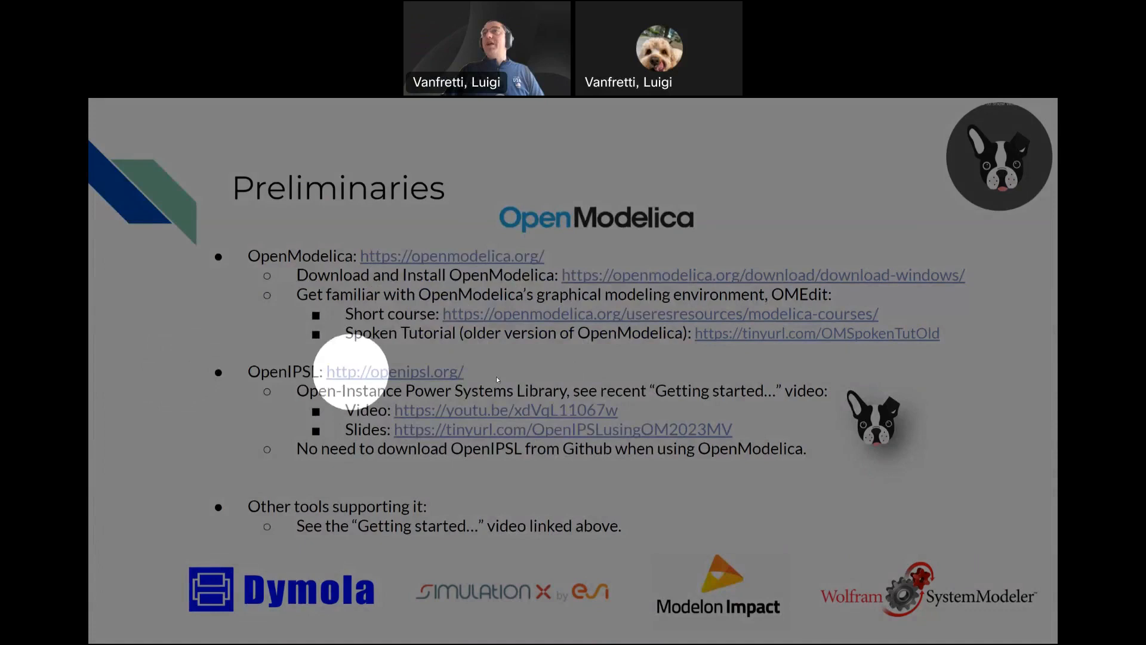
{"action": "mouse_move", "coordinate": [329, 386]}
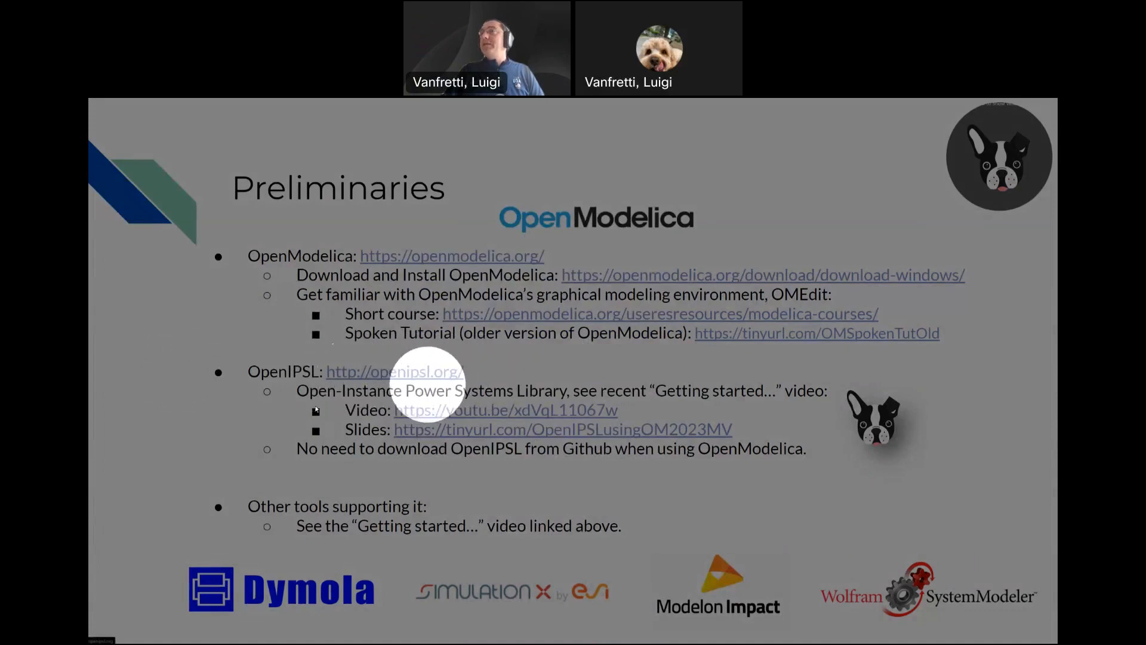
{"action": "mouse_move", "coordinate": [618, 450]}
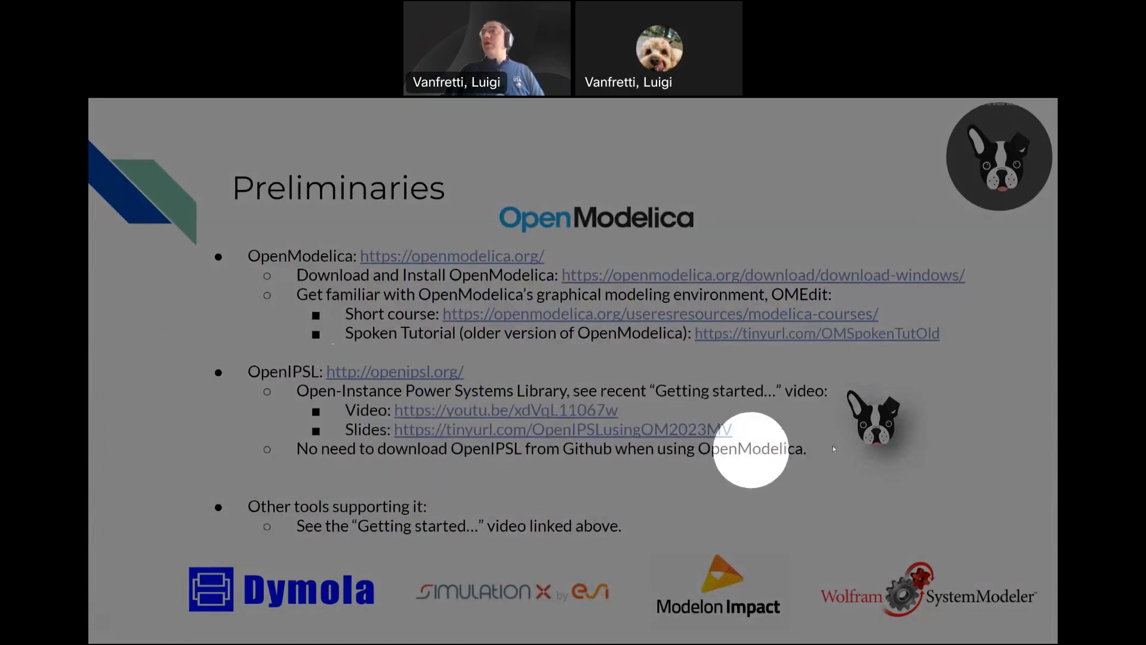
{"action": "mouse_move", "coordinate": [400, 373]}
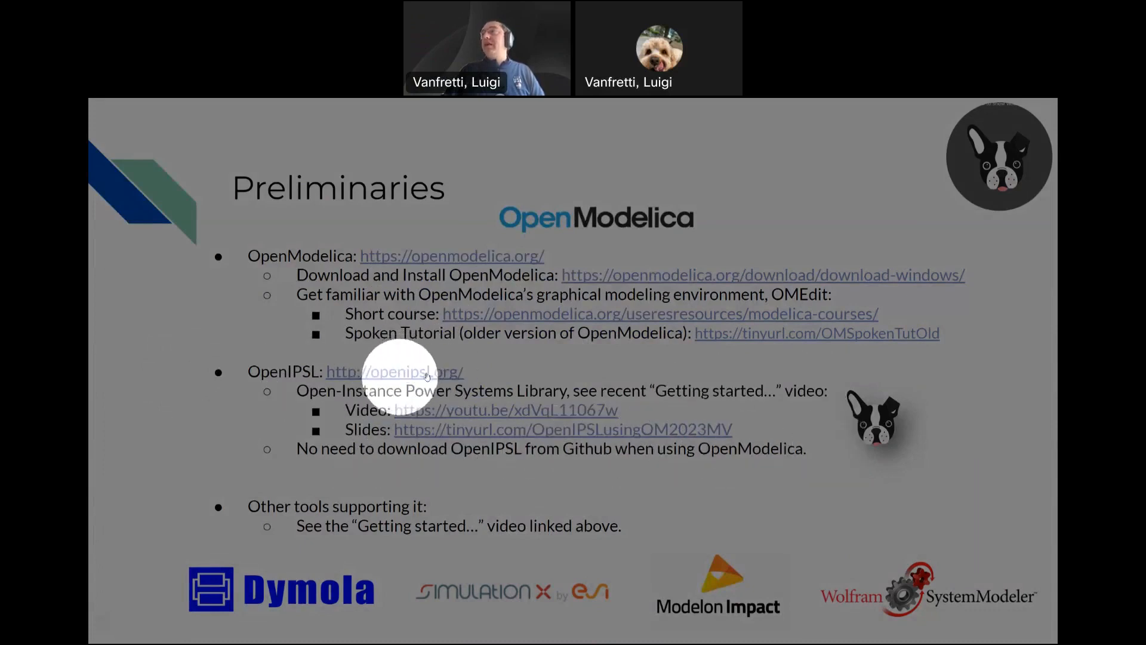
{"action": "mouse_move", "coordinate": [393, 372]}
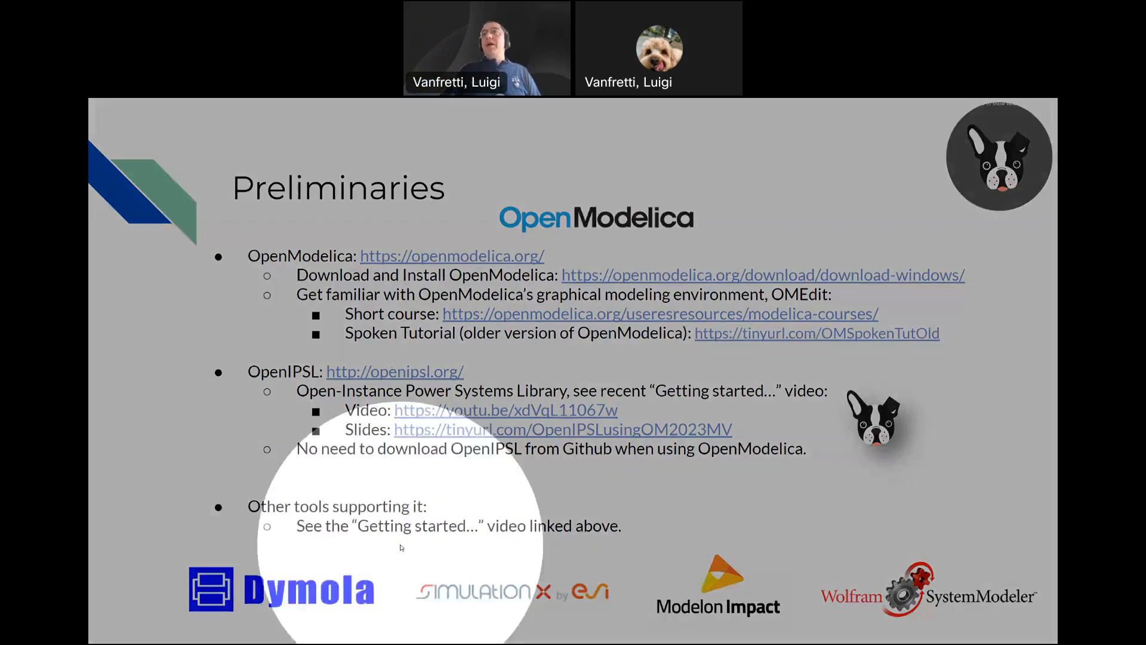
{"action": "mouse_move", "coordinate": [256, 574]}
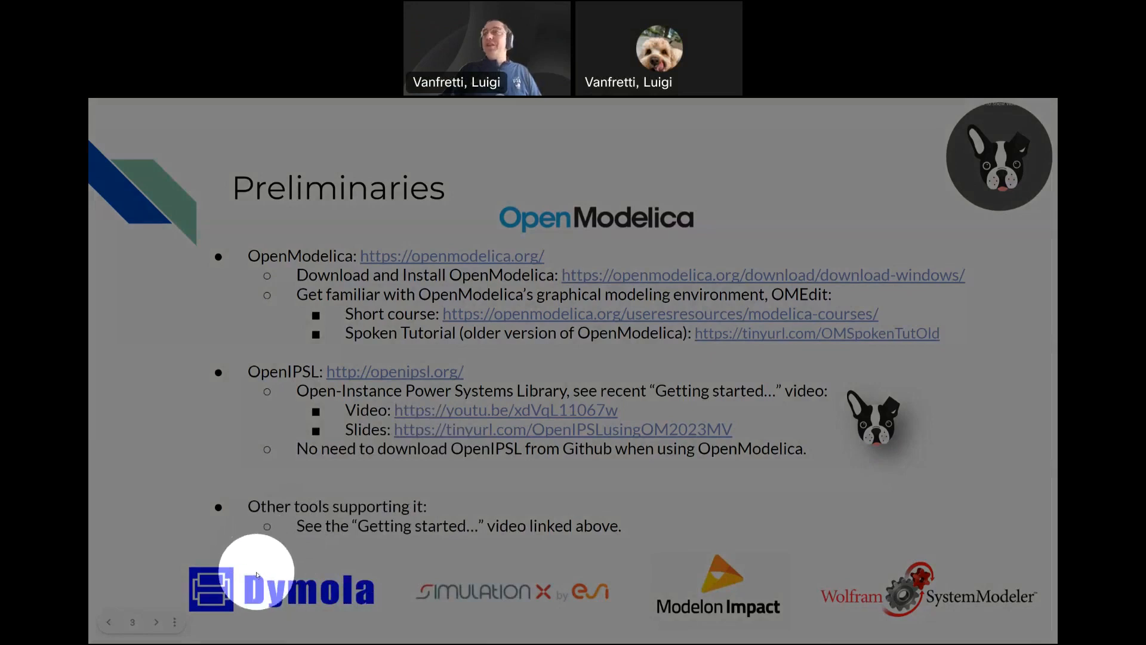
{"action": "mouse_move", "coordinate": [269, 575]}
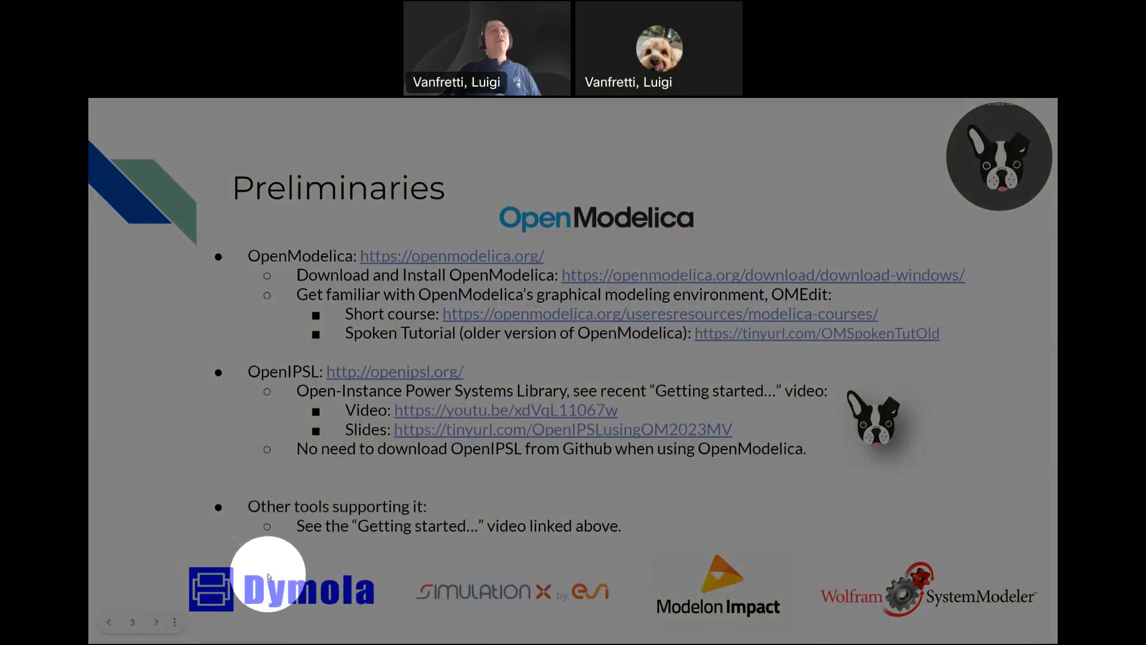
{"action": "mouse_move", "coordinate": [512, 567]}
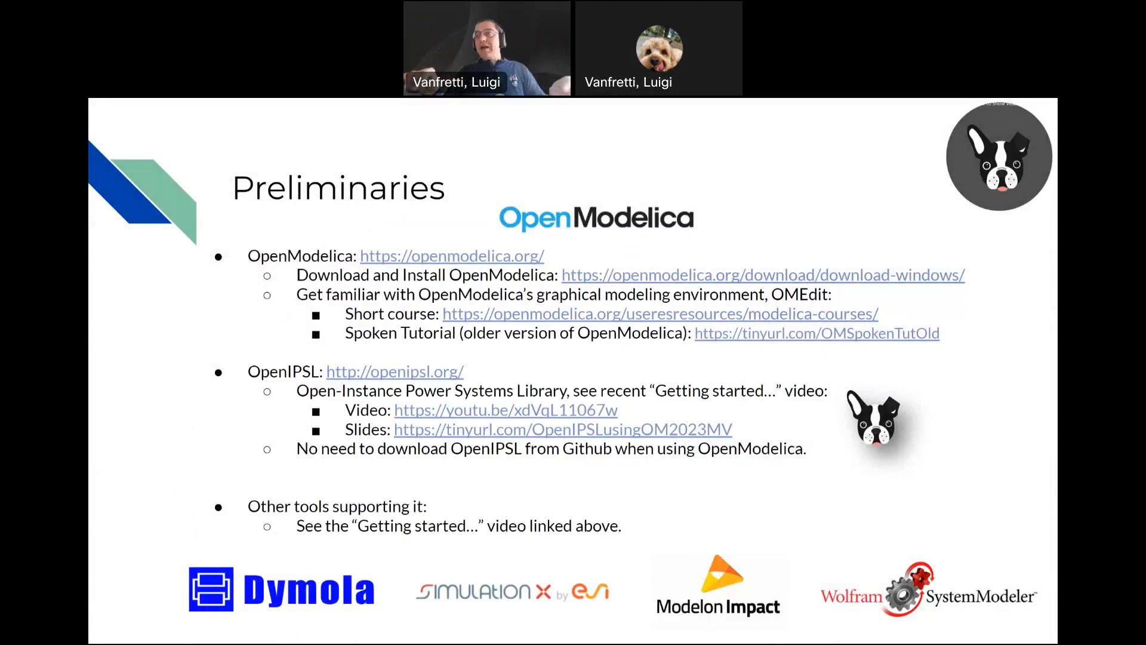
{"action": "mouse_move", "coordinate": [227, 566]}
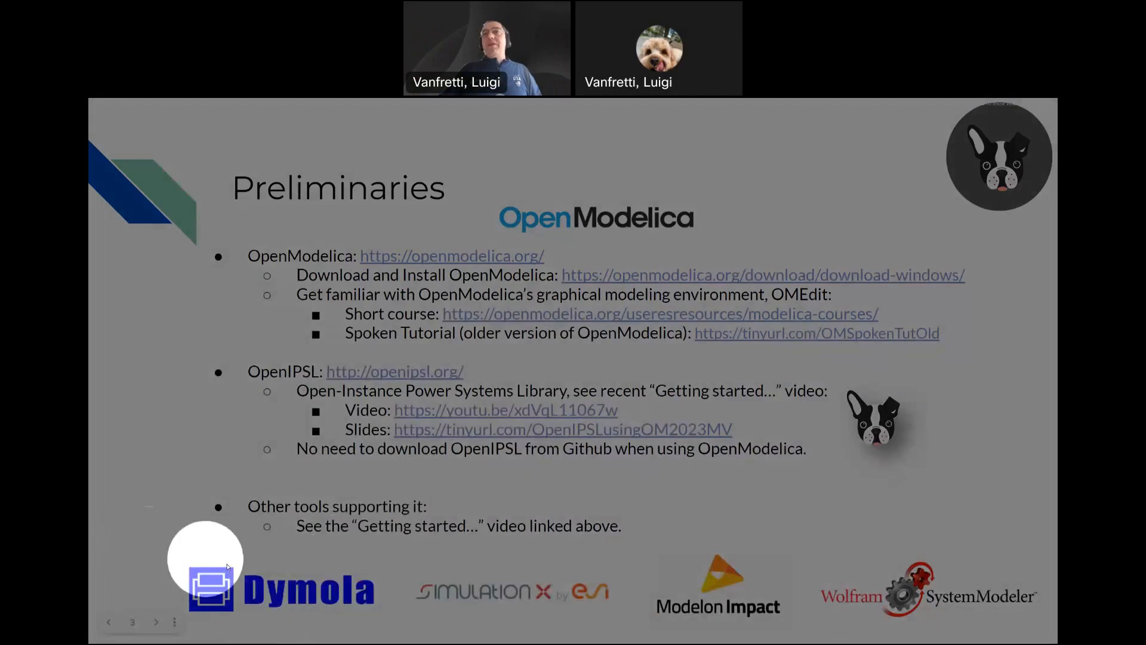
{"action": "mouse_move", "coordinate": [374, 592]}
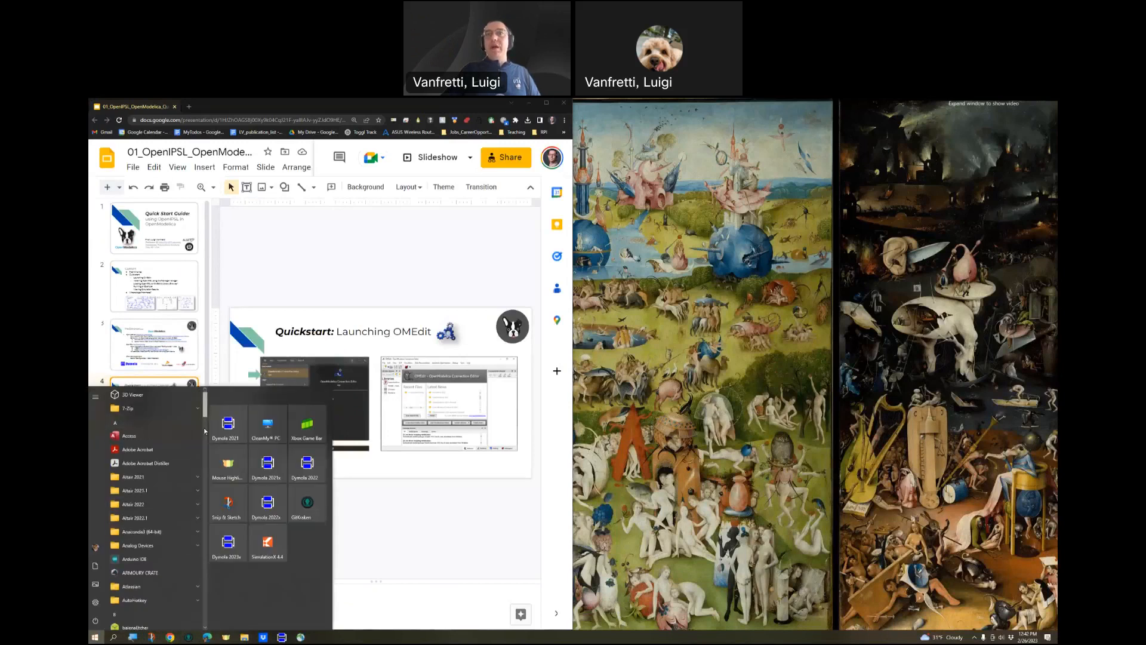
Search the Start menu for 'openmodelica' and launch OpenModelica Connection Editor.
{"action": "scroll", "scroll_direction": "down", "scroll_amount": 3}
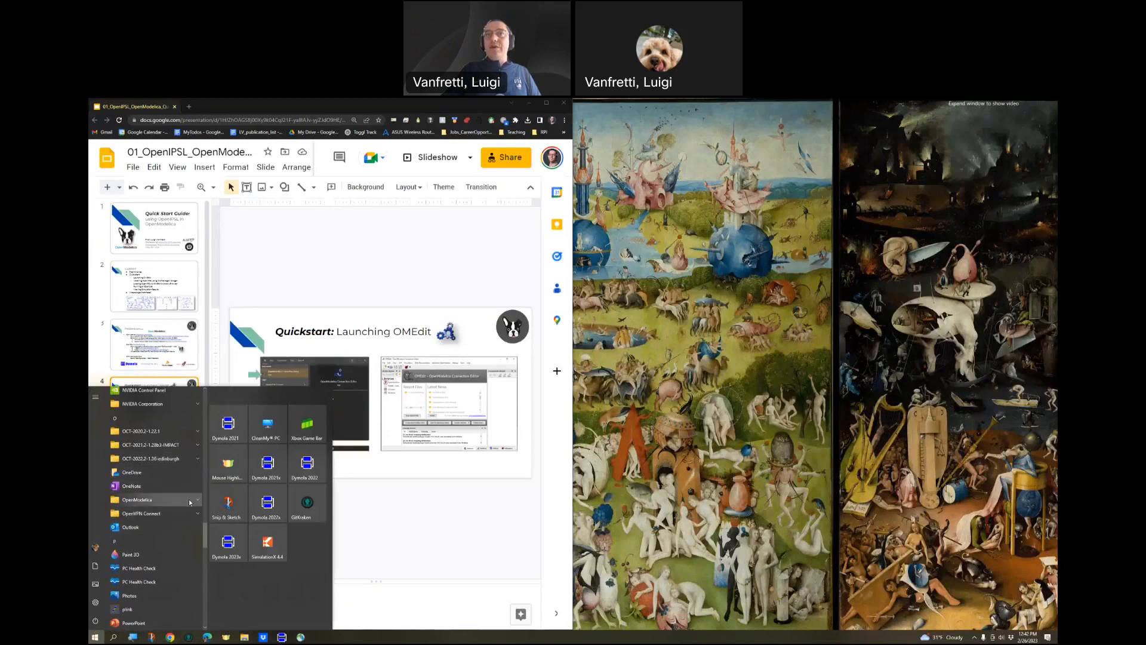
{"action": "left_click", "coordinate": [137, 499]}
{"action": "type", "text": "openmo"}
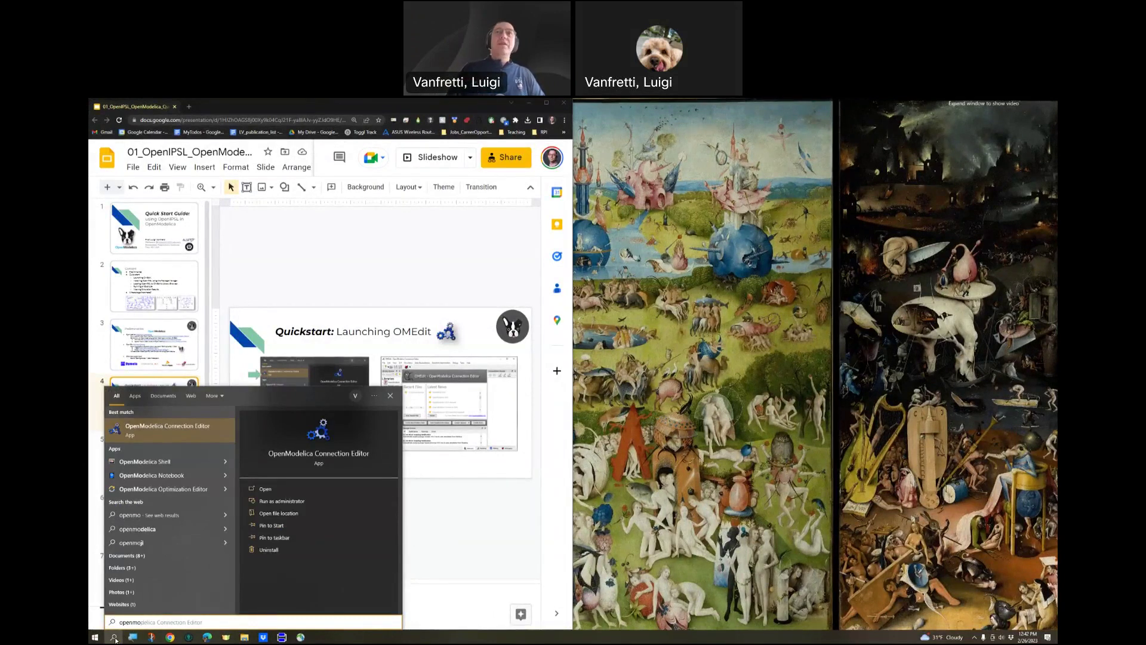
{"action": "mouse_move", "coordinate": [265, 488]}
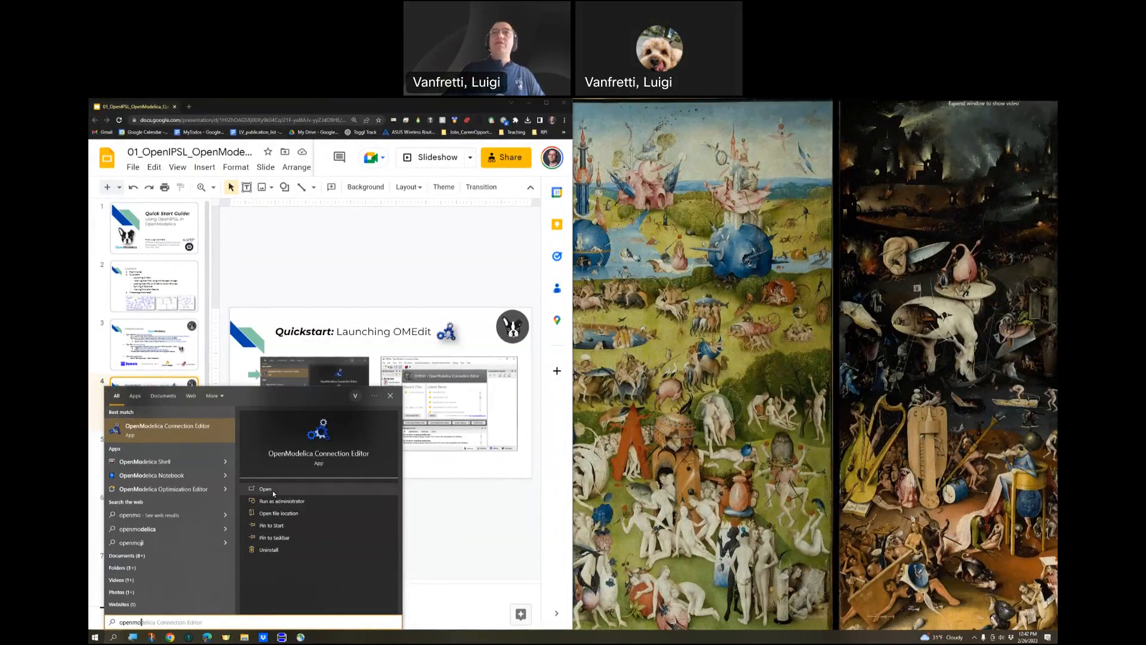
{"action": "left_click", "coordinate": [265, 488]}
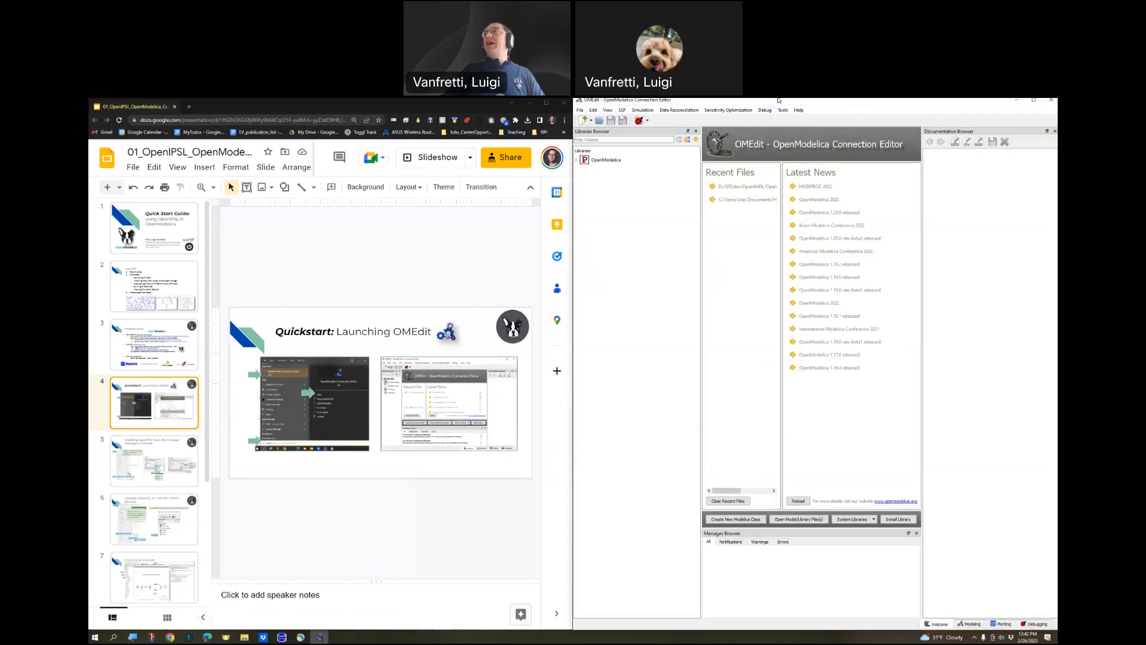
{"action": "mouse_move", "coordinate": [725, 370]}
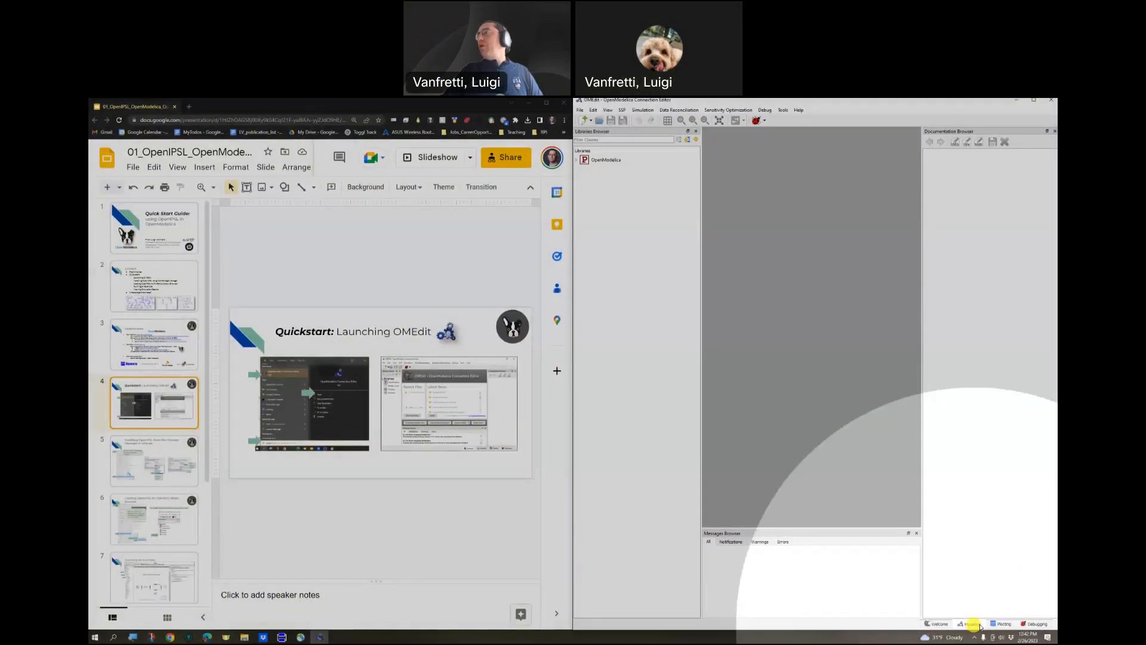
Switch OMEdit to the Debugging perspective and back to the Welcome page, then advance the slides.
{"action": "left_click", "coordinate": [1035, 623]}
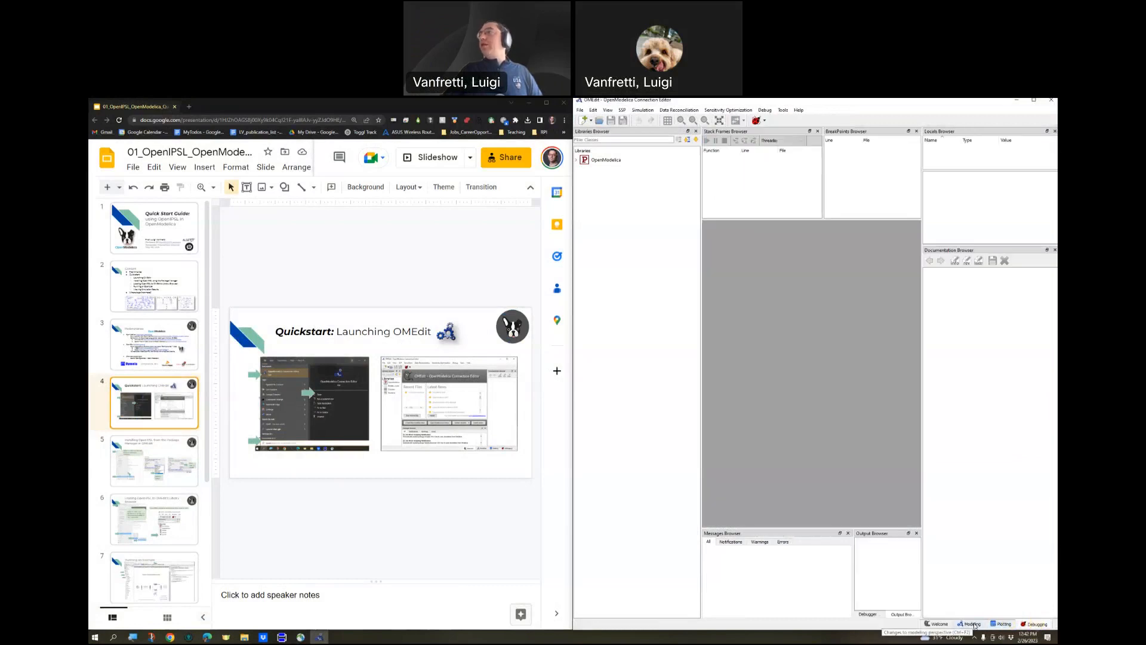
{"action": "left_click", "coordinate": [937, 623]}
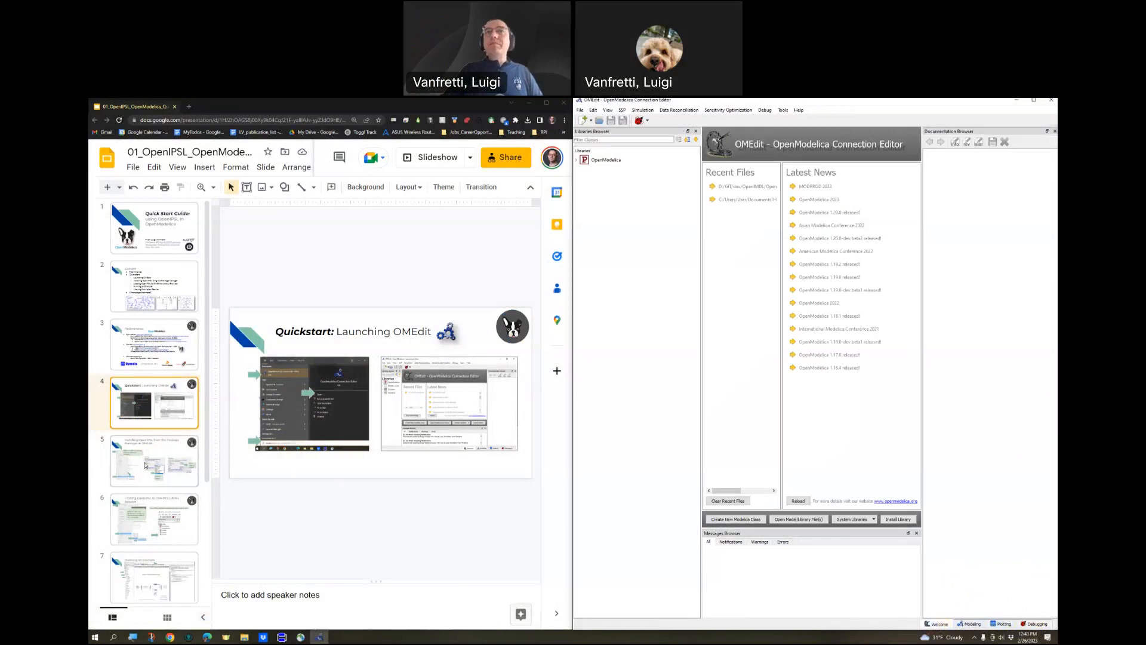
{"action": "left_click", "coordinate": [154, 460]}
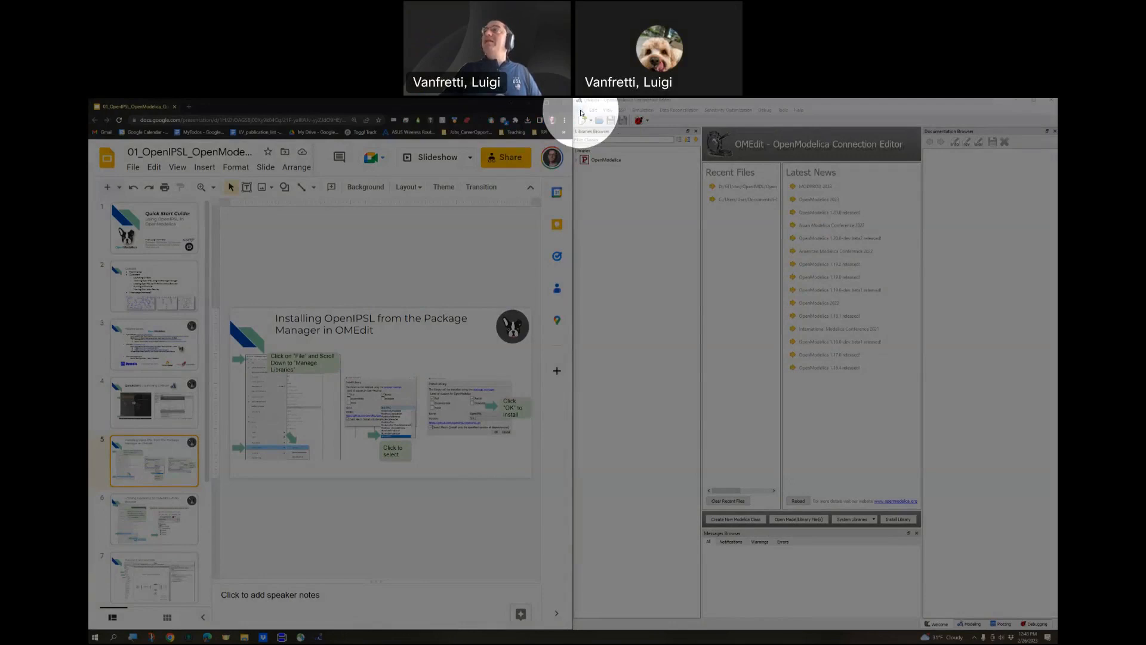
Request installation of the OpenIPSL library through File > Manage Libraries > Install Library.
{"action": "left_click", "coordinate": [580, 110]}
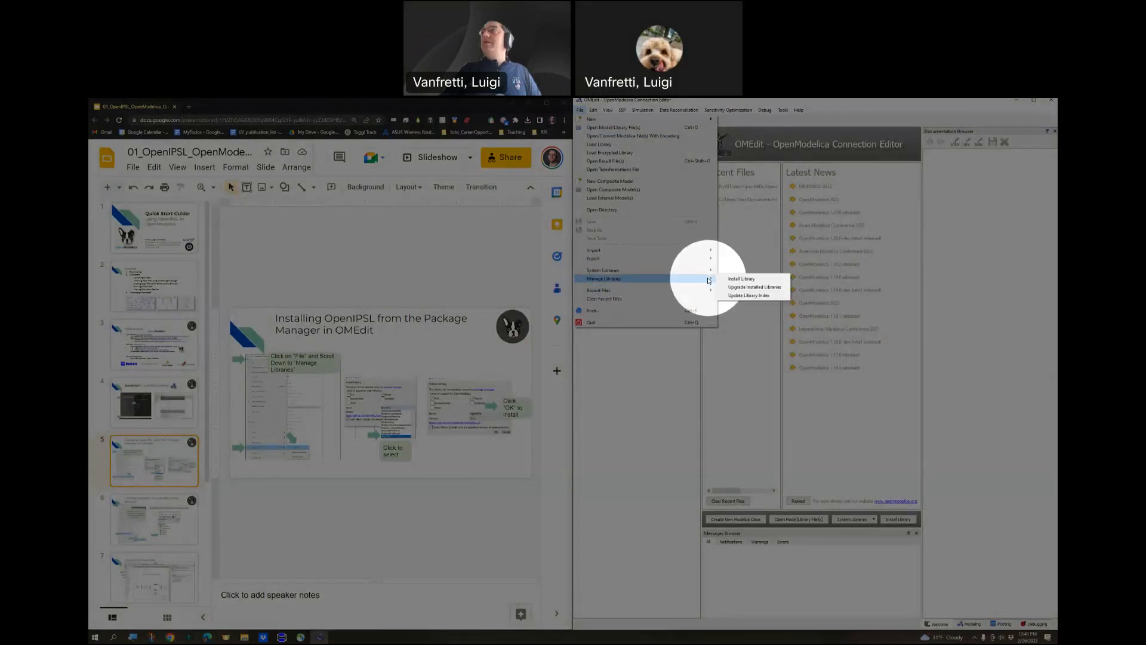
{"action": "mouse_move", "coordinate": [741, 279]}
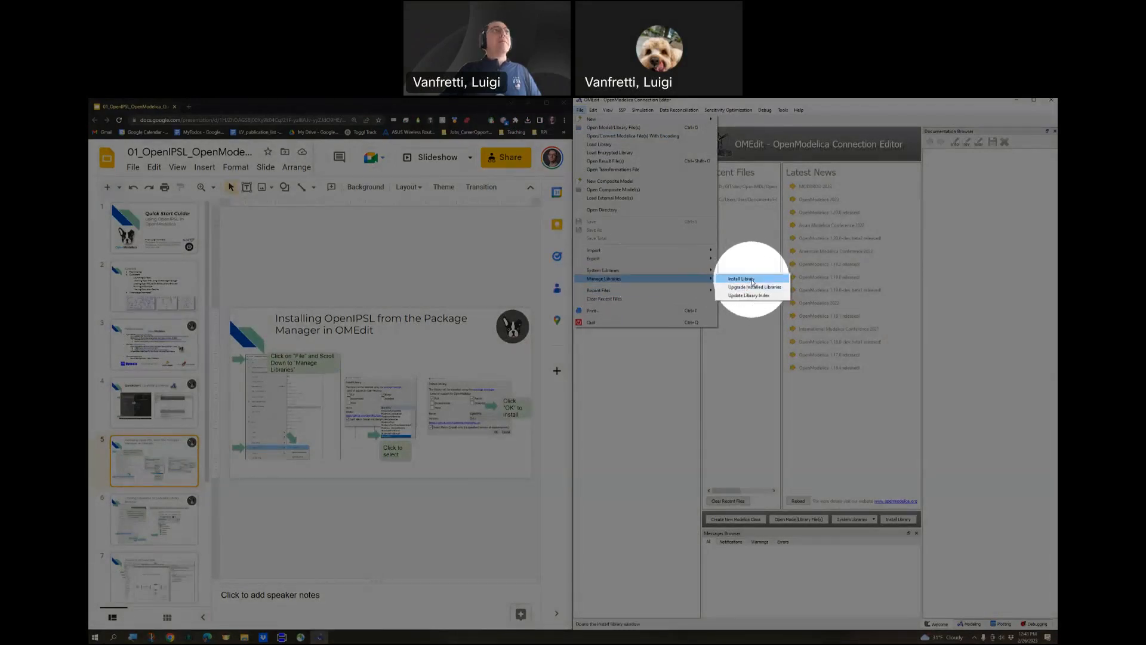
{"action": "left_click", "coordinate": [748, 296]}
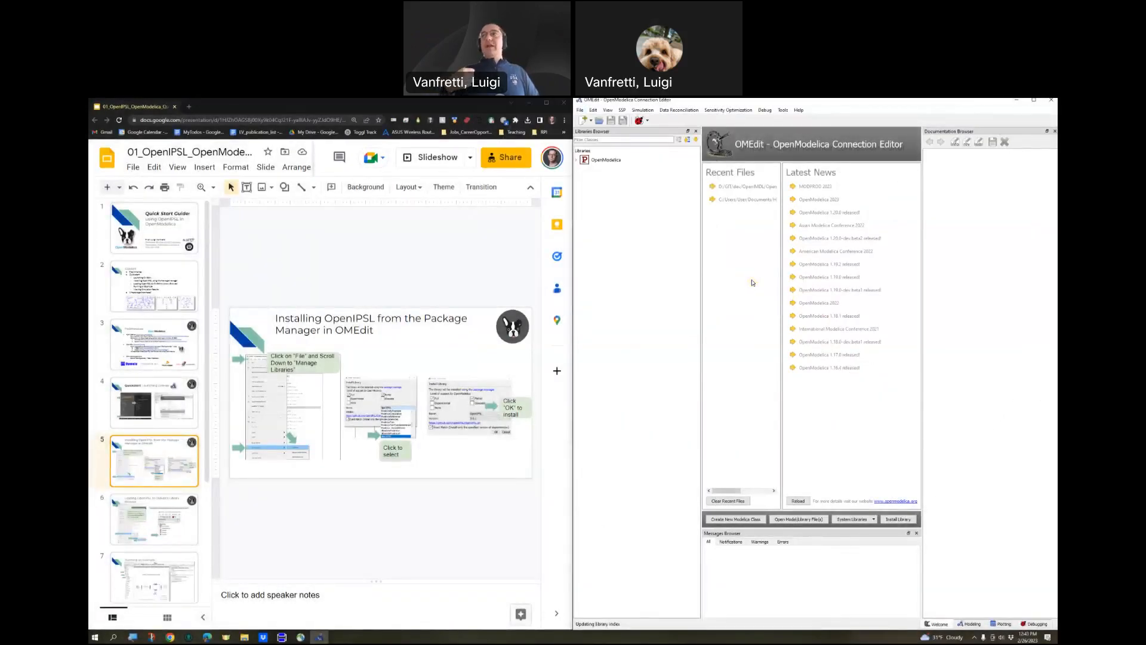
{"action": "left_click", "coordinate": [897, 519]}
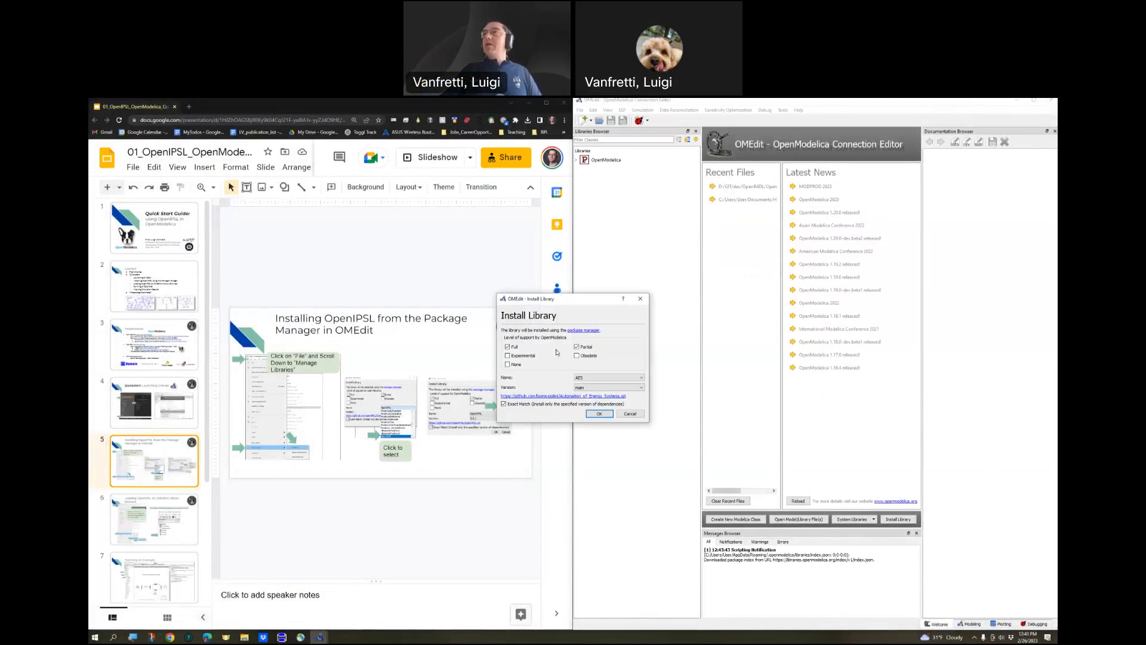
{"action": "mouse_move", "coordinate": [616, 349]}
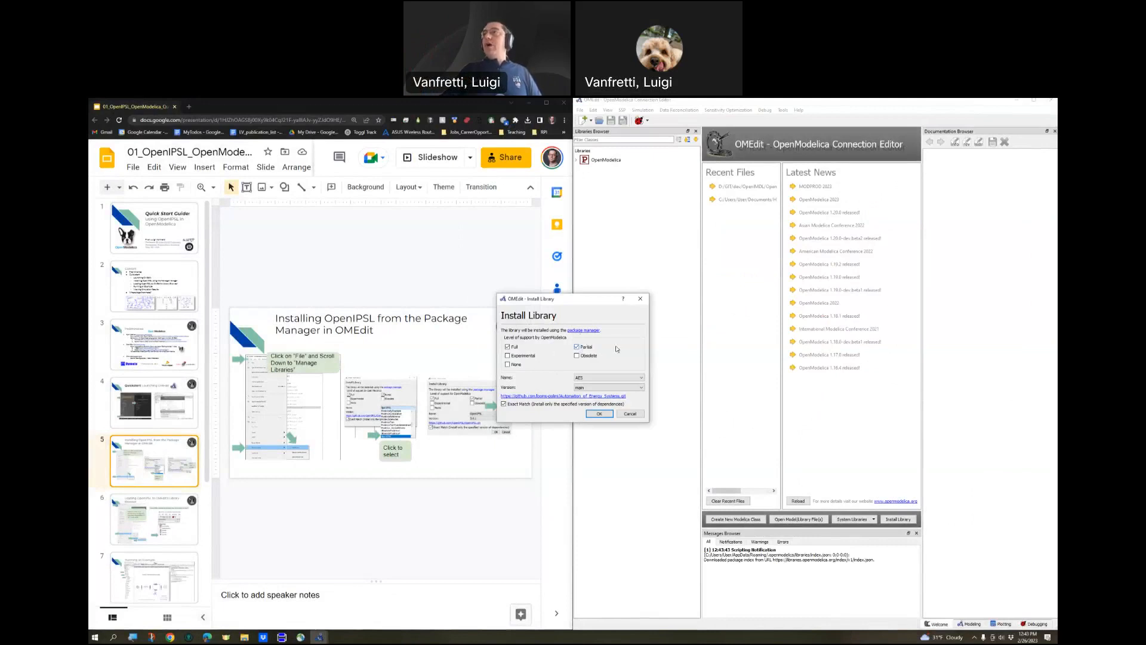
{"action": "mouse_move", "coordinate": [594, 348]}
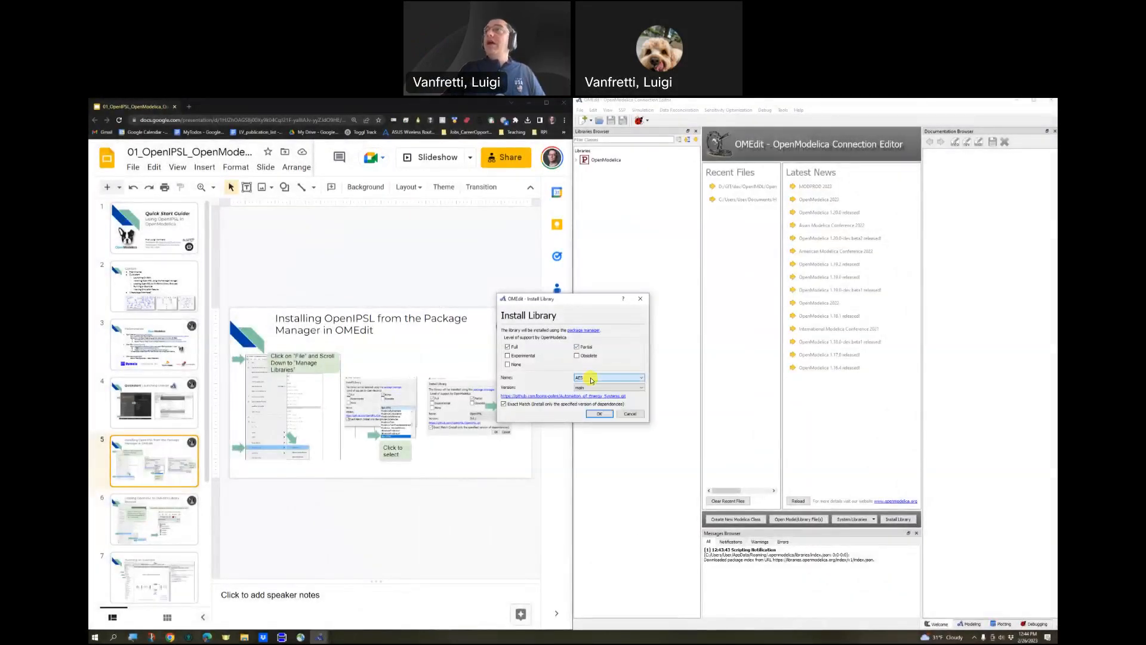
{"action": "left_click", "coordinate": [641, 377]}
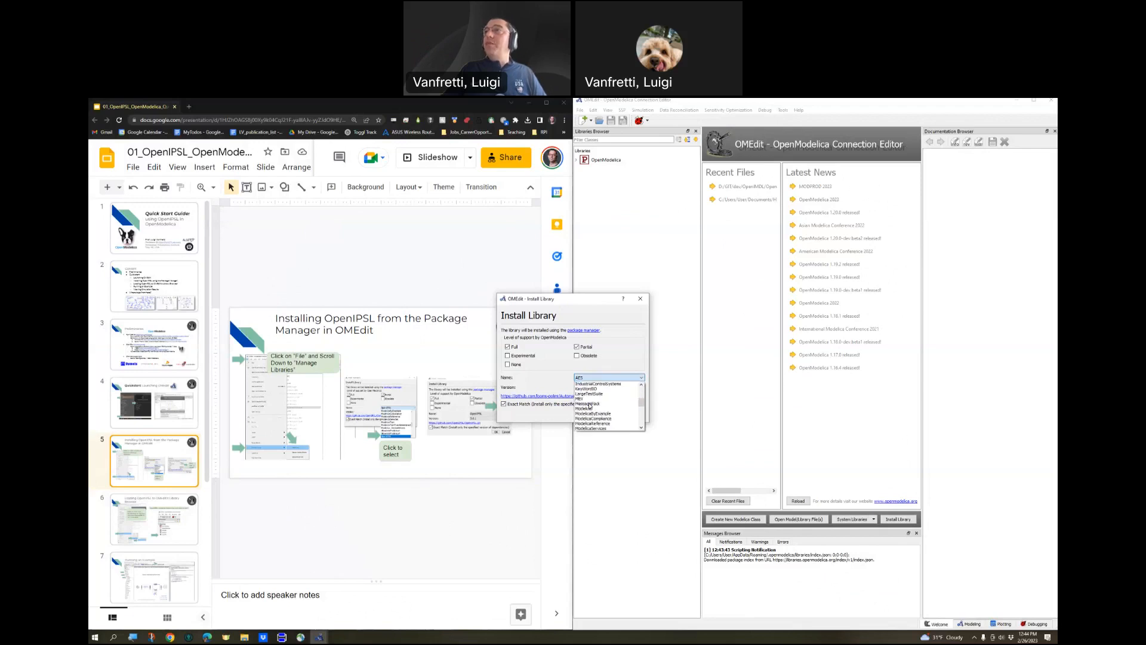
{"action": "scroll", "scroll_direction": "down", "scroll_amount": 3}
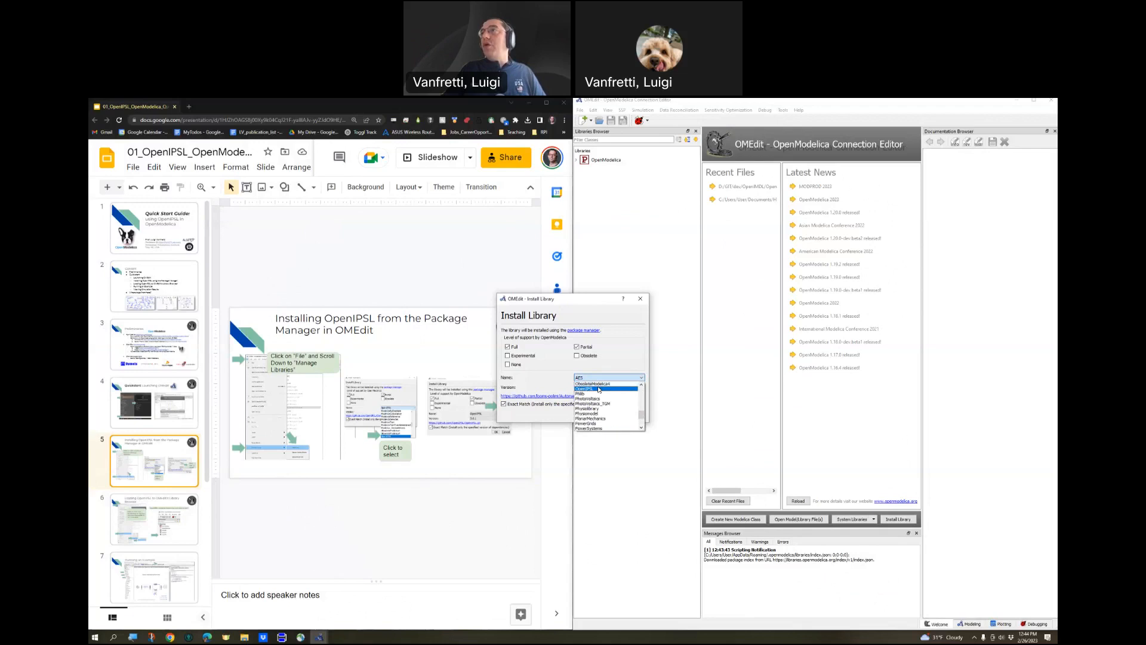
{"action": "left_click", "coordinate": [588, 388]}
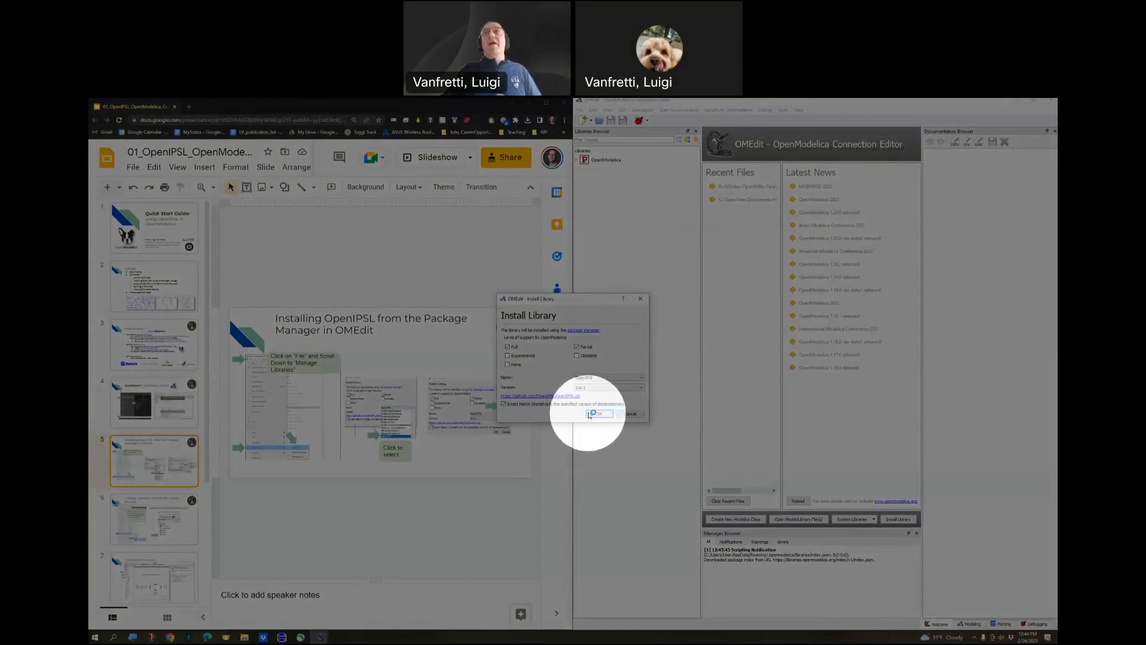
{"action": "left_click", "coordinate": [598, 413]}
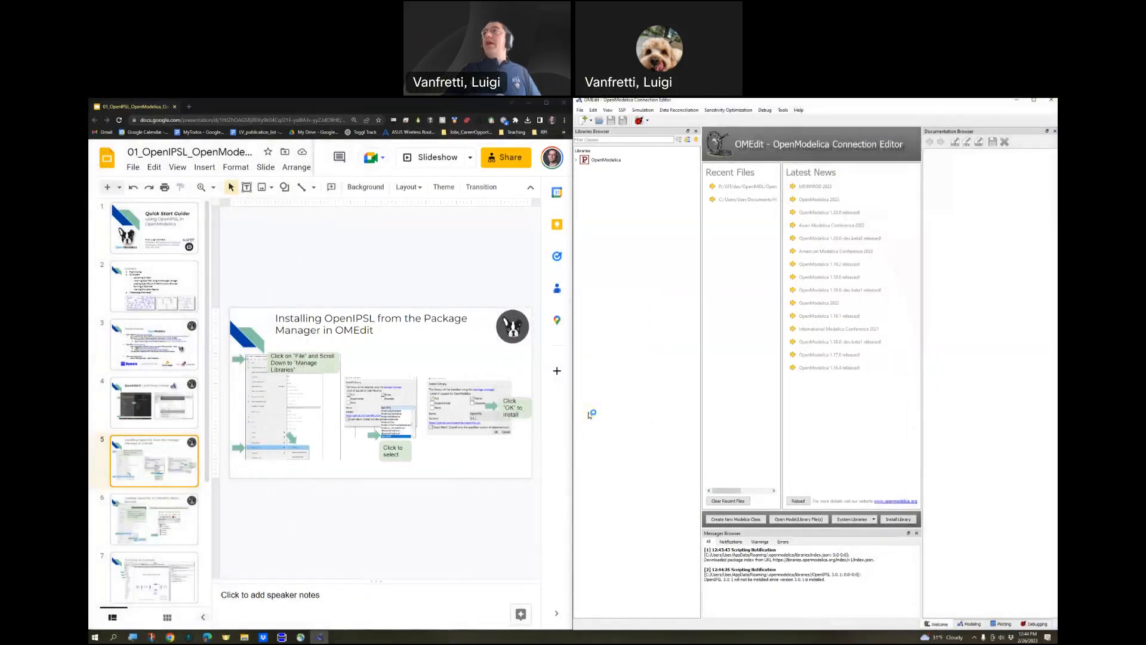
{"action": "mouse_move", "coordinate": [967, 551]}
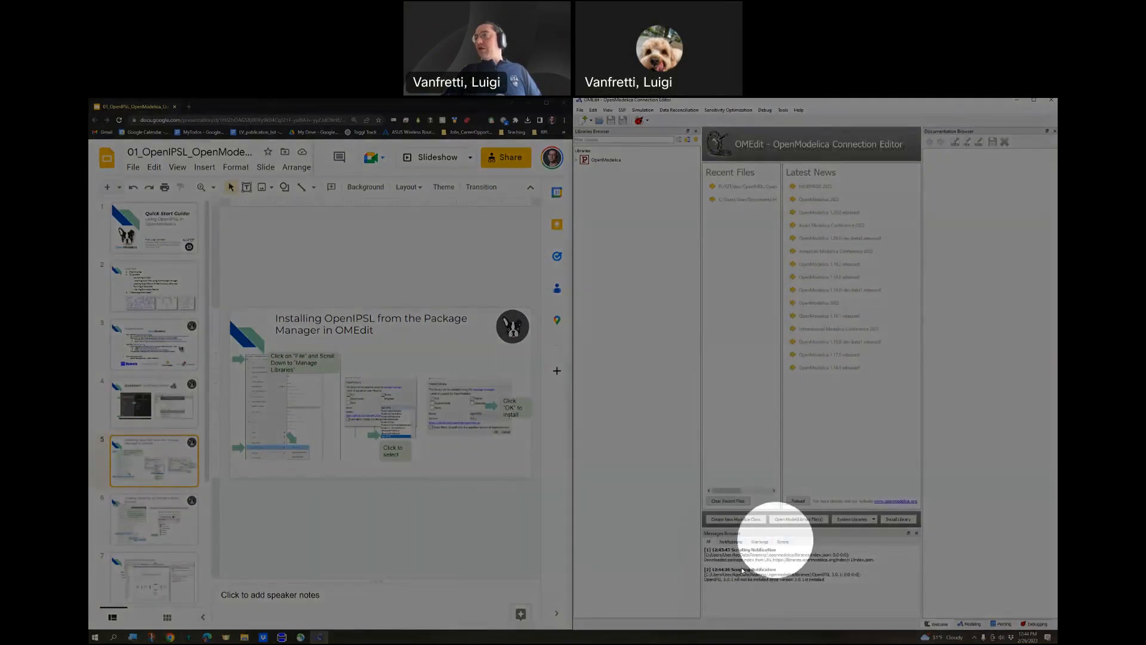
{"action": "mouse_move", "coordinate": [756, 586]}
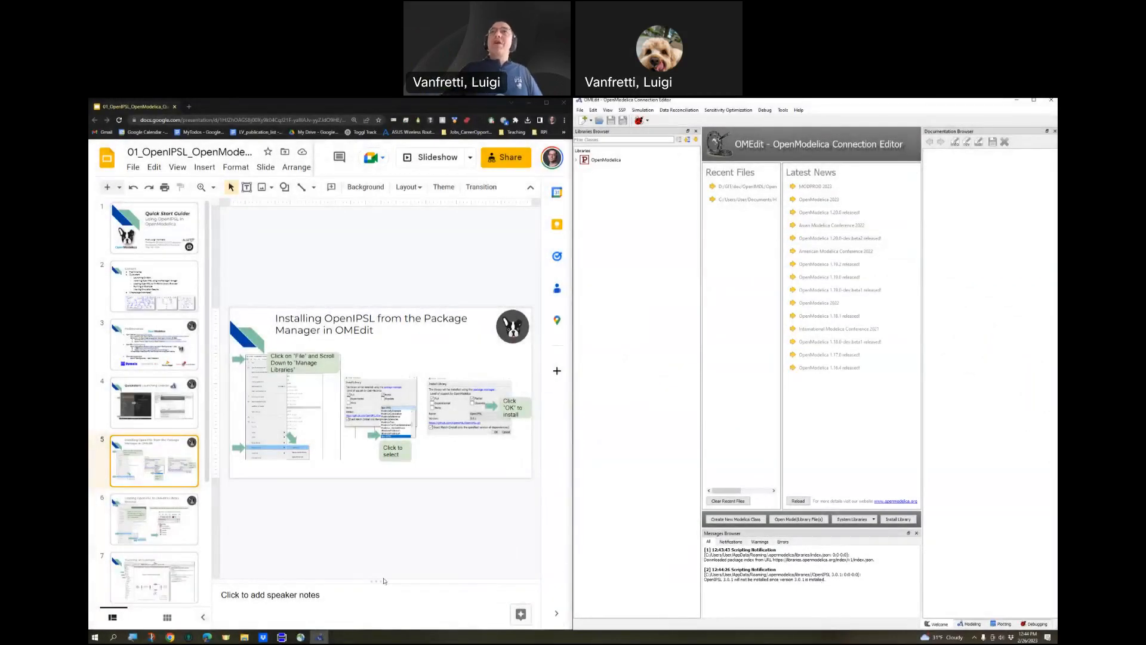
Advance the slides, then load OpenIPSL 3.0.1 from File > System Libraries.
{"action": "left_click", "coordinate": [153, 519]}
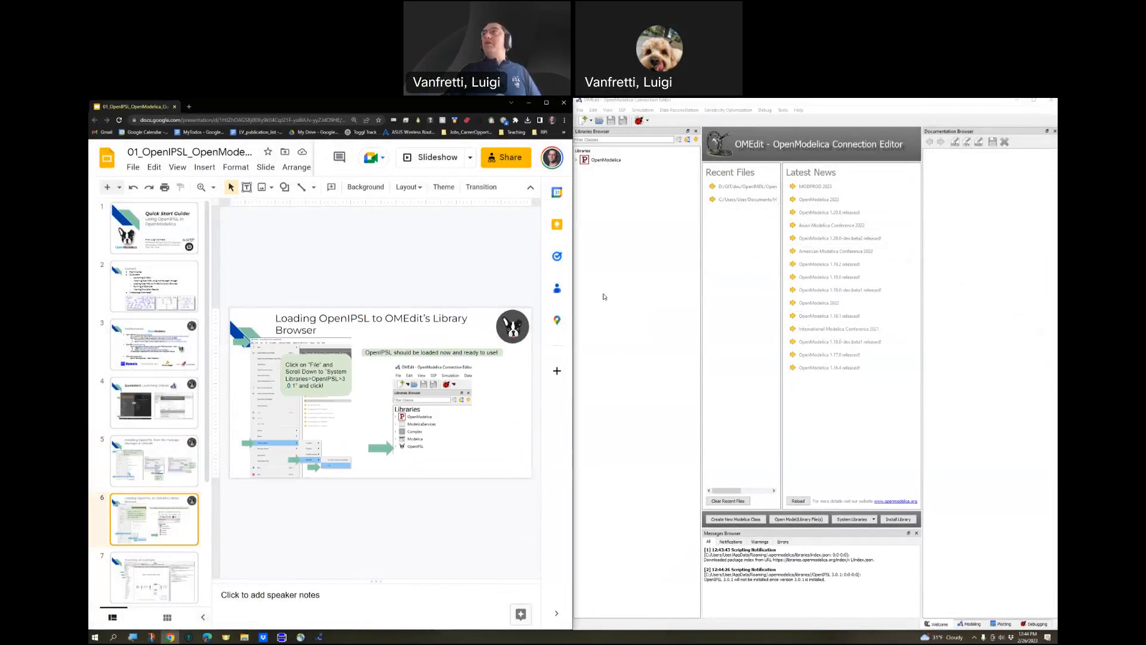
{"action": "mouse_move", "coordinate": [592, 168]}
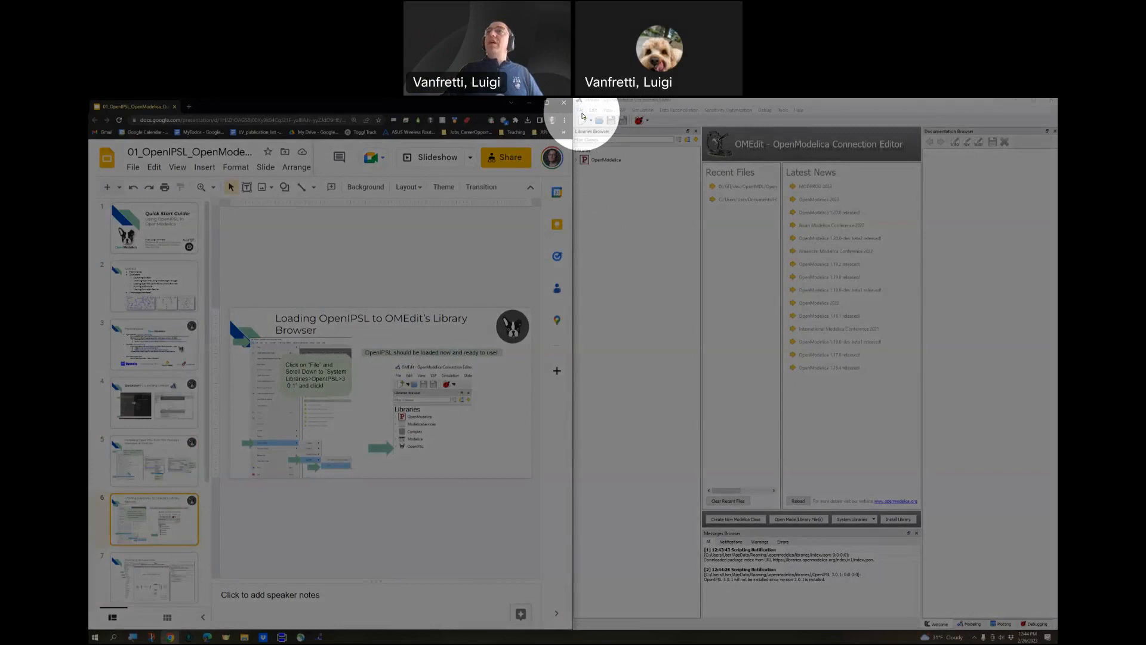
{"action": "left_click", "coordinate": [580, 110]}
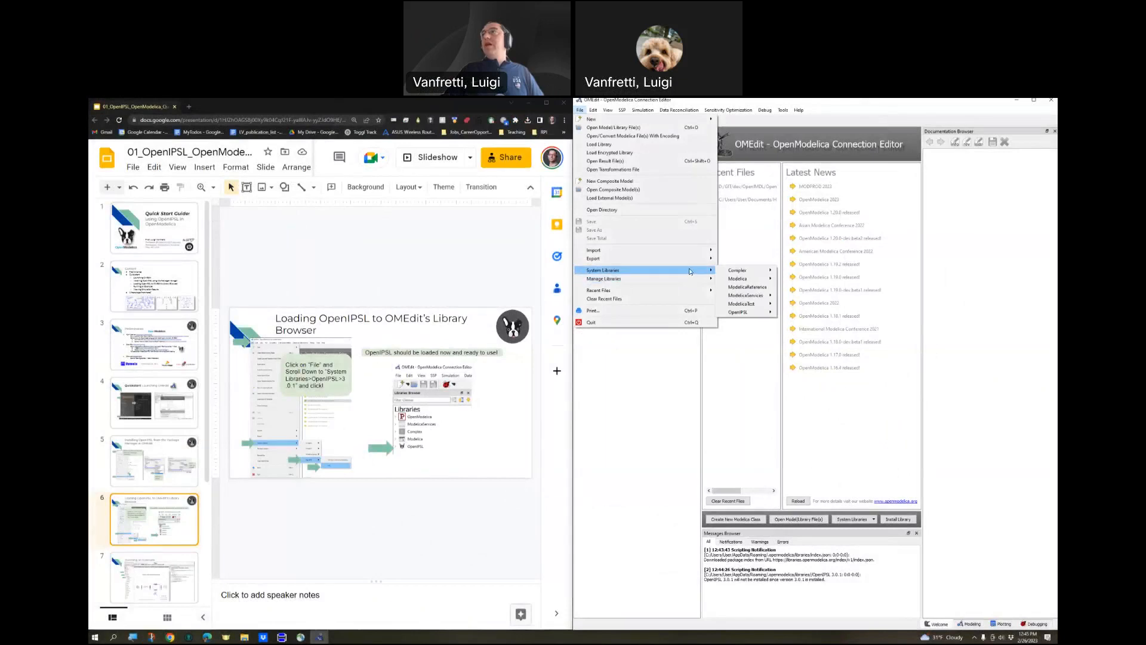
{"action": "mouse_move", "coordinate": [738, 312]}
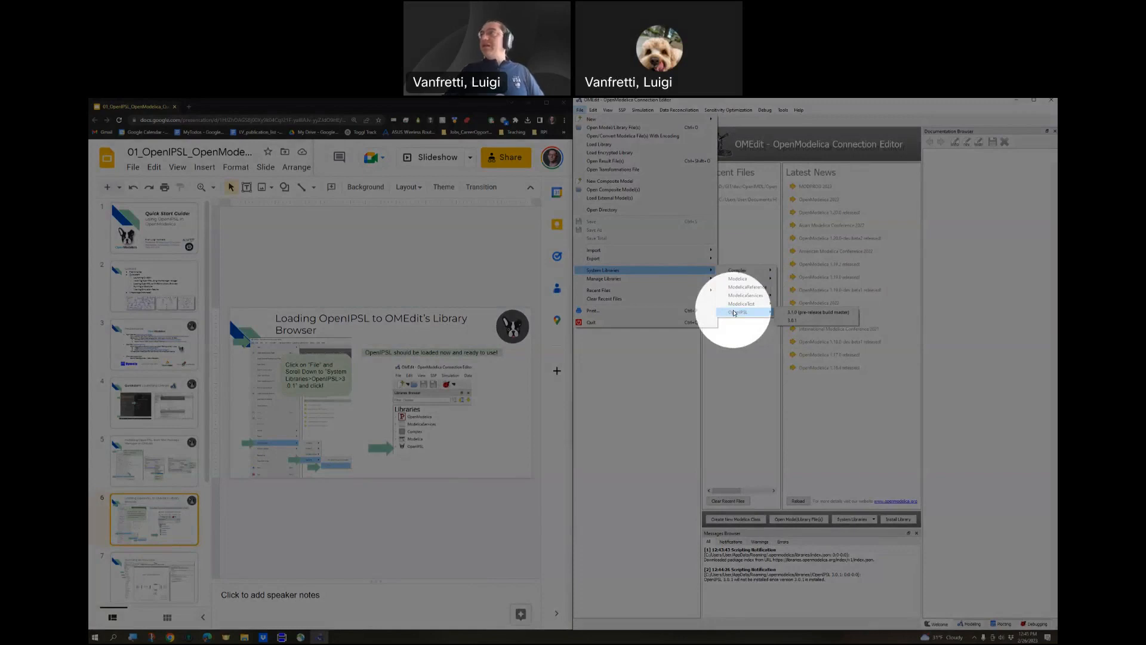
{"action": "mouse_move", "coordinate": [788, 316]}
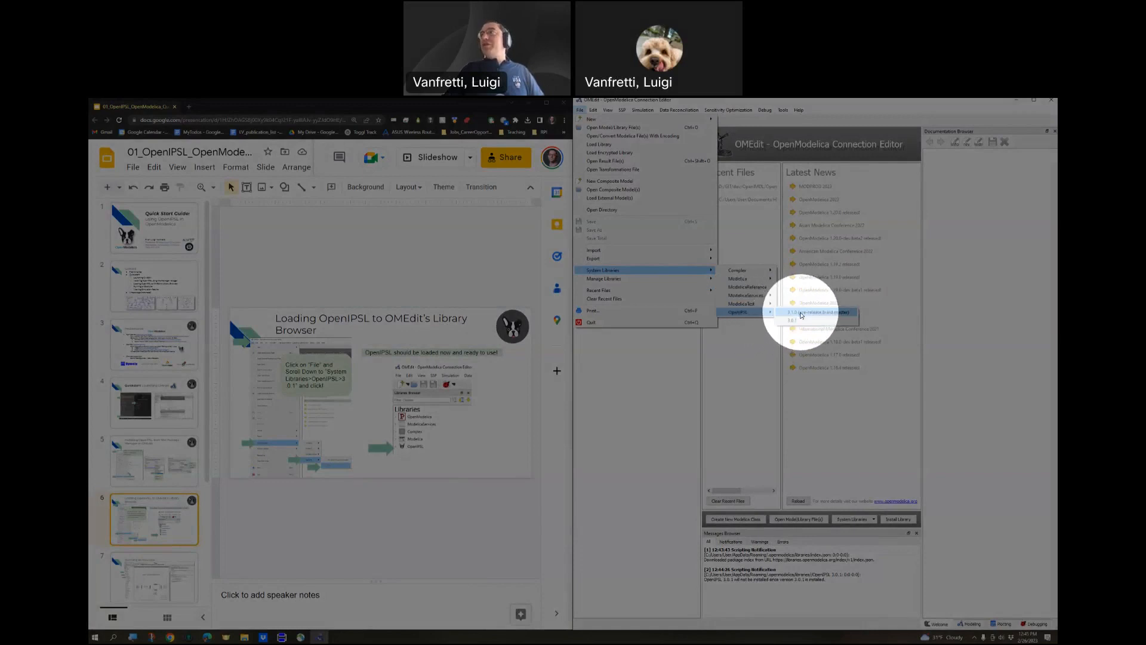
{"action": "mouse_move", "coordinate": [801, 320]}
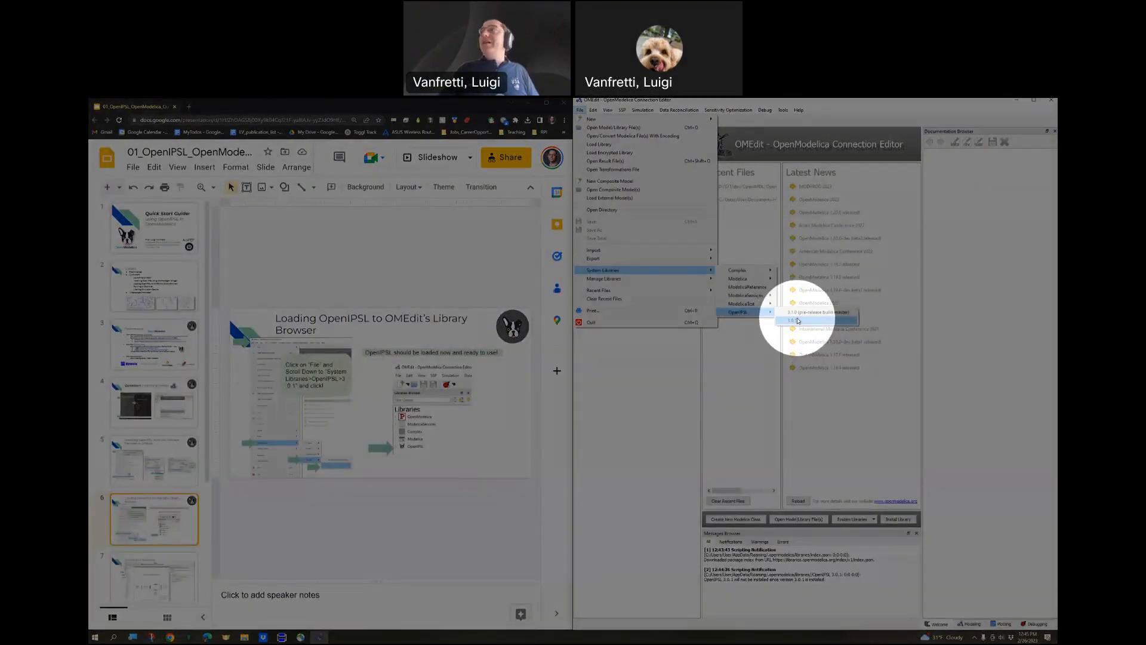
{"action": "left_click", "coordinate": [794, 320]}
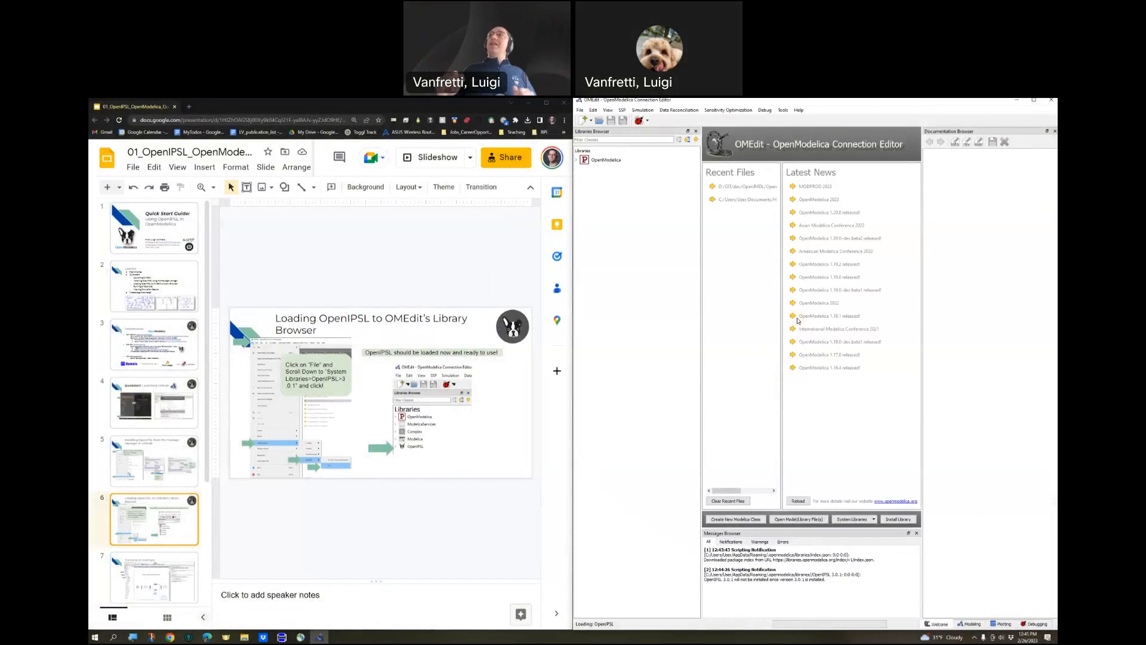
{"action": "mouse_move", "coordinate": [610, 186]}
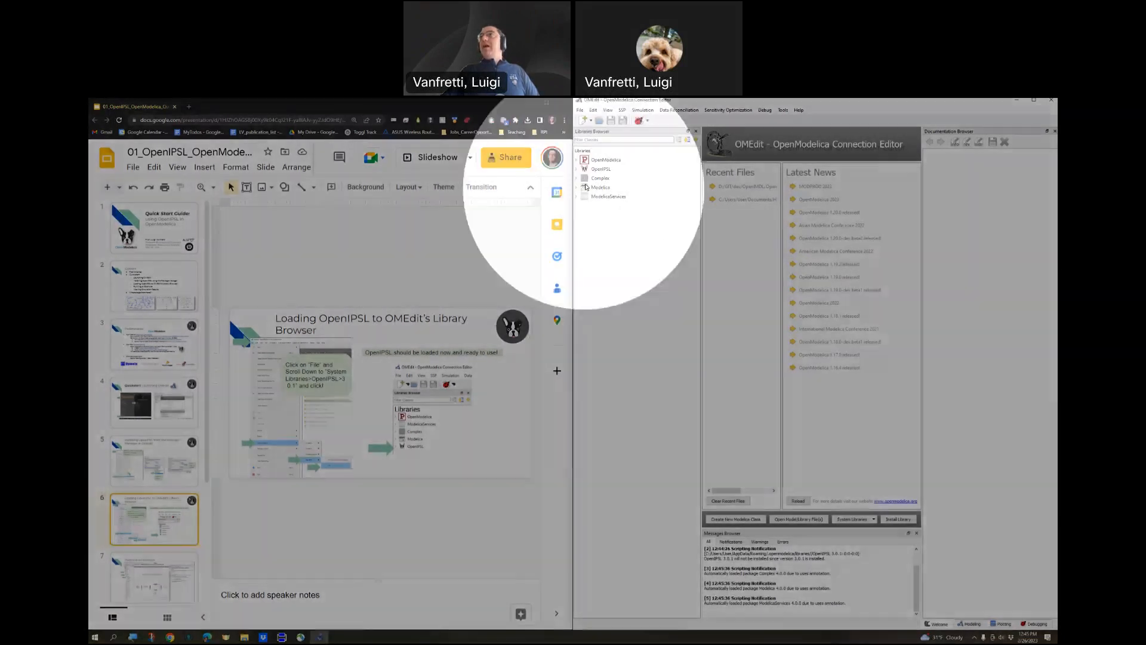
{"action": "mouse_move", "coordinate": [601, 186]}
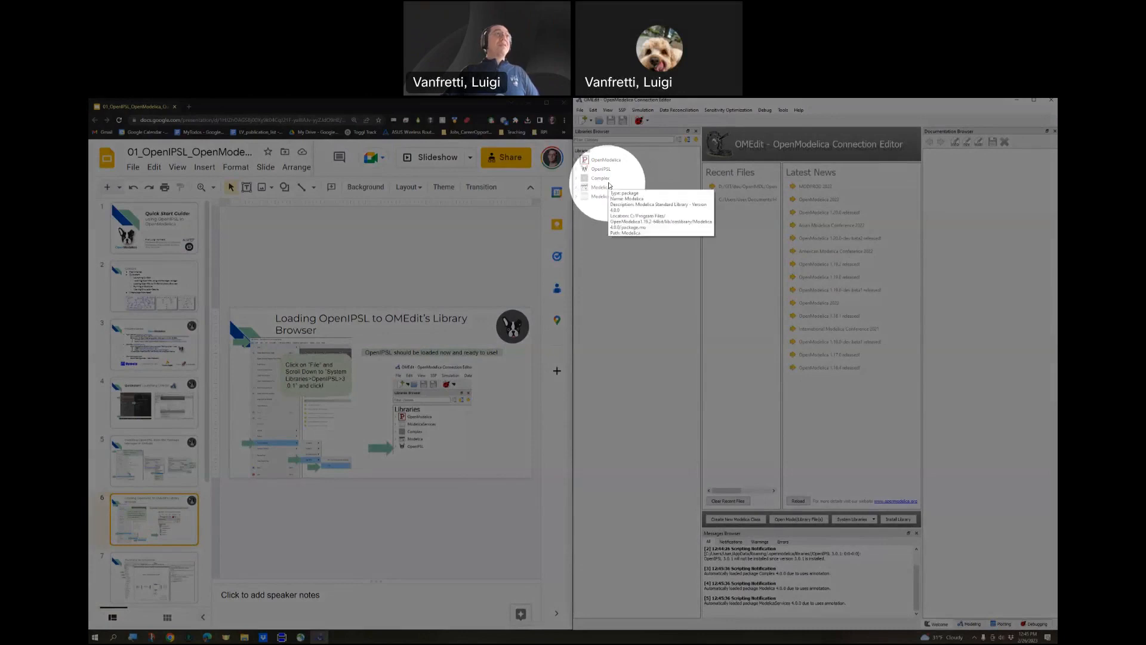
{"action": "mouse_move", "coordinate": [600, 178]}
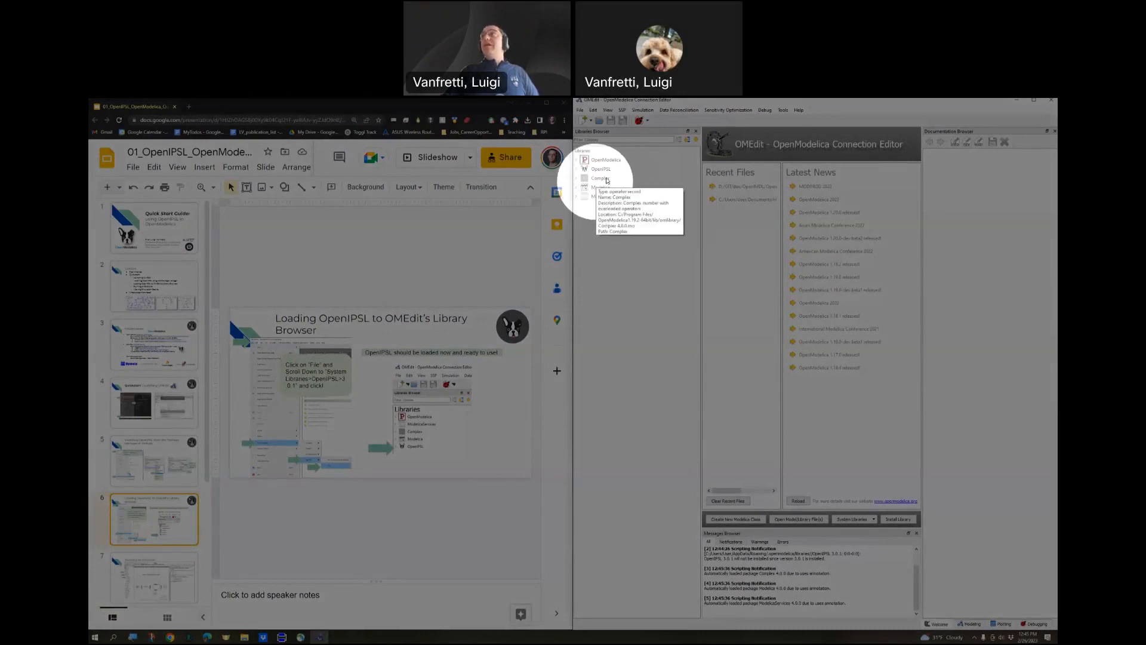
{"action": "mouse_move", "coordinate": [609, 197]}
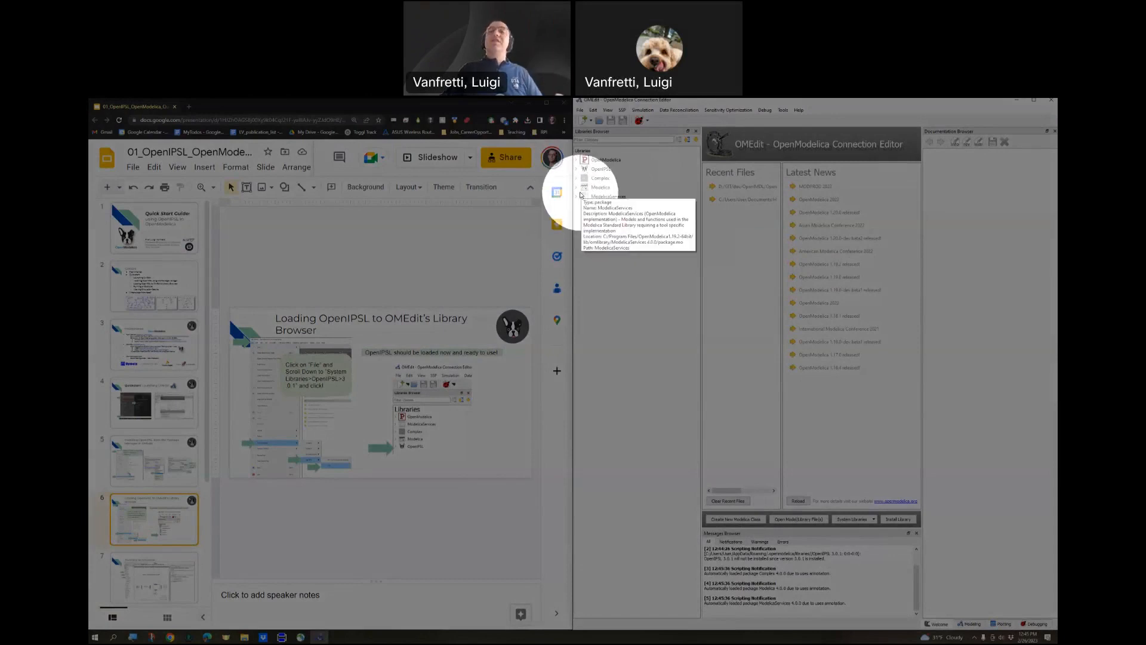
{"action": "mouse_move", "coordinate": [584, 169]}
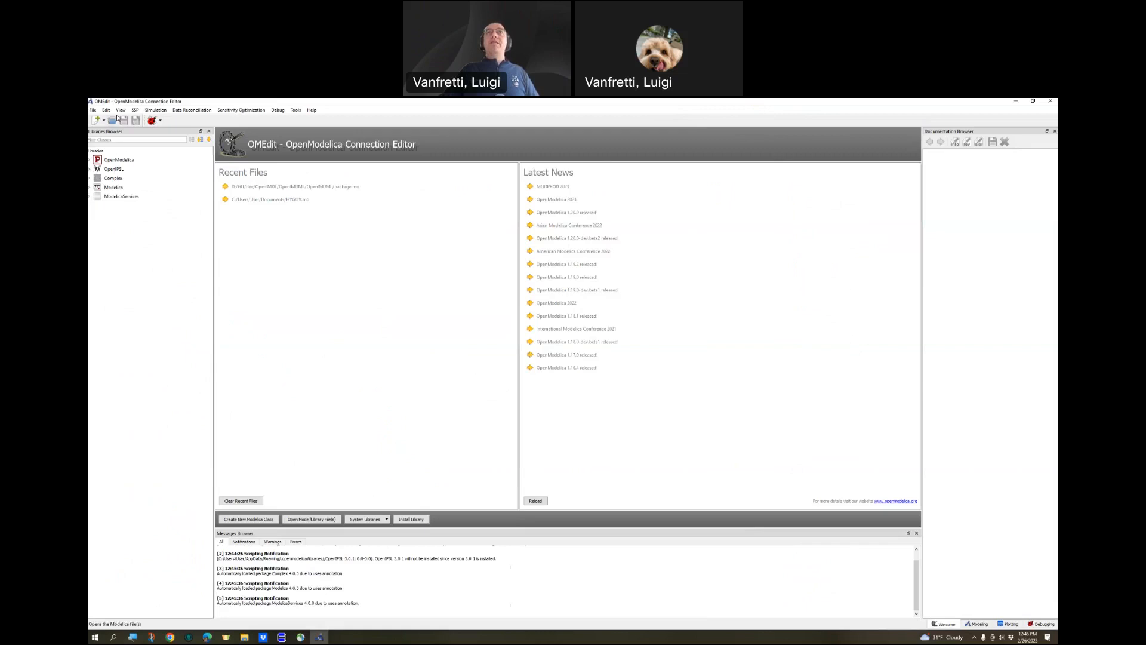
{"action": "mouse_move", "coordinate": [175, 315]}
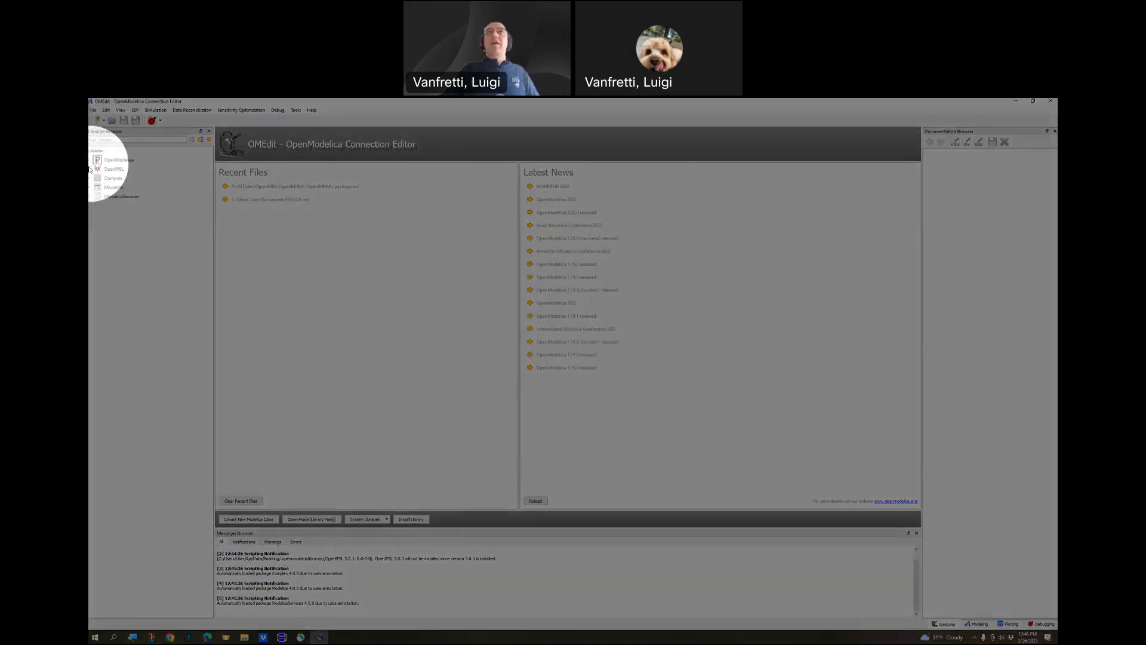
Expand OpenIPSL > Examples > Tutorial > Example_1 in the Libraries Browser.
{"action": "left_click", "coordinate": [92, 169]}
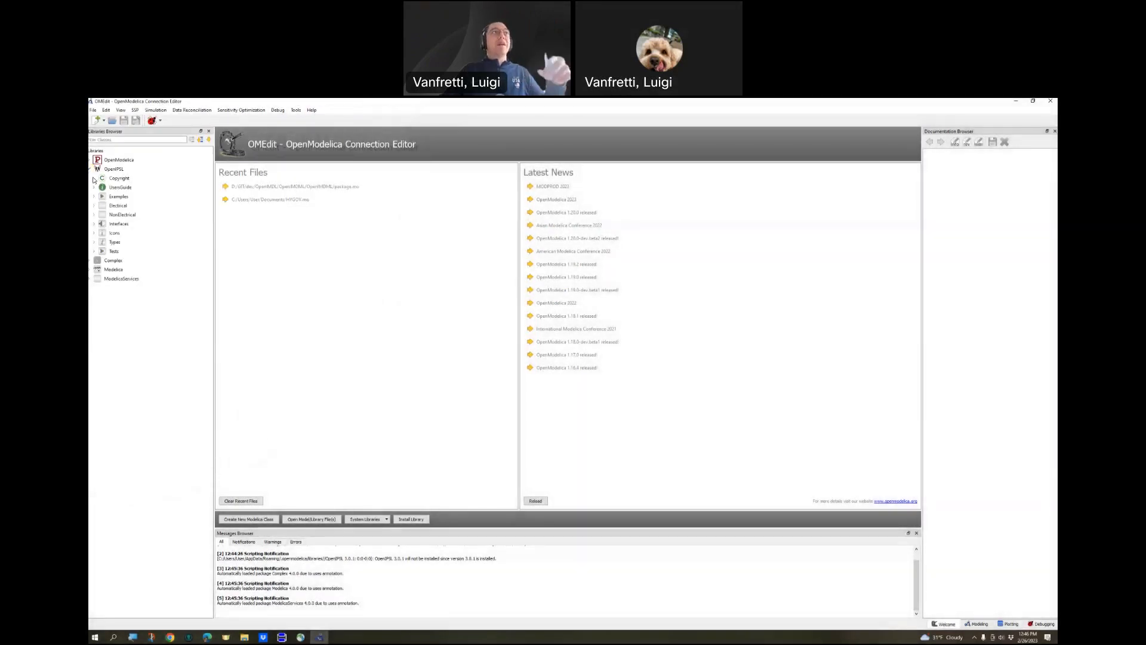
{"action": "mouse_move", "coordinate": [113, 169]}
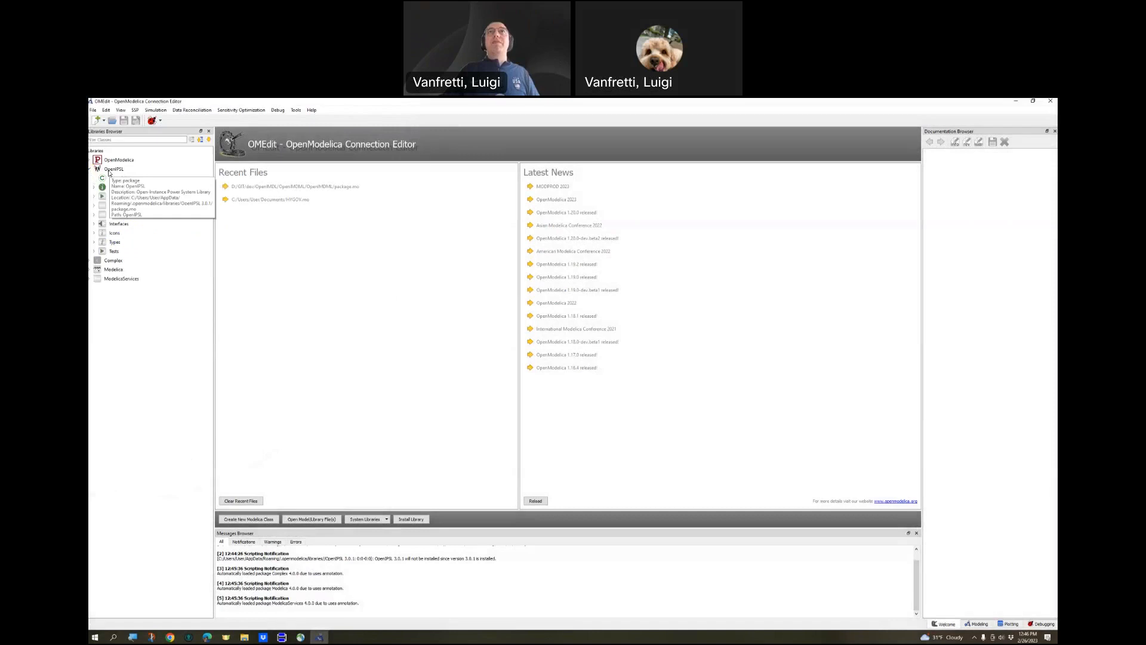
{"action": "left_click", "coordinate": [93, 169]}
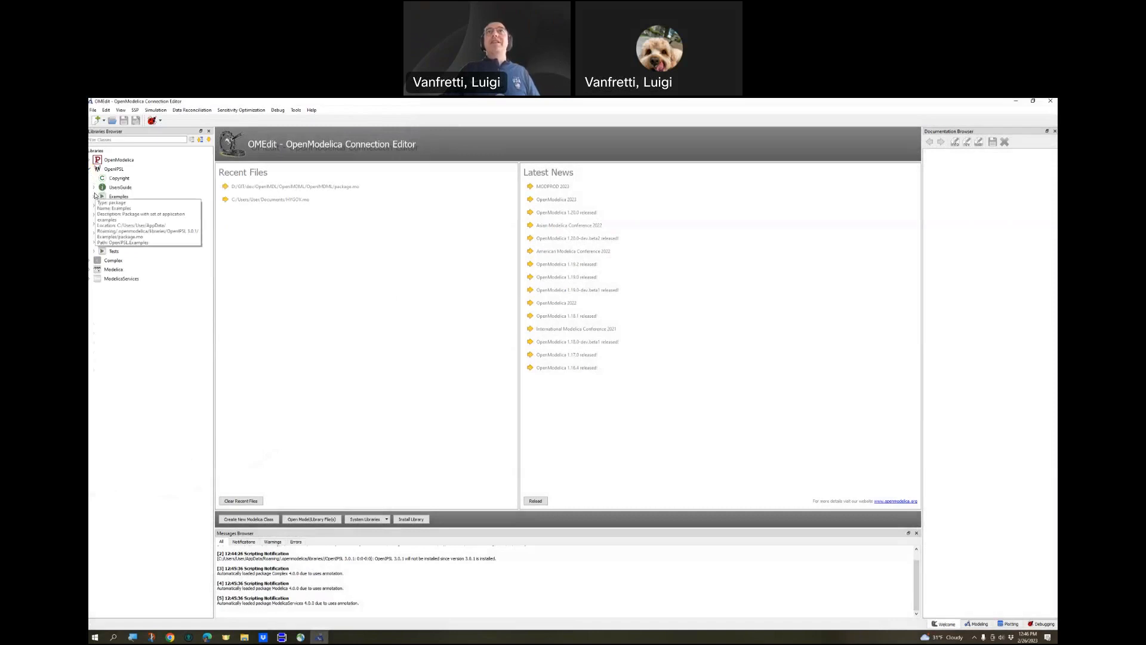
{"action": "left_click", "coordinate": [94, 196]}
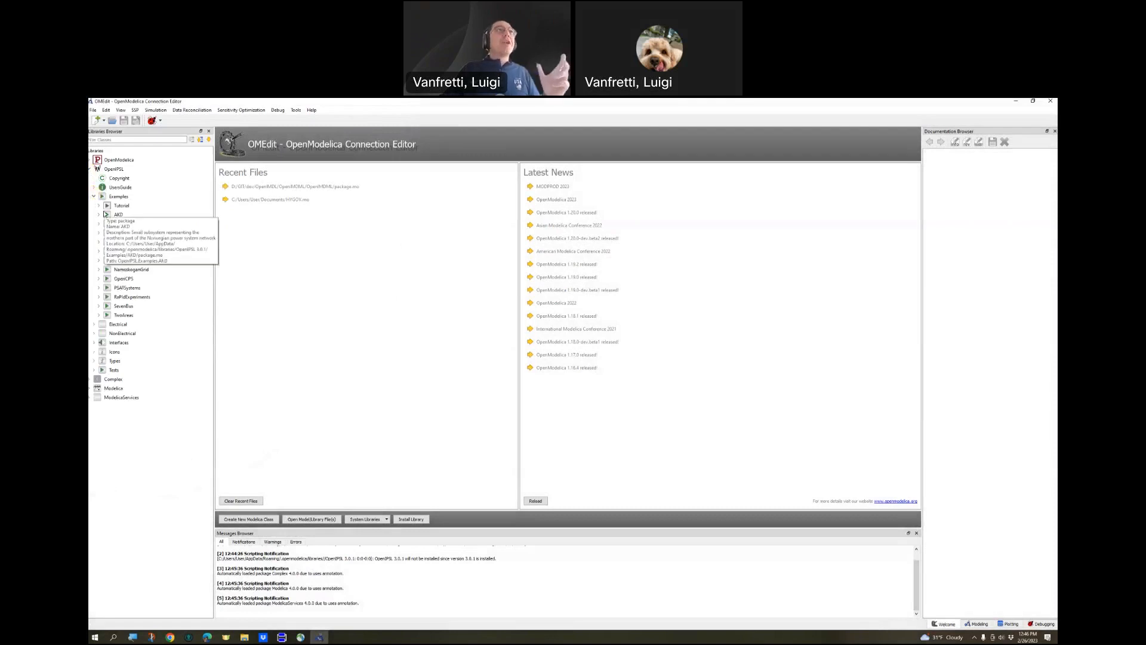
{"action": "mouse_move", "coordinate": [121, 205]}
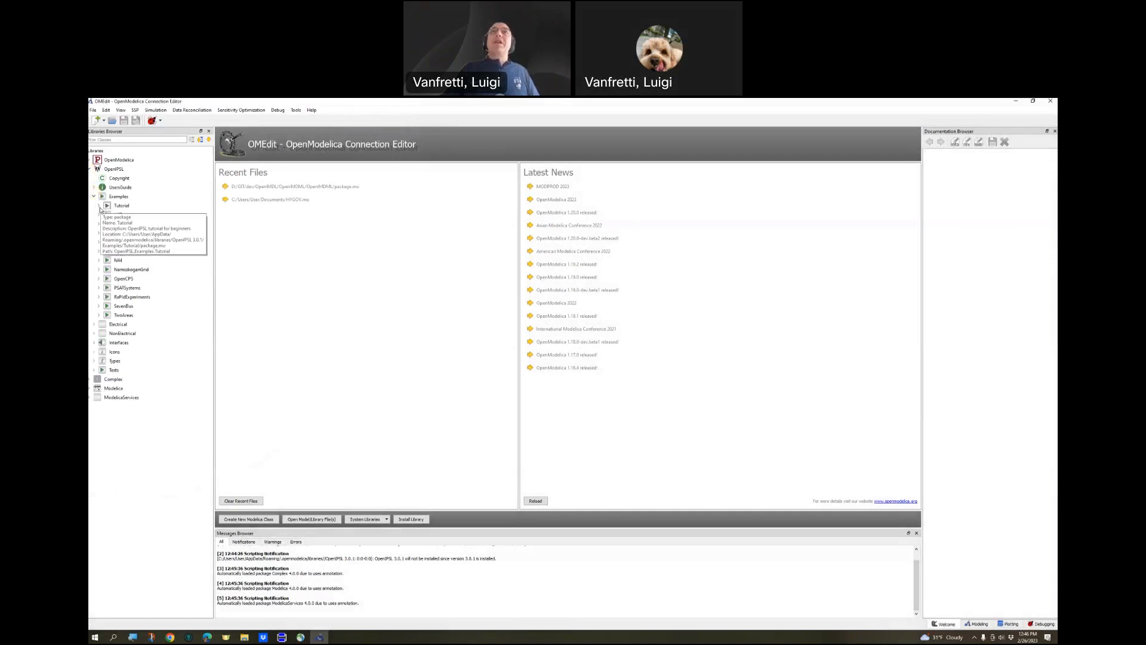
{"action": "left_click", "coordinate": [98, 205]}
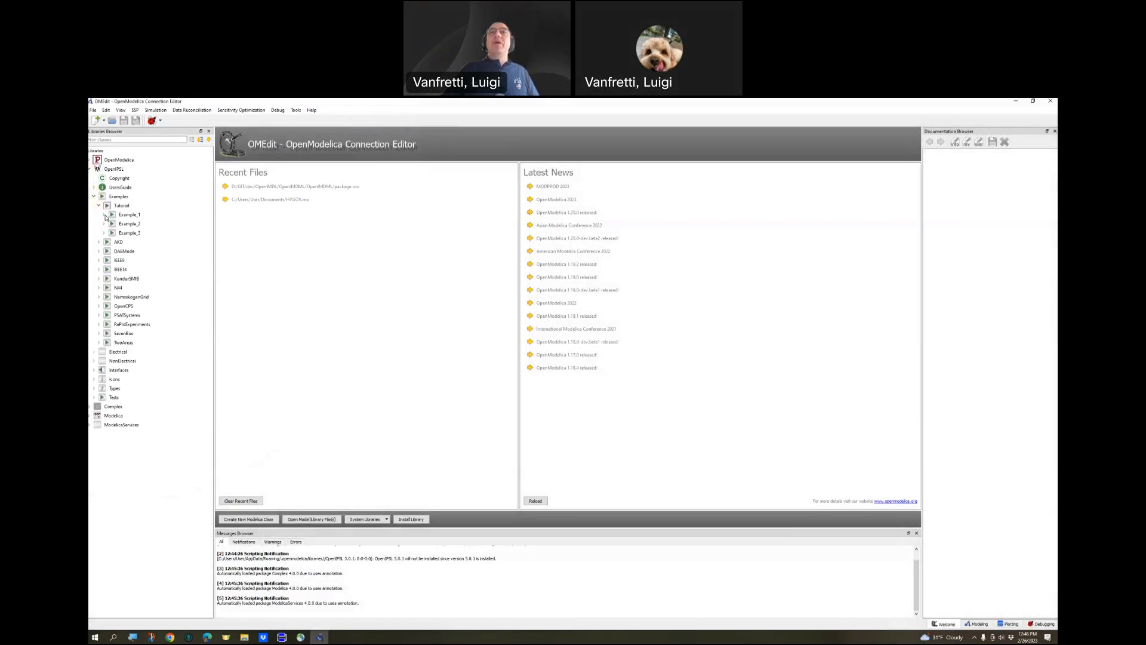
{"action": "left_click", "coordinate": [107, 215]}
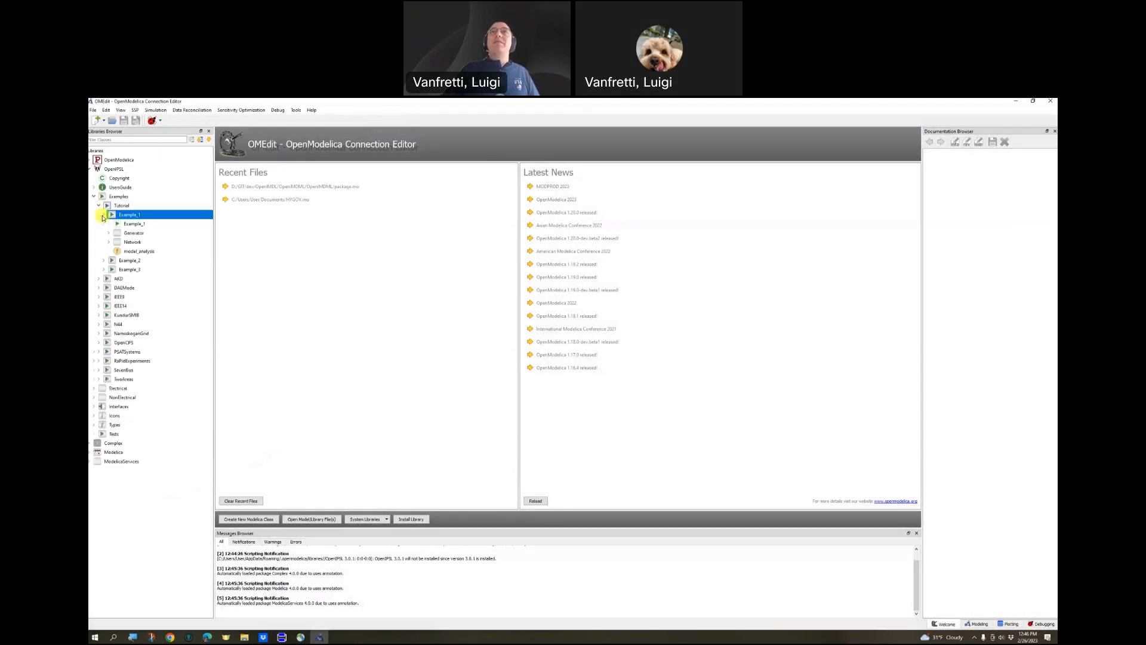
{"action": "mouse_move", "coordinate": [133, 233]}
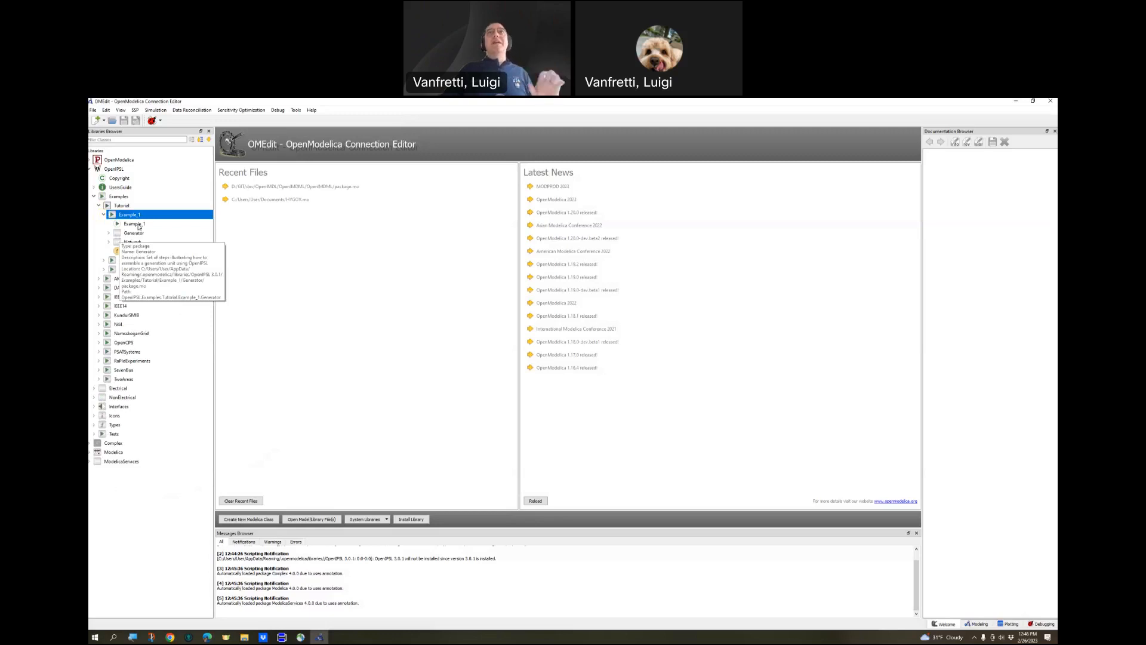
Open OpenIPSL's Tutorial Example_1 model in Diagram View from the Libraries Browser.
{"action": "double_click", "coordinate": [129, 224]}
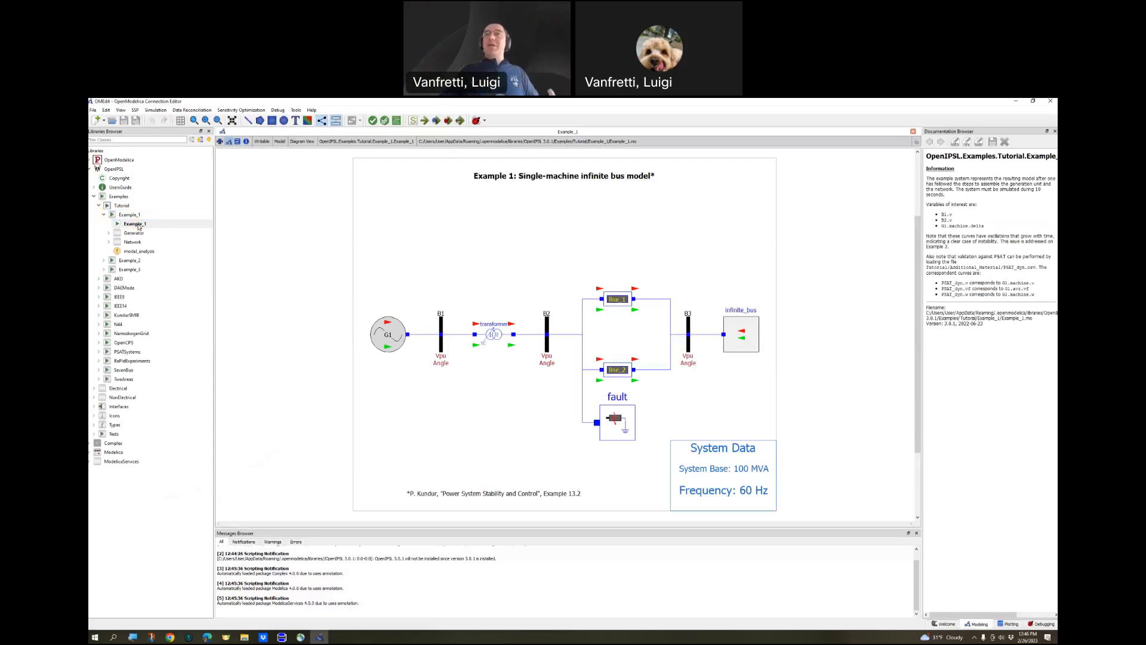
{"action": "left_click", "coordinate": [133, 222]}
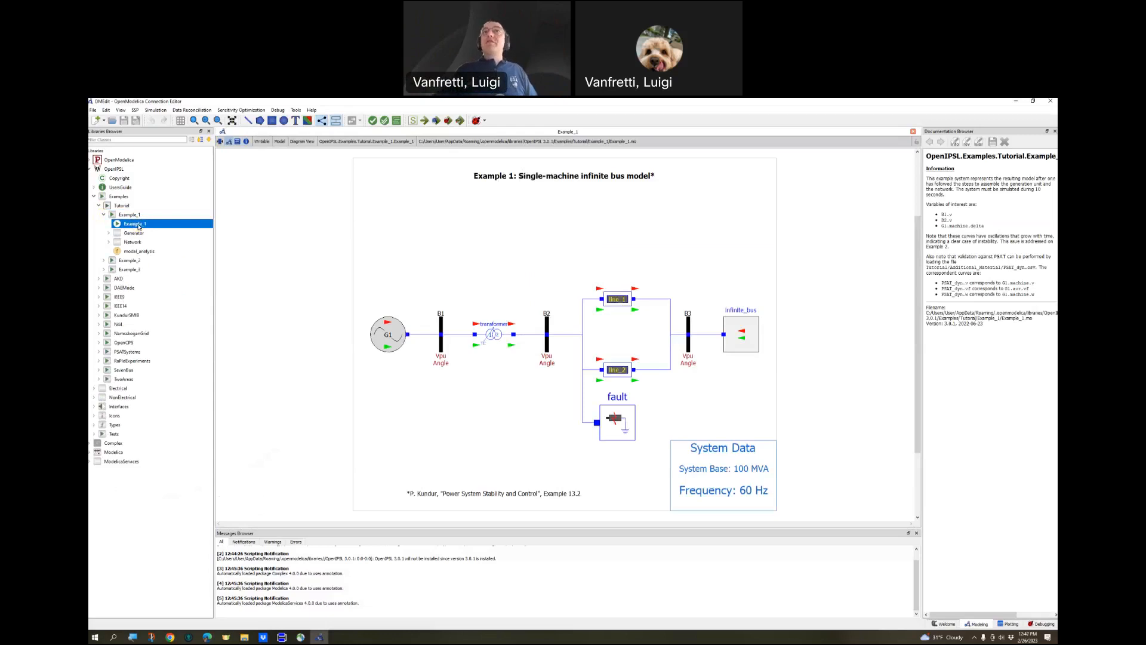
Simulate Example_1 using its Libraries Browser context menu.
{"action": "right_click", "coordinate": [135, 224]}
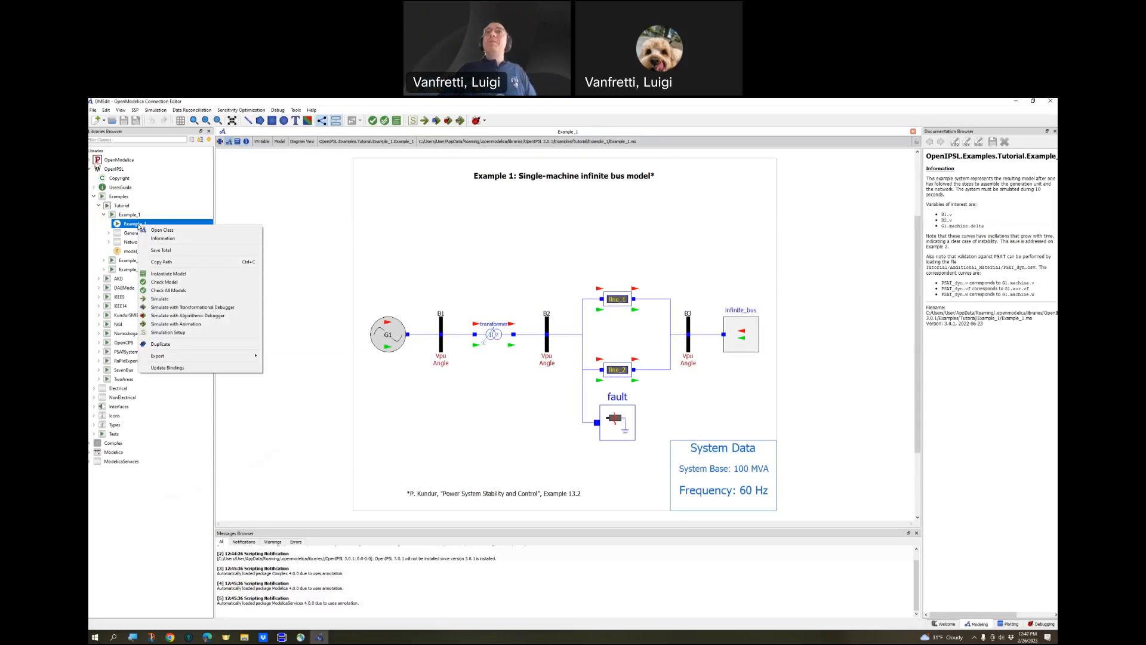
{"action": "mouse_move", "coordinate": [190, 307]}
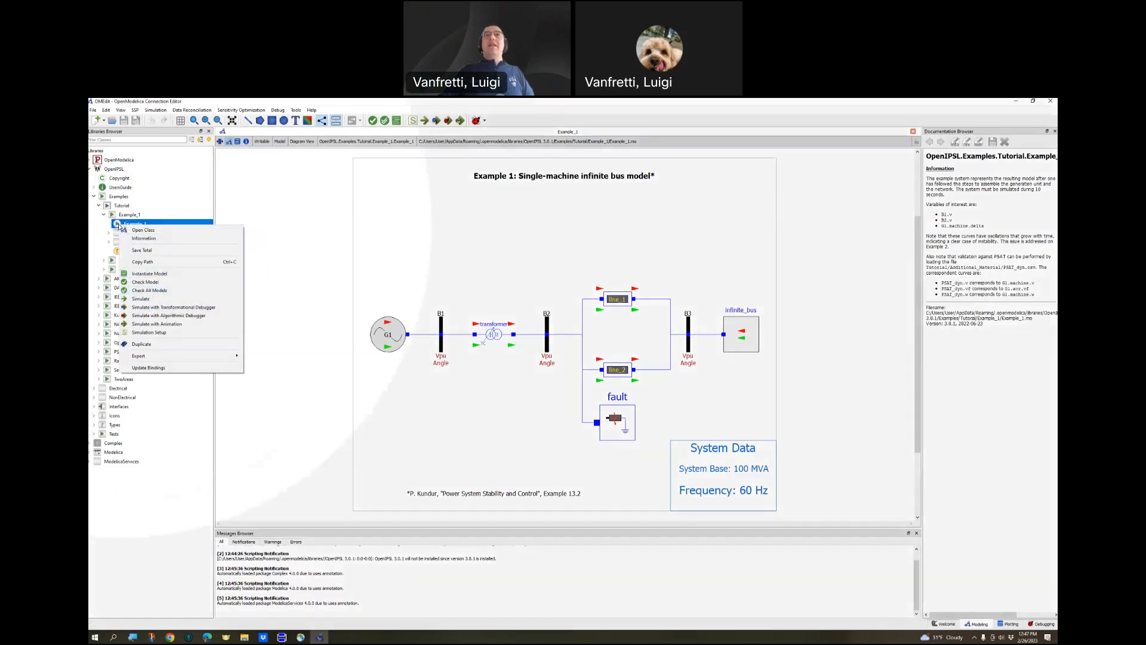
{"action": "mouse_move", "coordinate": [150, 299]}
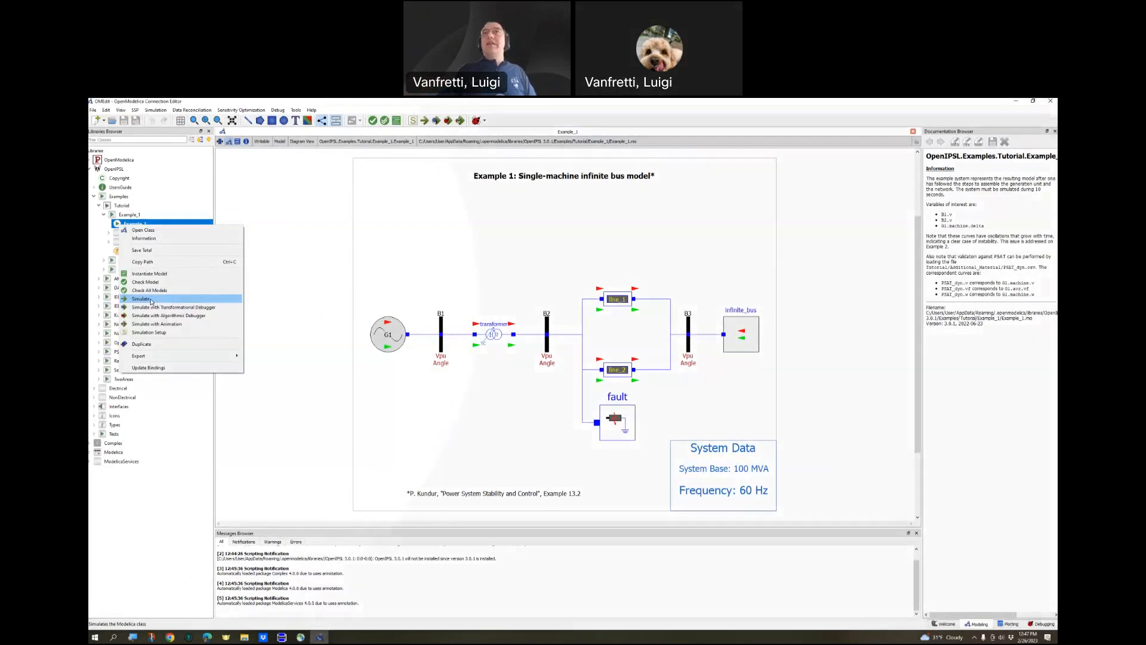
{"action": "left_click", "coordinate": [141, 299]}
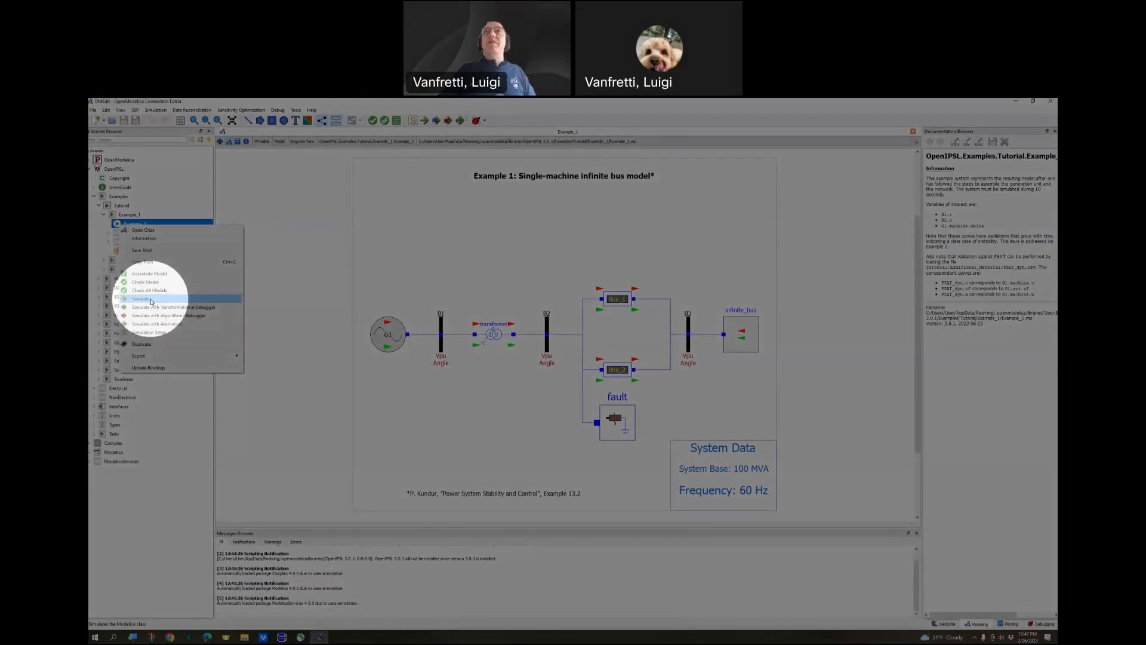
{"action": "mouse_move", "coordinate": [423, 117]}
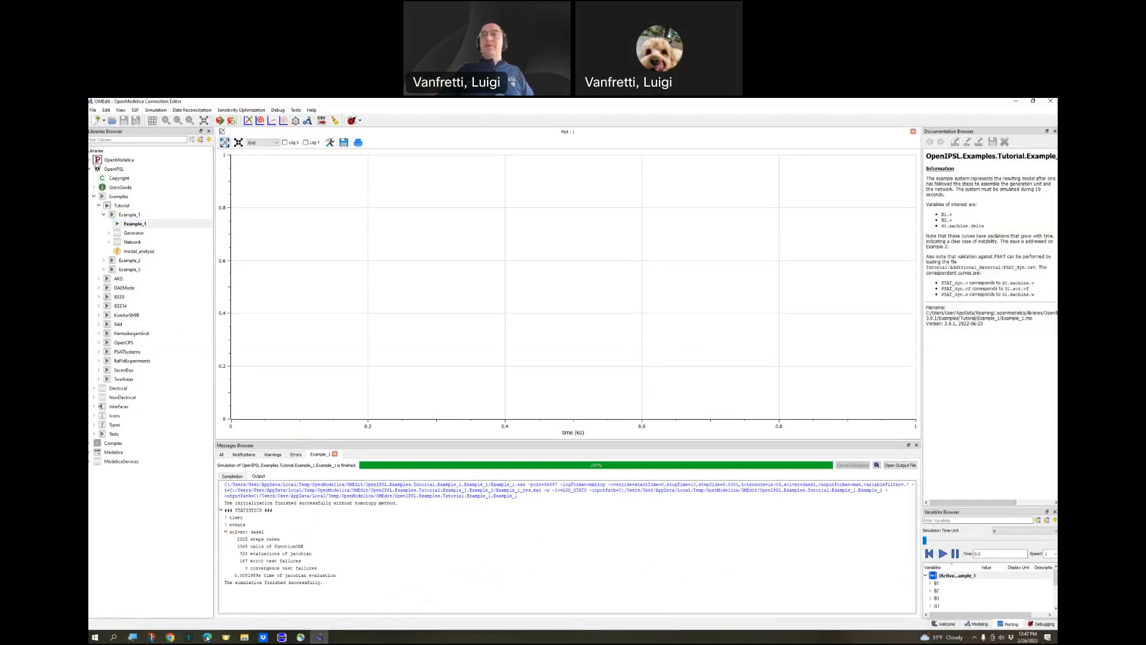
Show the slides, expand bus B1's variables, and return to the Example_1 diagram.
{"action": "left_click", "coordinate": [169, 637]}
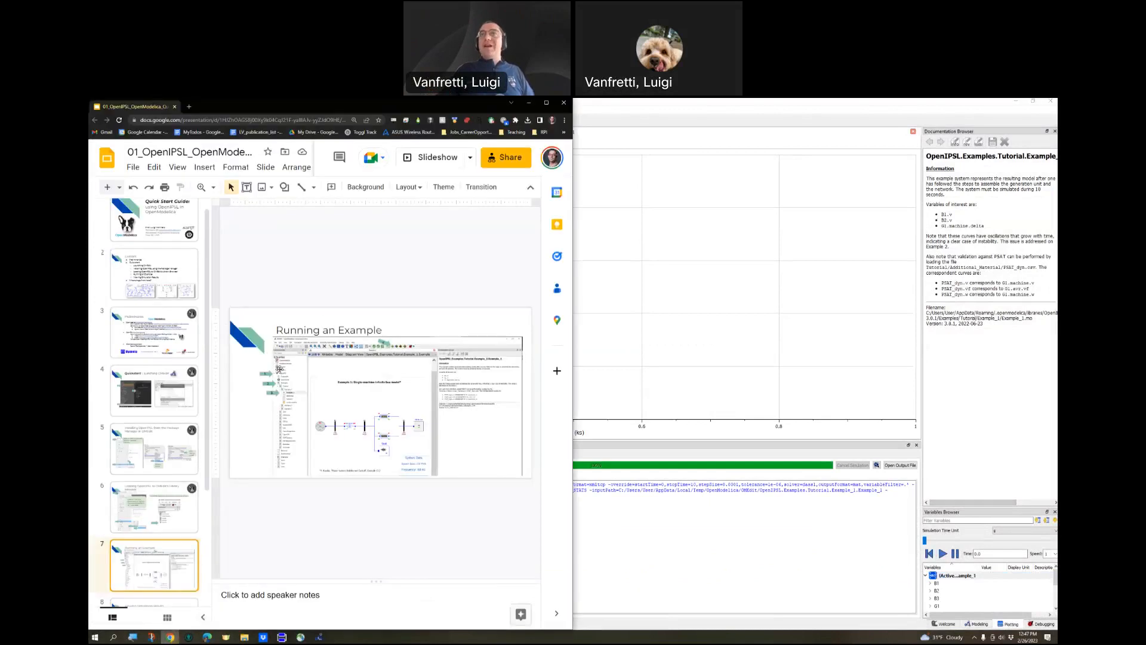
{"action": "left_click", "coordinate": [153, 472]}
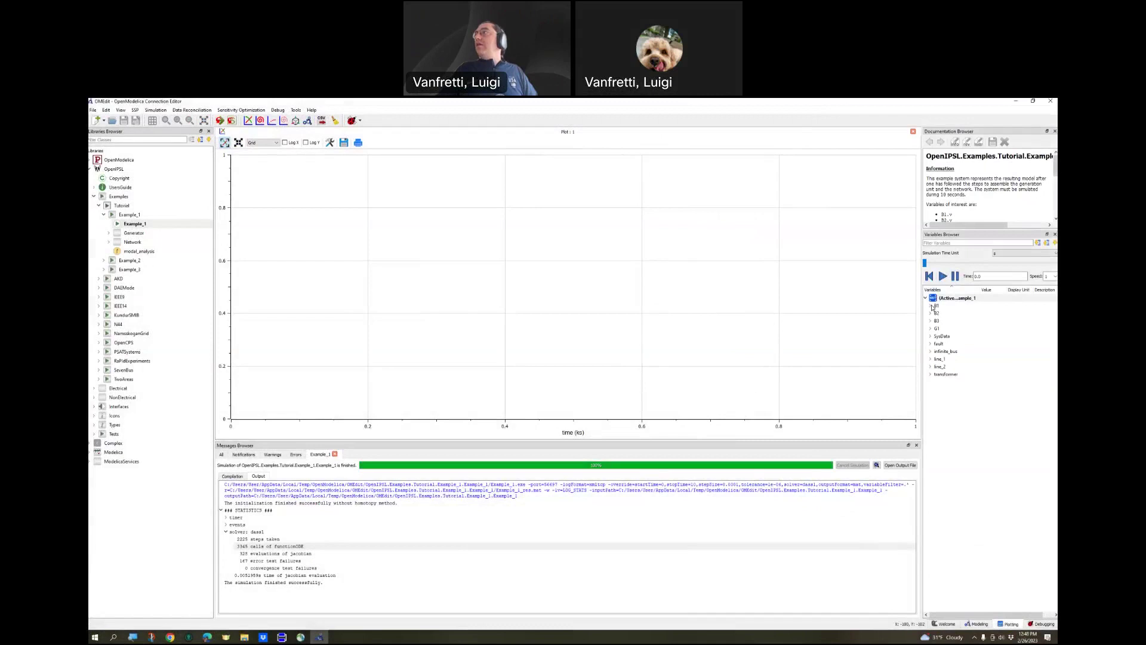
{"action": "left_click", "coordinate": [931, 306]}
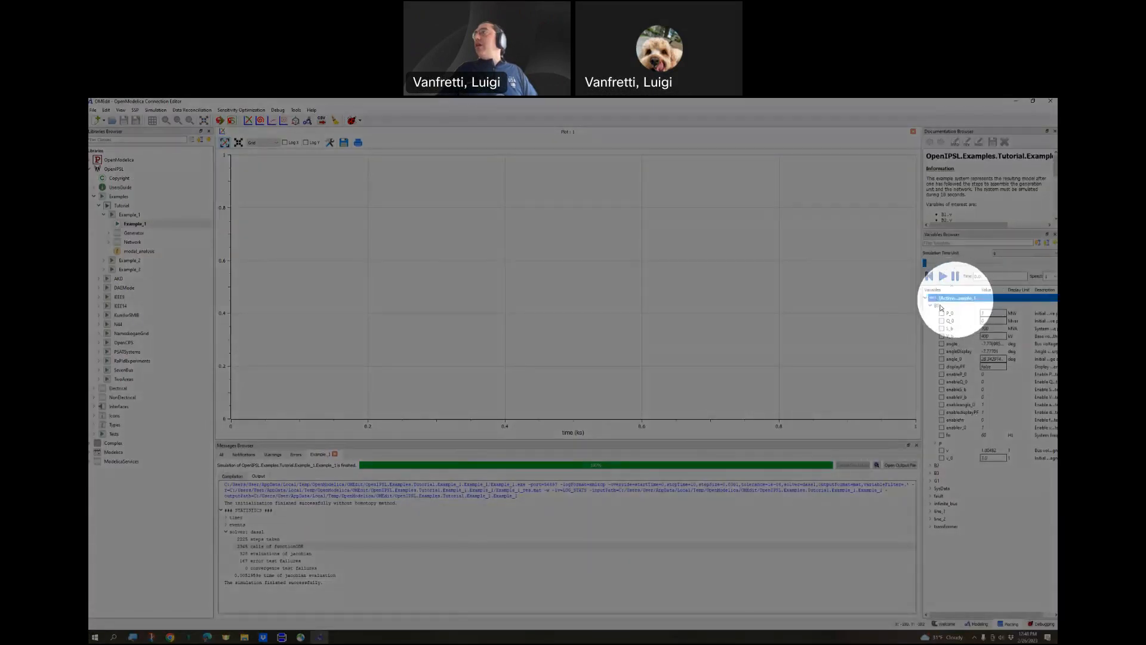
{"action": "left_click", "coordinate": [926, 298]}
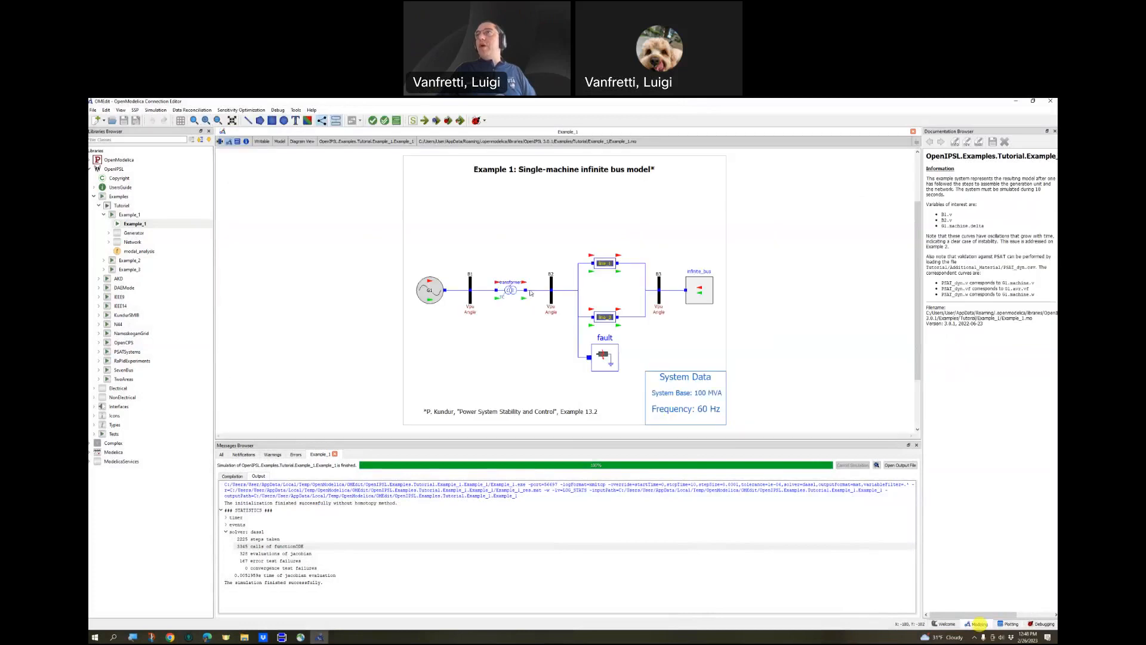
{"action": "mouse_move", "coordinate": [408, 296]}
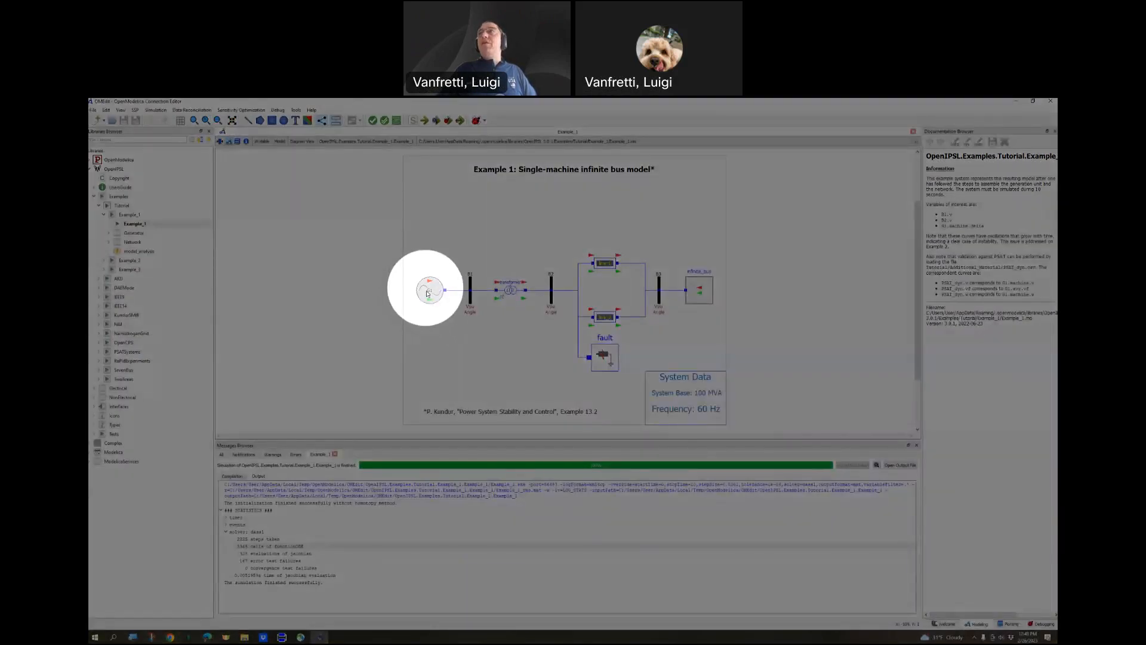
{"action": "mouse_move", "coordinate": [472, 300]}
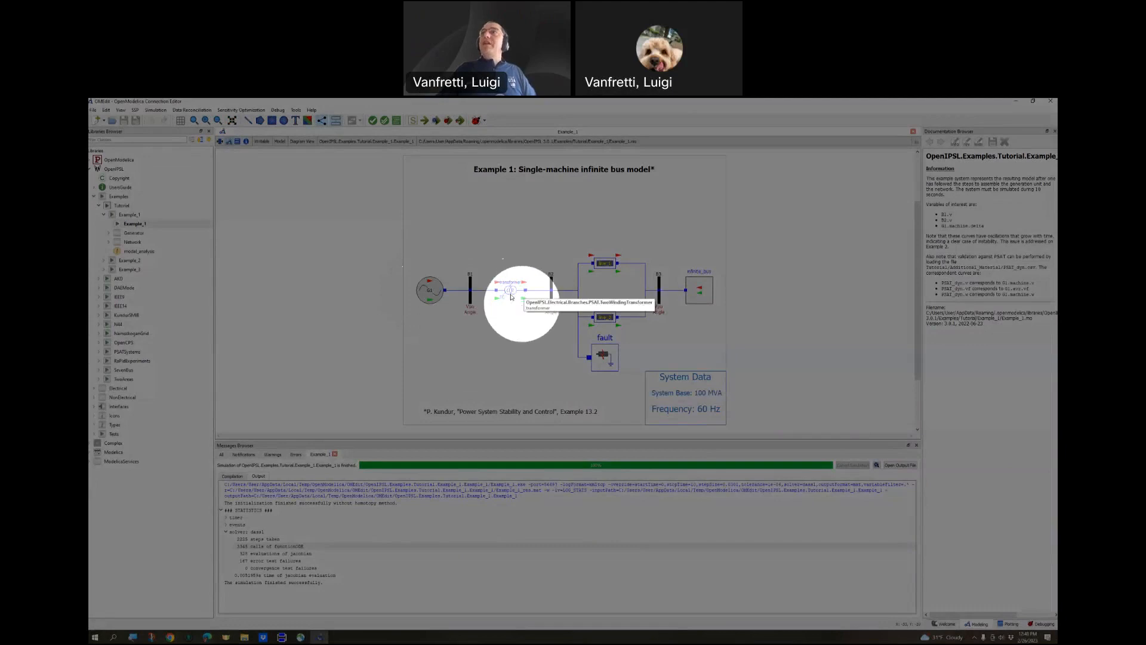
{"action": "mouse_move", "coordinate": [552, 291]}
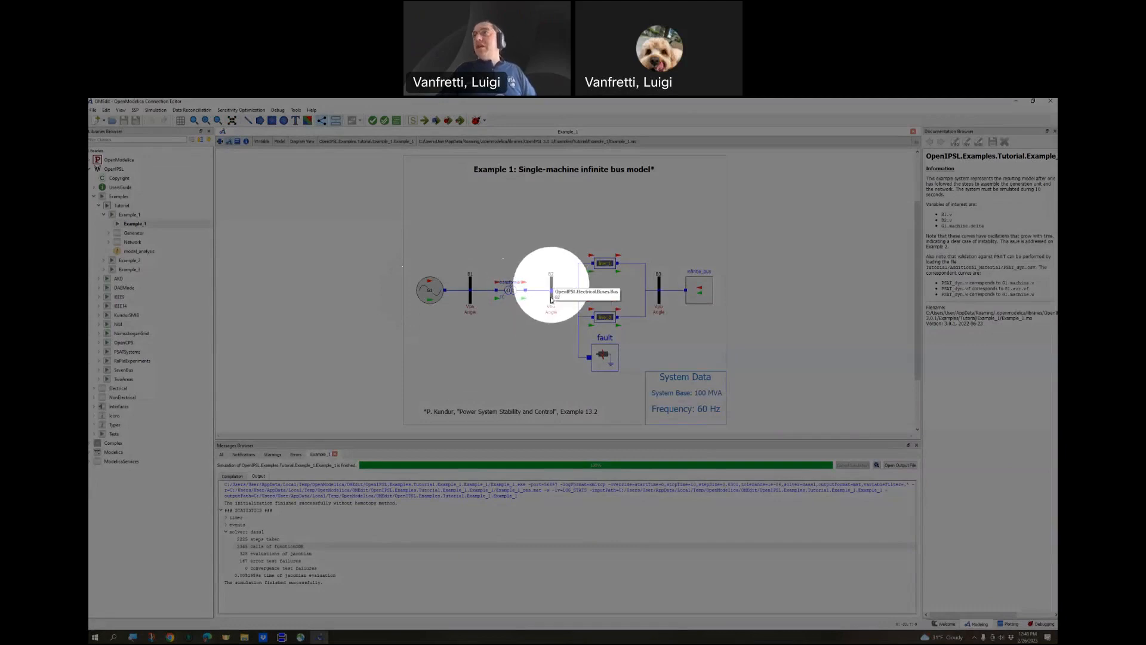
{"action": "mouse_move", "coordinate": [551, 310]}
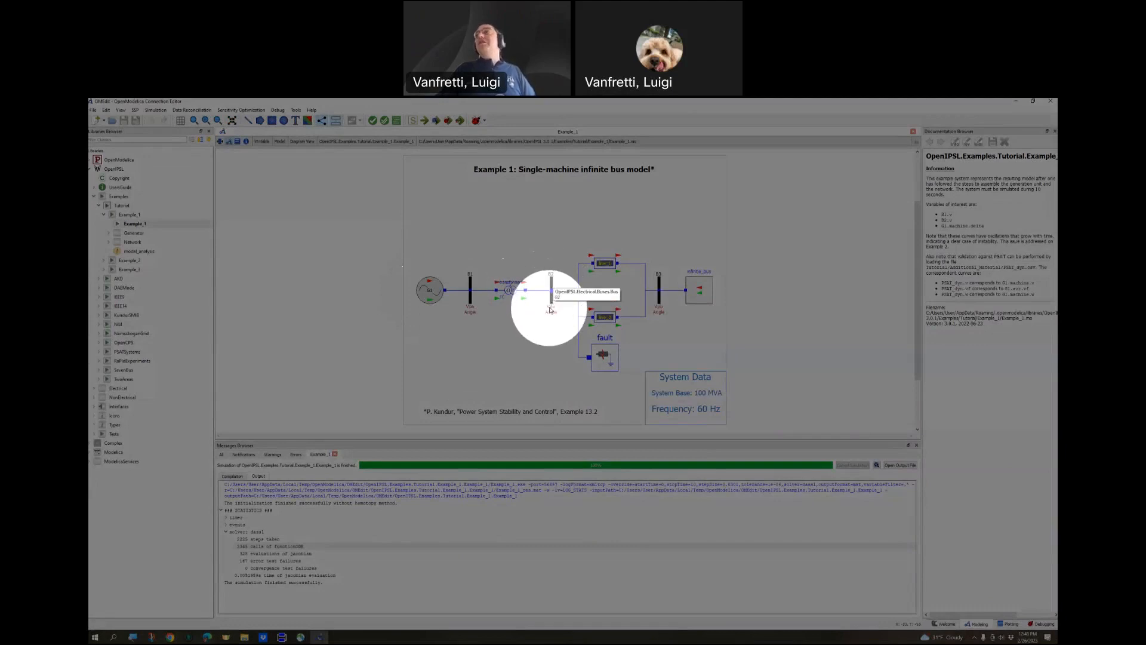
{"action": "mouse_move", "coordinate": [698, 286]}
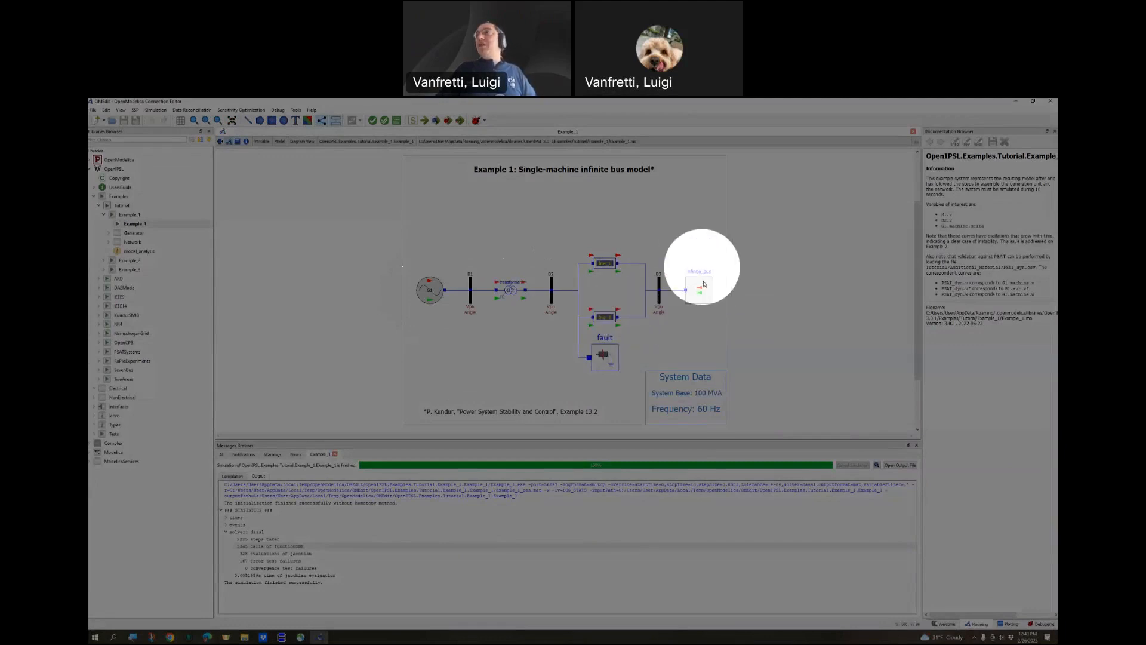
{"action": "mouse_move", "coordinate": [625, 347]}
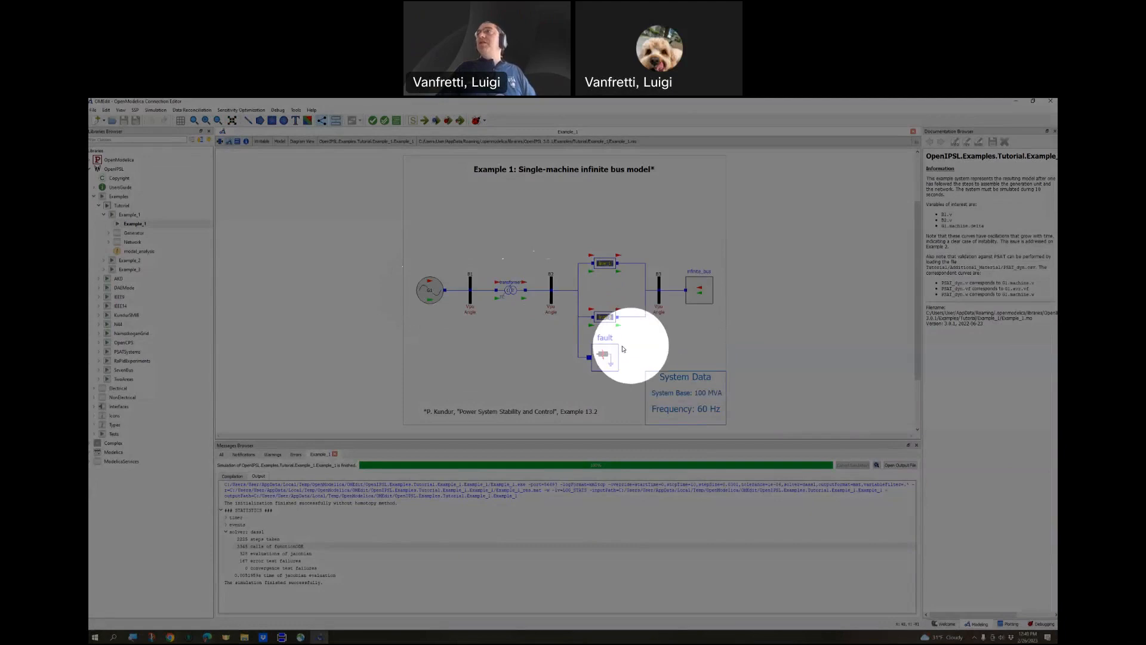
{"action": "mouse_move", "coordinate": [609, 348]}
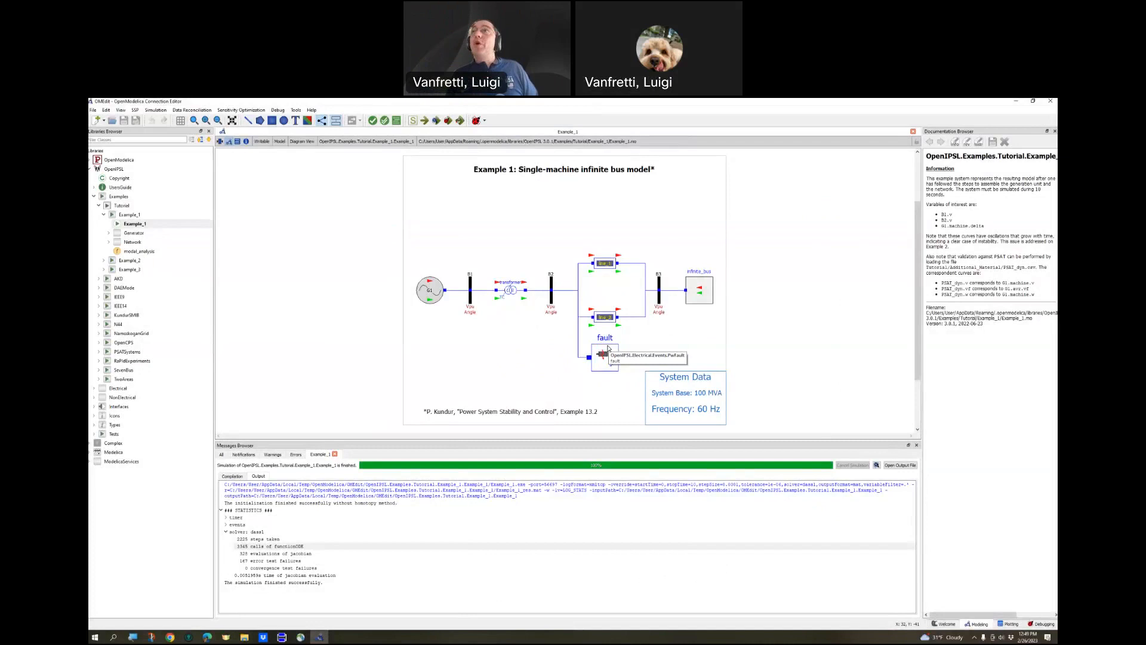
{"action": "mouse_move", "coordinate": [606, 355]}
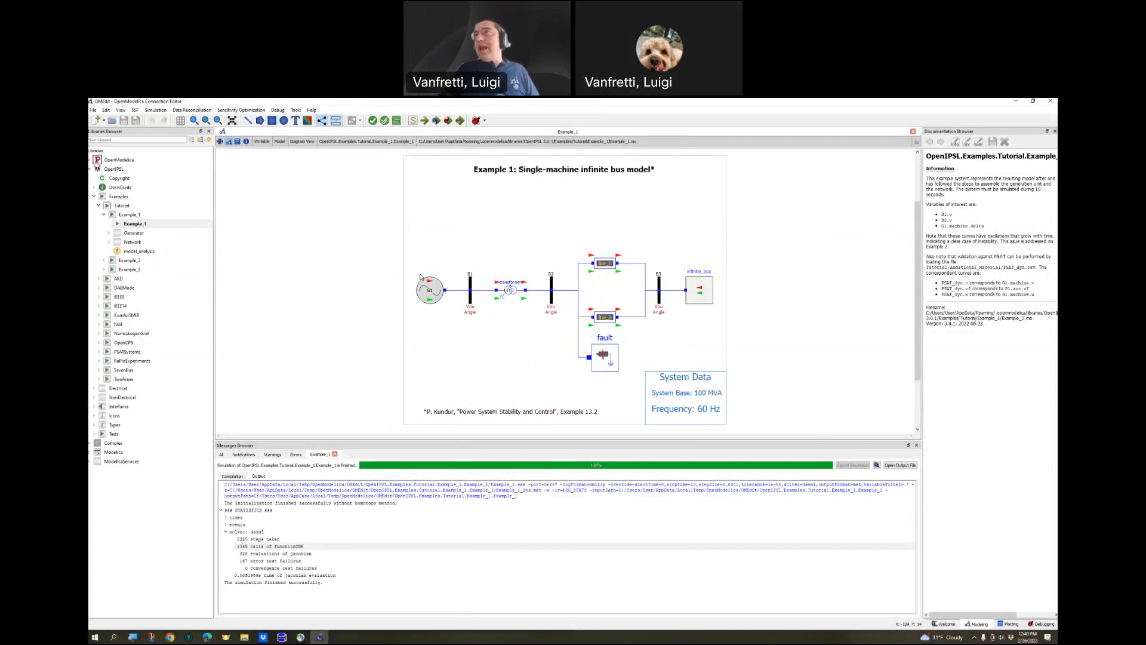
{"action": "double_click", "coordinate": [430, 290]}
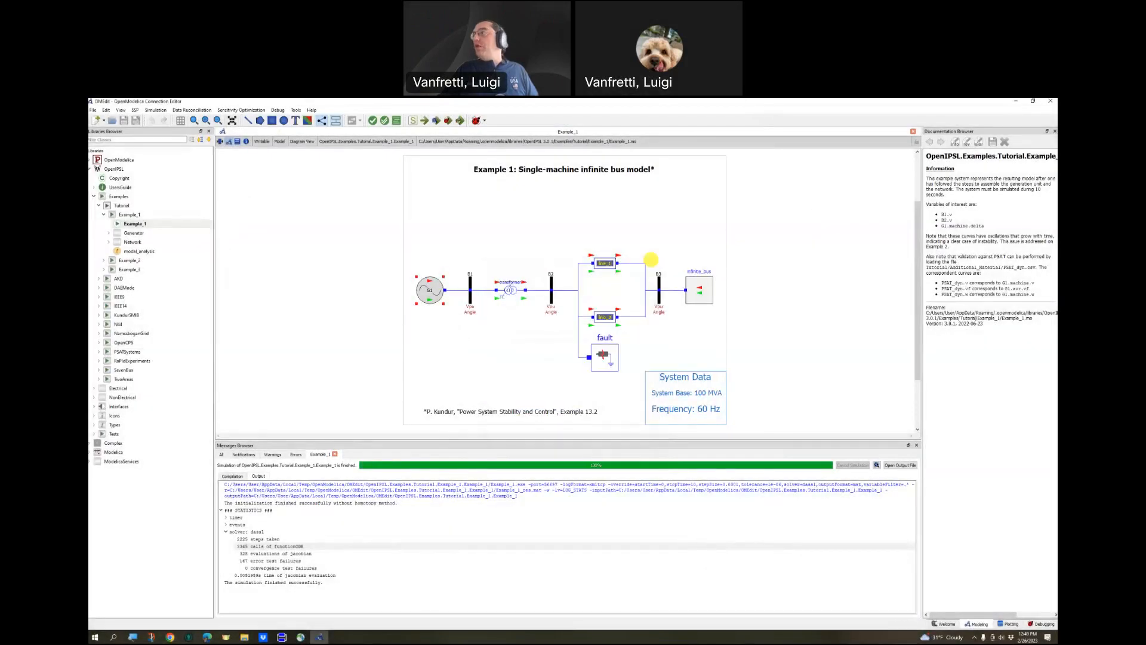
Expand G1's machine variables and filter the Variables Browser for speed w.
{"action": "left_click", "coordinate": [1009, 623]}
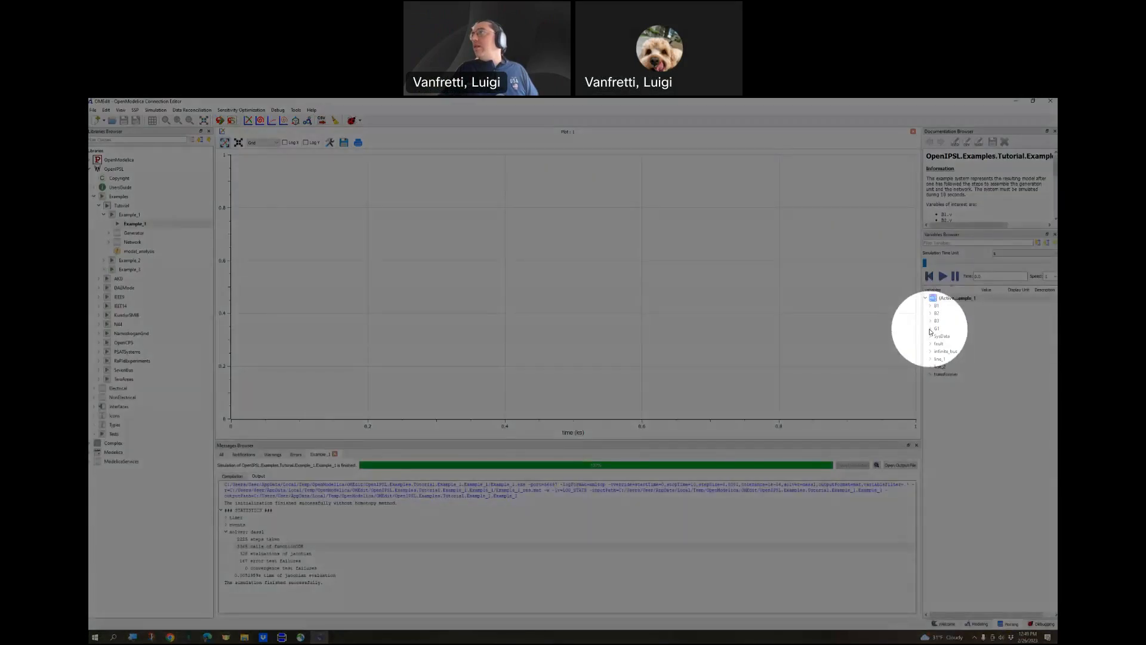
{"action": "left_click", "coordinate": [930, 328]}
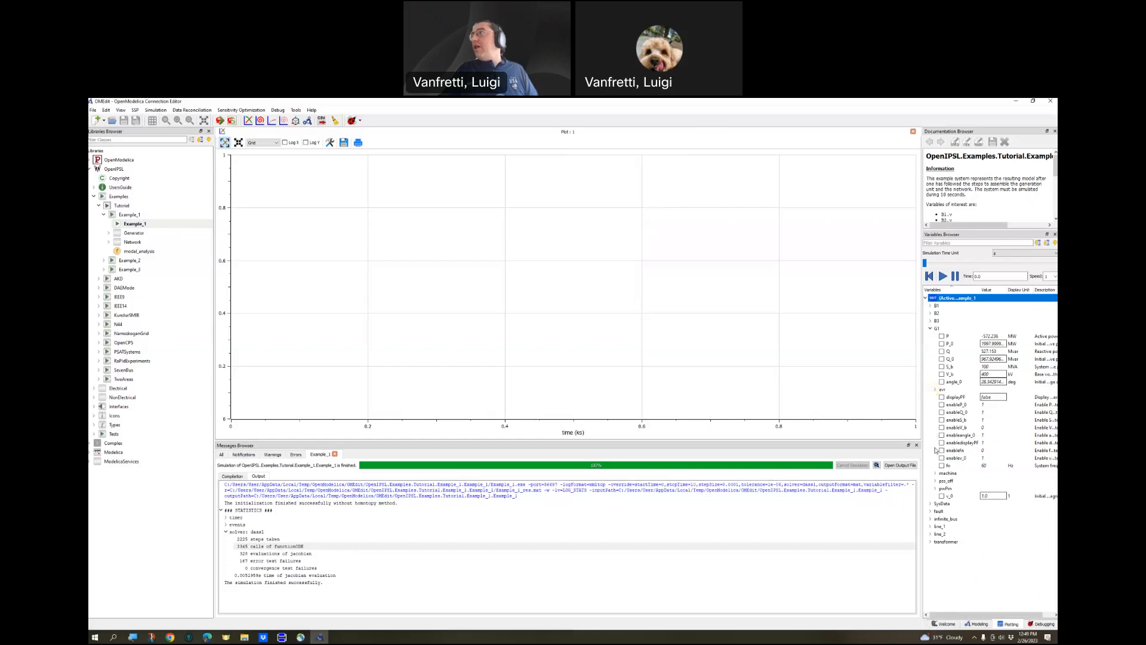
{"action": "left_click", "coordinate": [931, 472]}
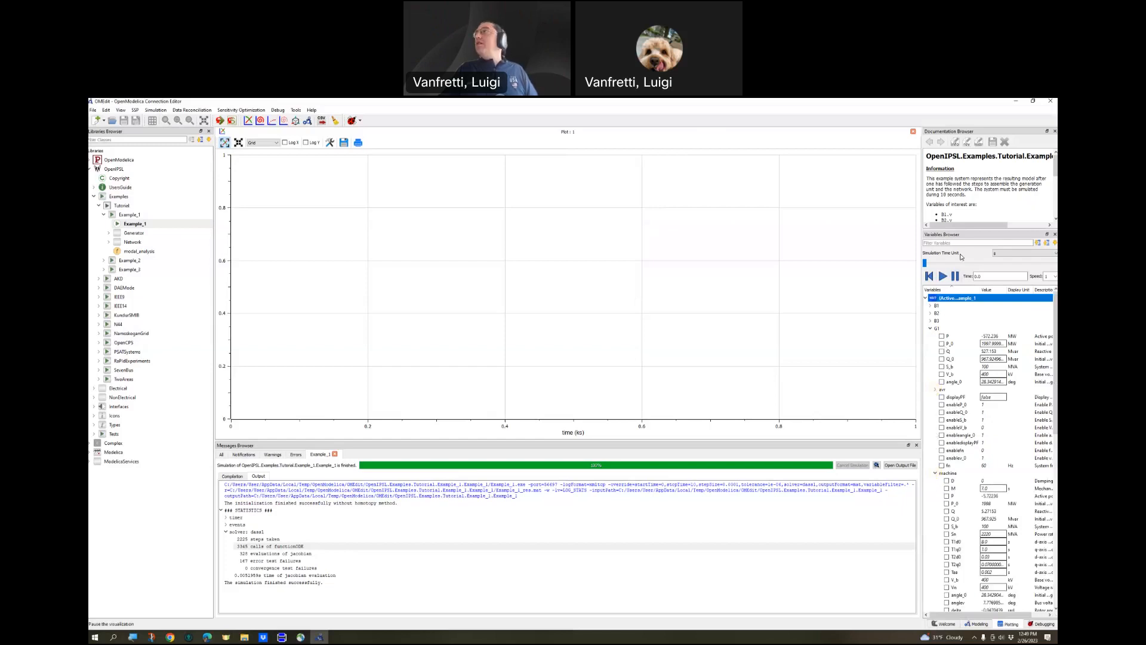
{"action": "left_click", "coordinate": [977, 242]}
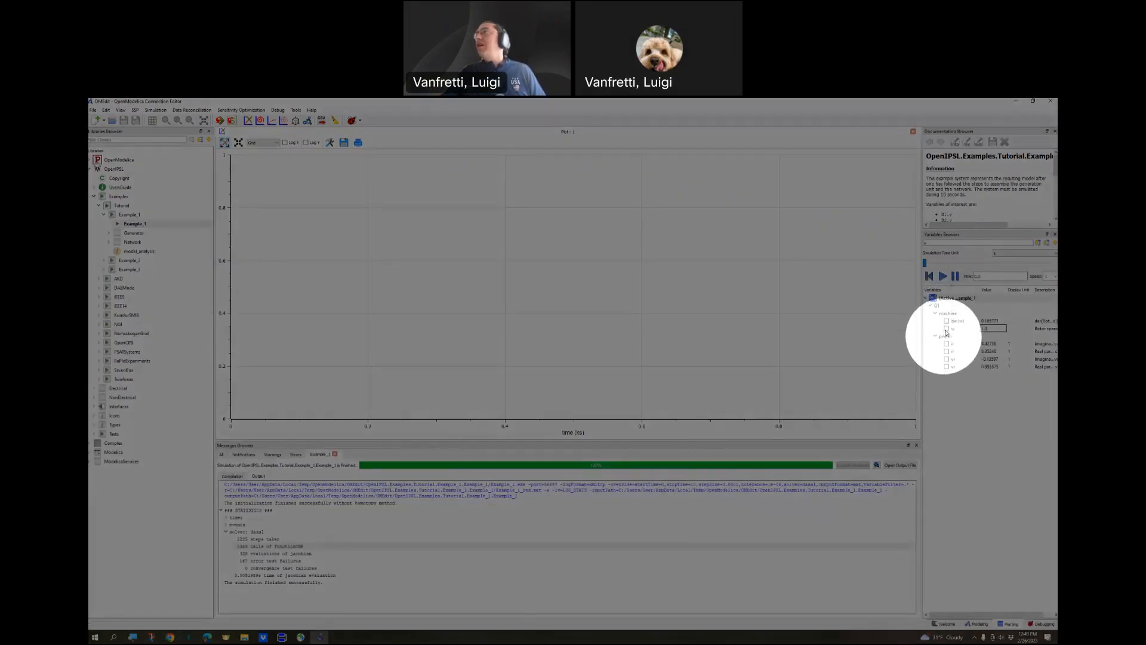
{"action": "mouse_move", "coordinate": [954, 329]}
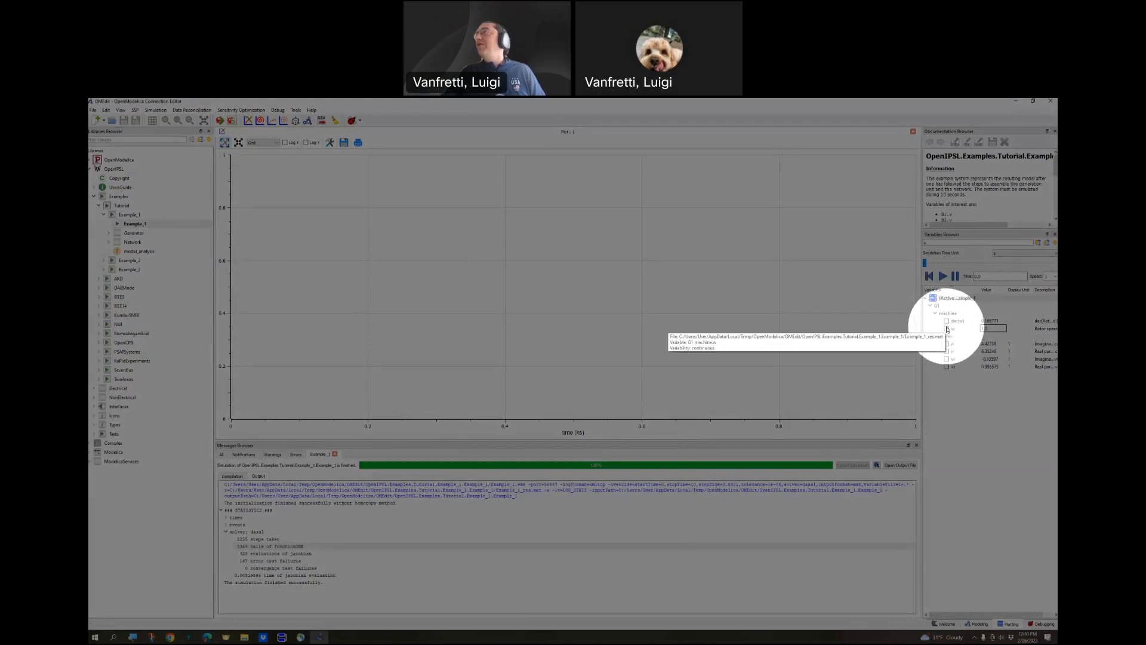
{"action": "left_click", "coordinate": [947, 328]}
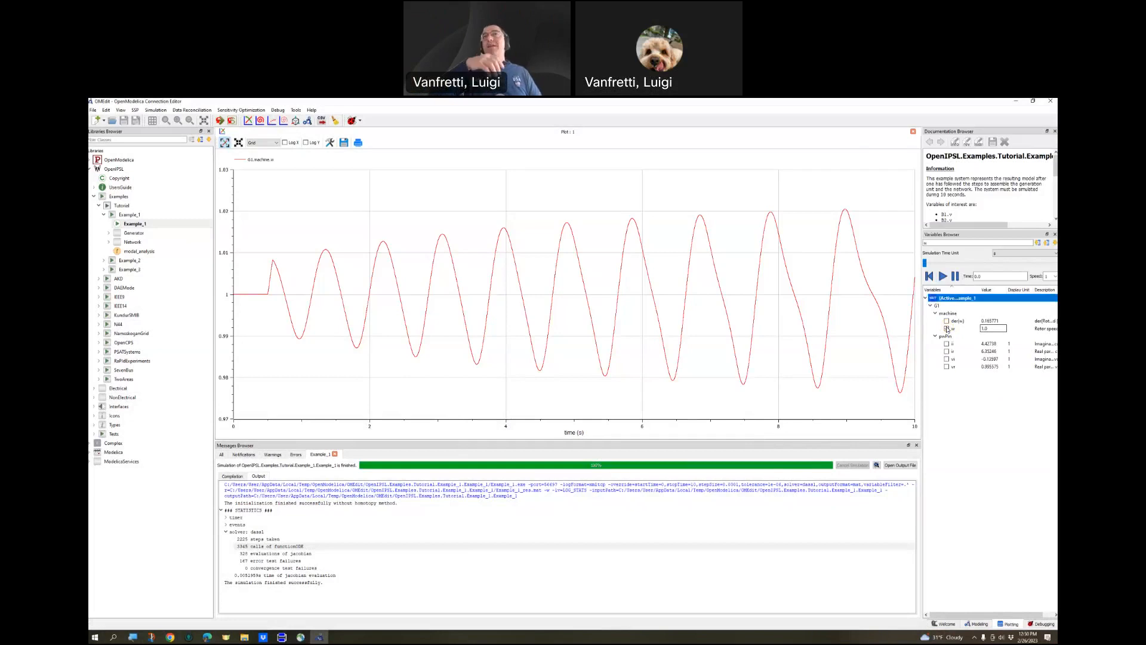
{"action": "mouse_move", "coordinate": [329, 271]}
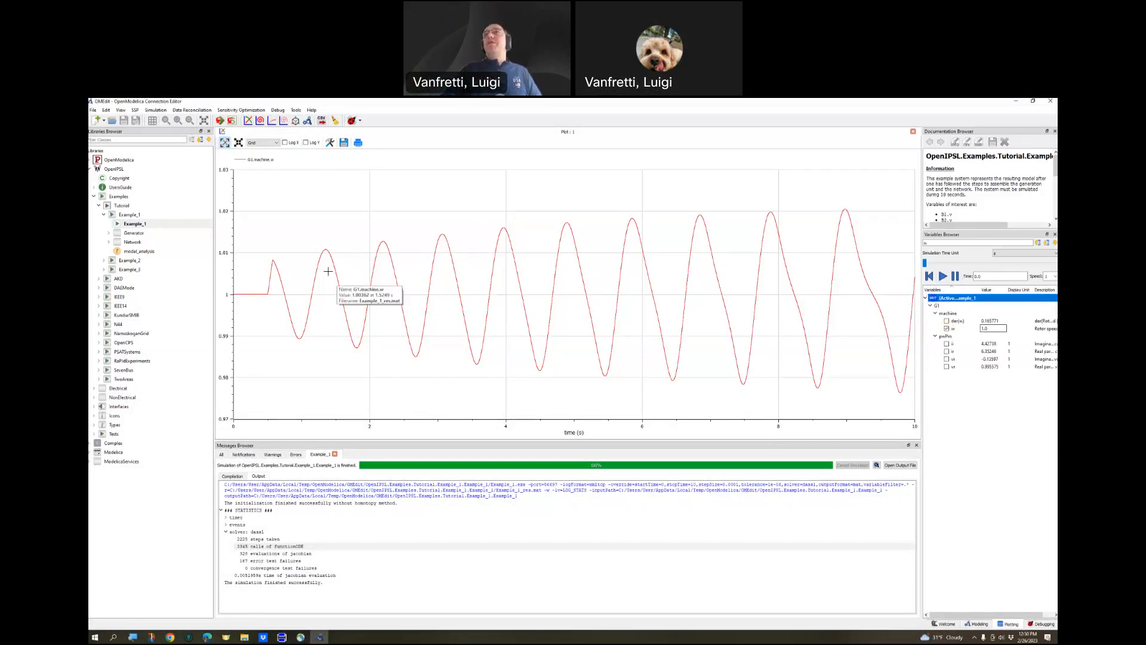
{"action": "mouse_move", "coordinate": [268, 265]}
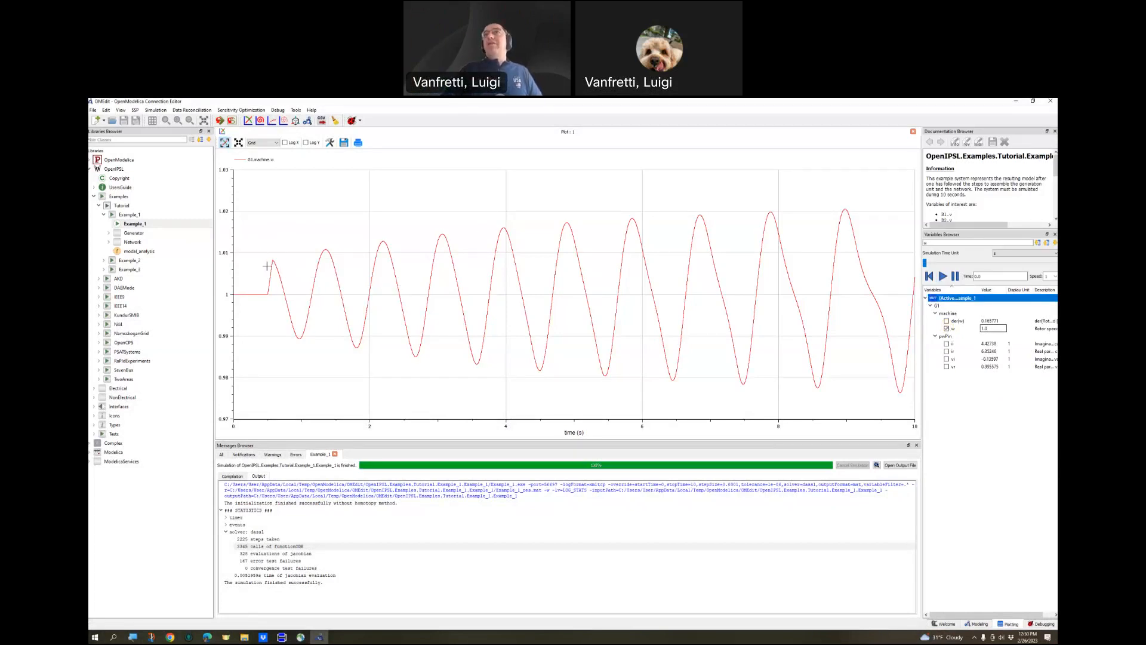
{"action": "mouse_move", "coordinate": [284, 311]}
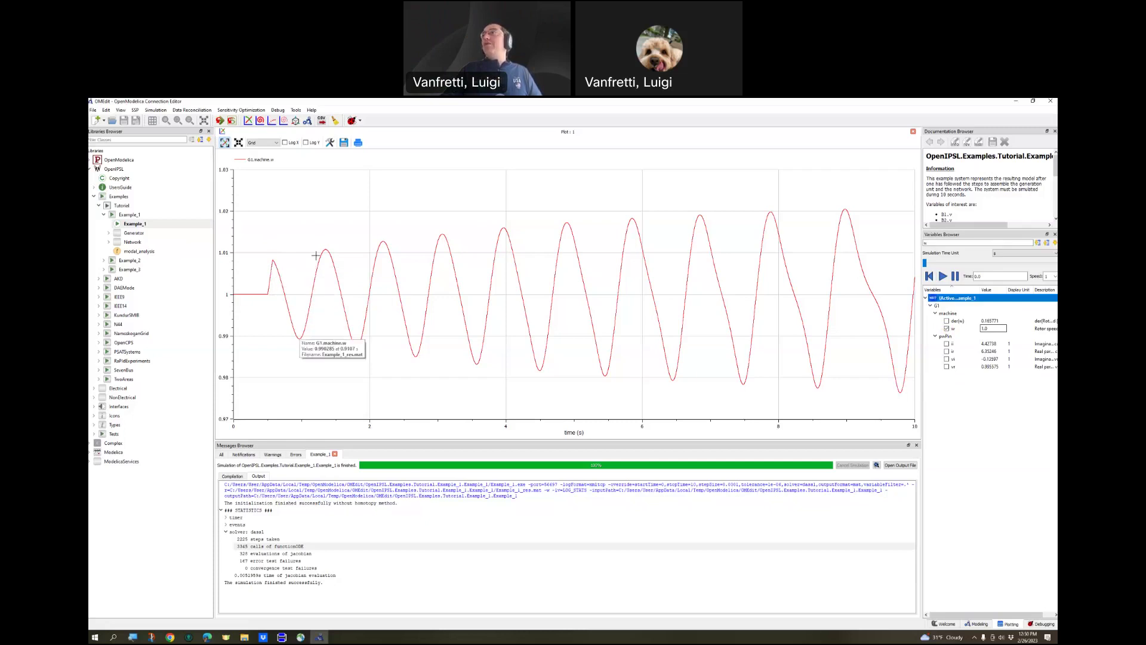
{"action": "mouse_move", "coordinate": [284, 283]}
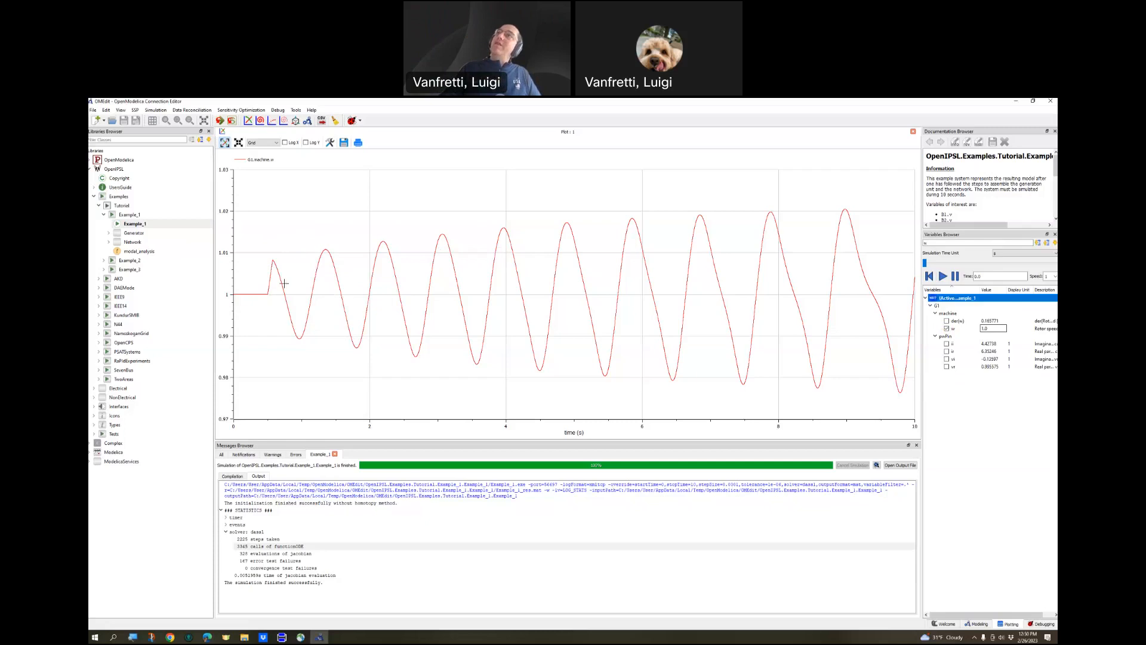
{"action": "mouse_move", "coordinate": [267, 256]}
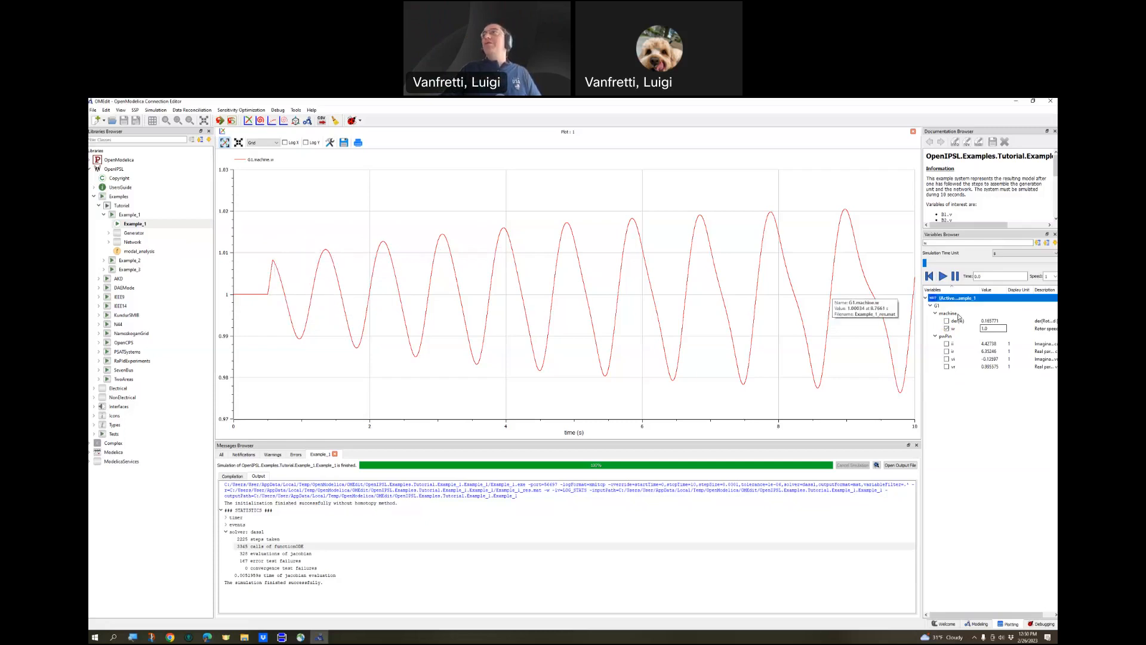
{"action": "mouse_move", "coordinate": [548, 265]}
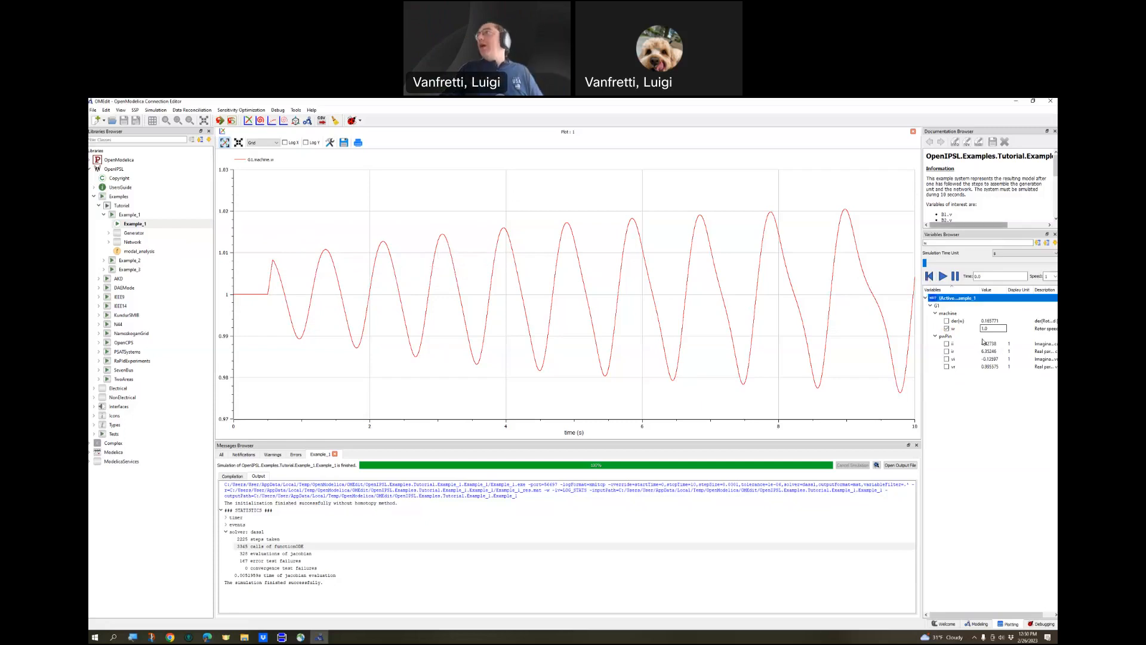
{"action": "left_click", "coordinate": [948, 328]}
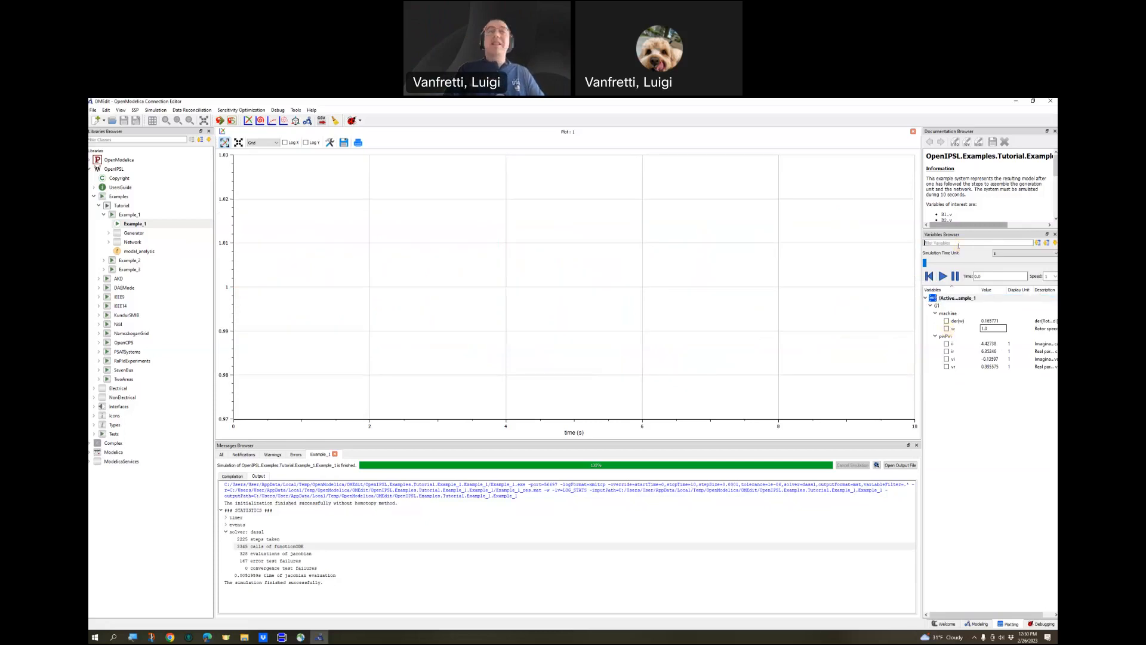
Filter the variables for buses and plot voltages B2.v and B3.v.
{"action": "left_click", "coordinate": [932, 305]}
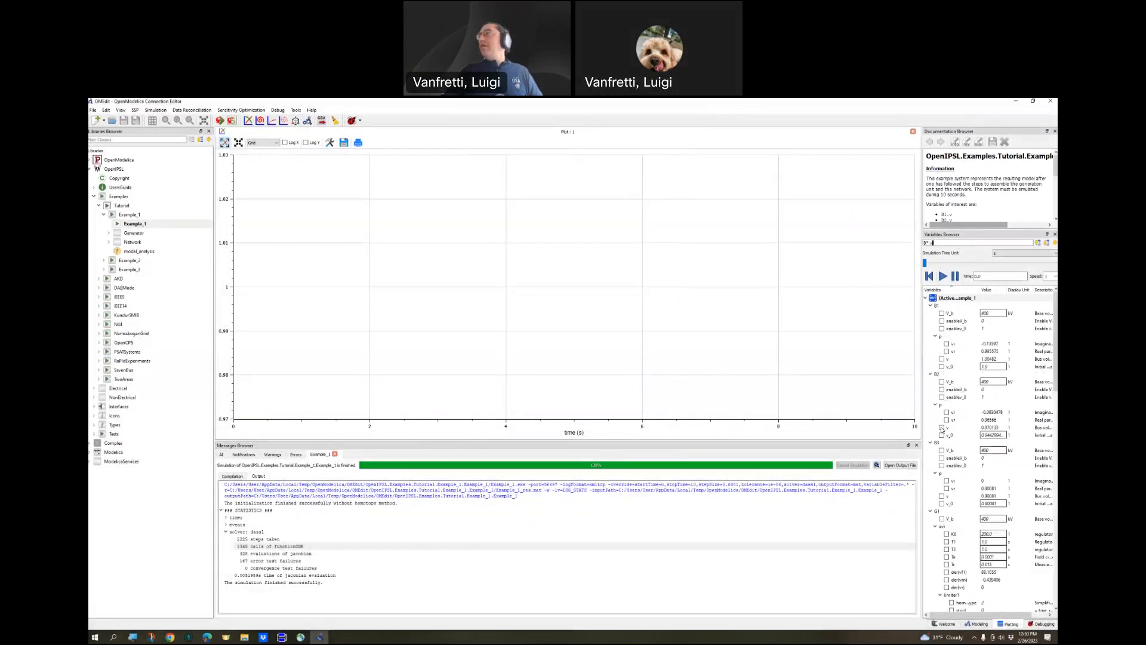
{"action": "mouse_move", "coordinate": [945, 428]}
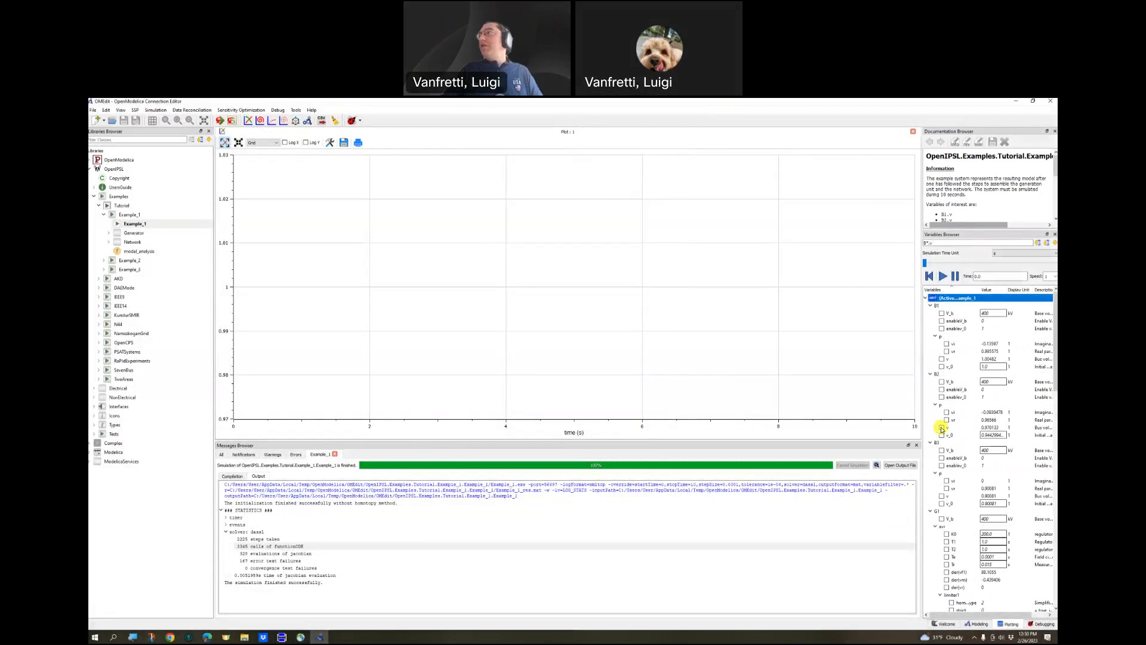
{"action": "left_click", "coordinate": [941, 428]}
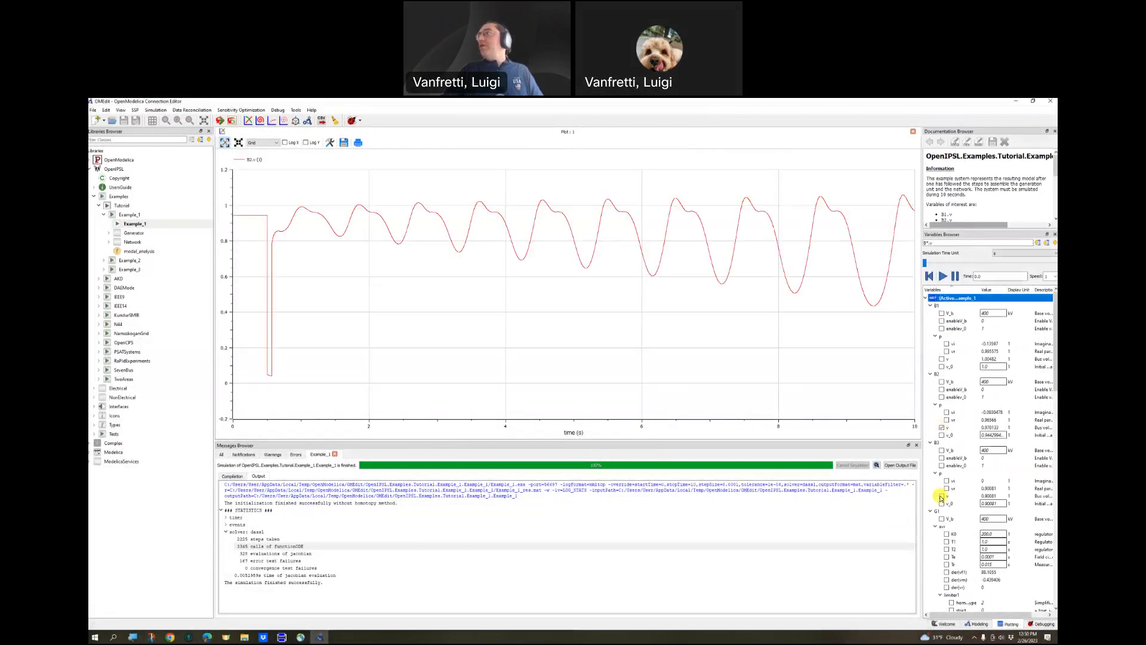
{"action": "left_click", "coordinate": [942, 488]}
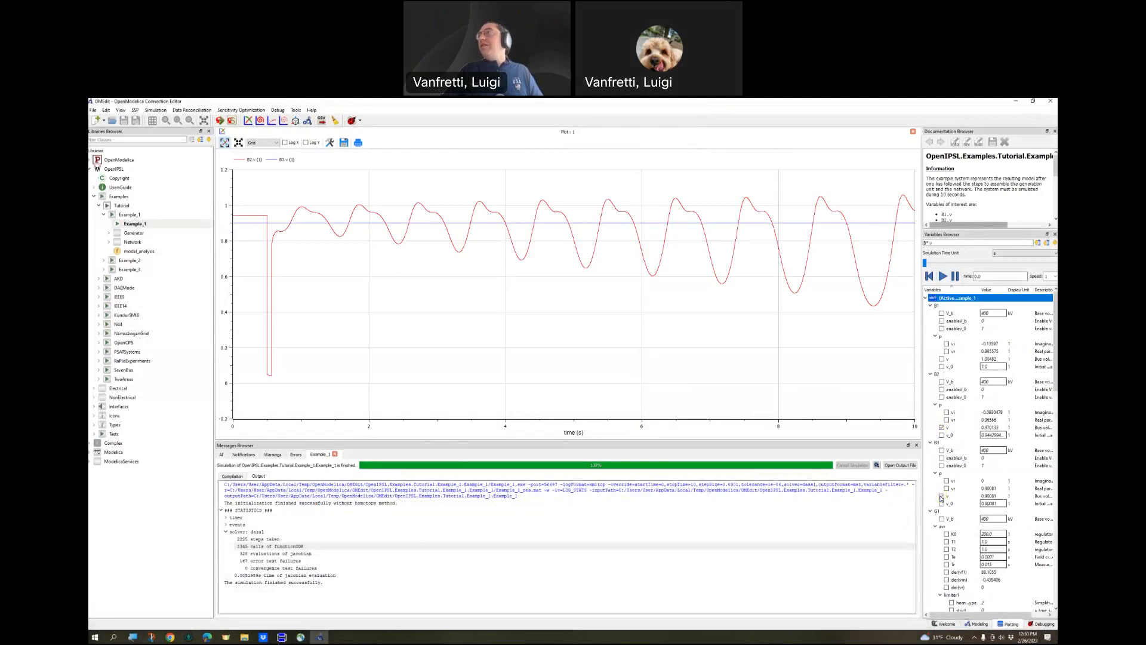
{"action": "left_click", "coordinate": [941, 381]}
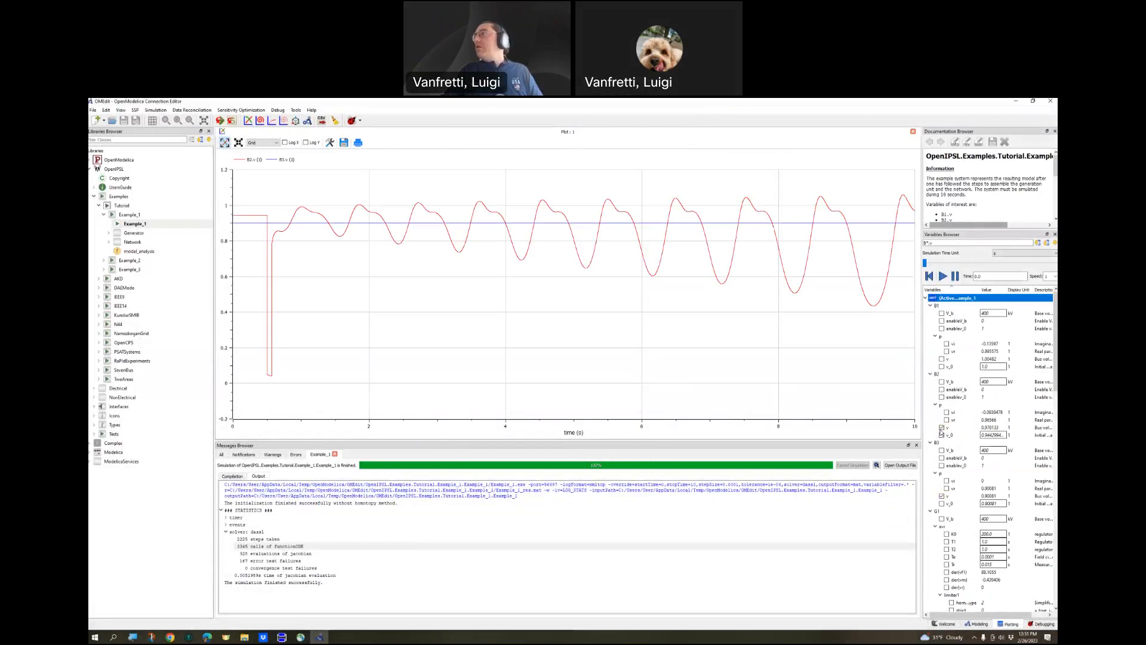
Toggle the bus B1 and B2 voltage curves, then return to the 'Where to go from here?' slide.
{"action": "left_click", "coordinate": [941, 428]}
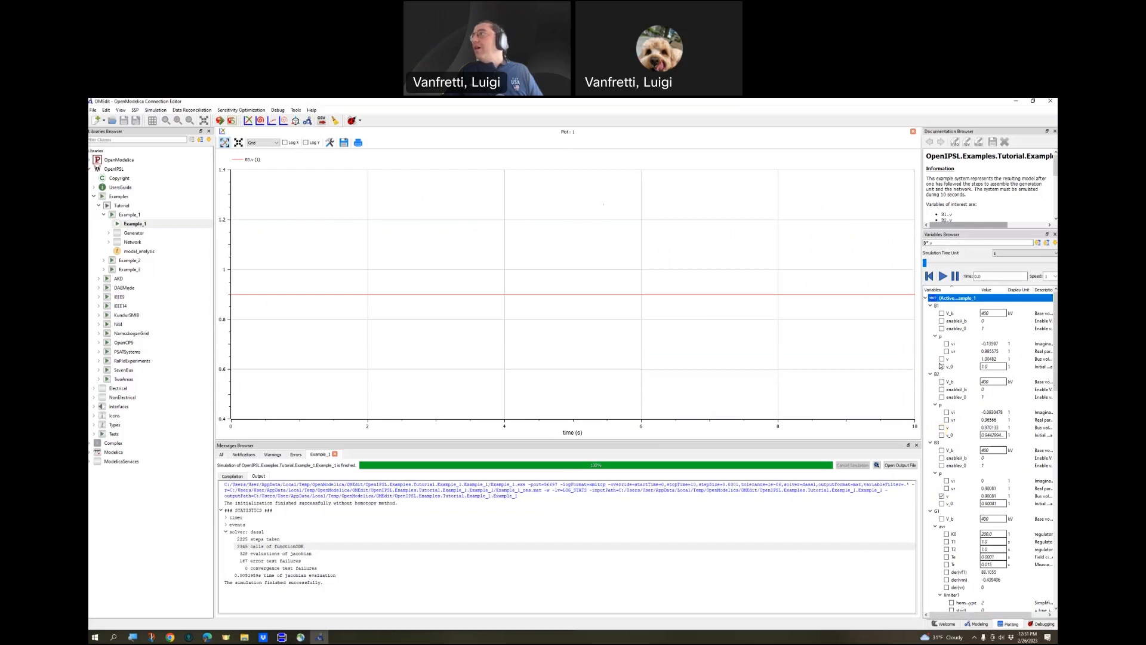
{"action": "left_click", "coordinate": [941, 358]}
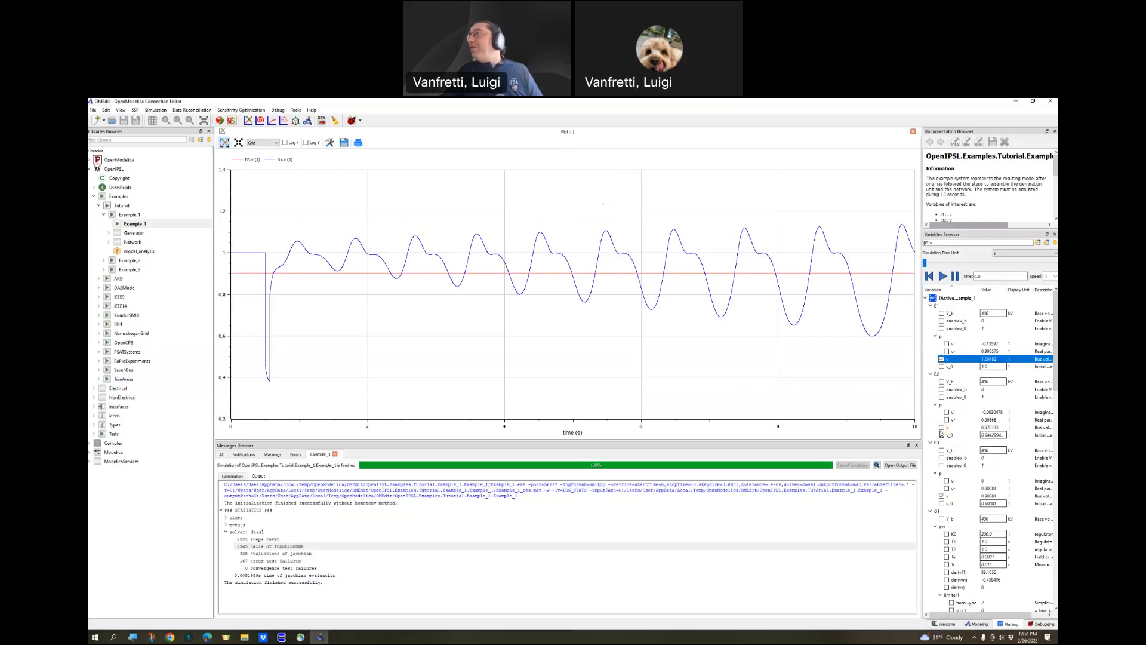
{"action": "left_click", "coordinate": [950, 351]}
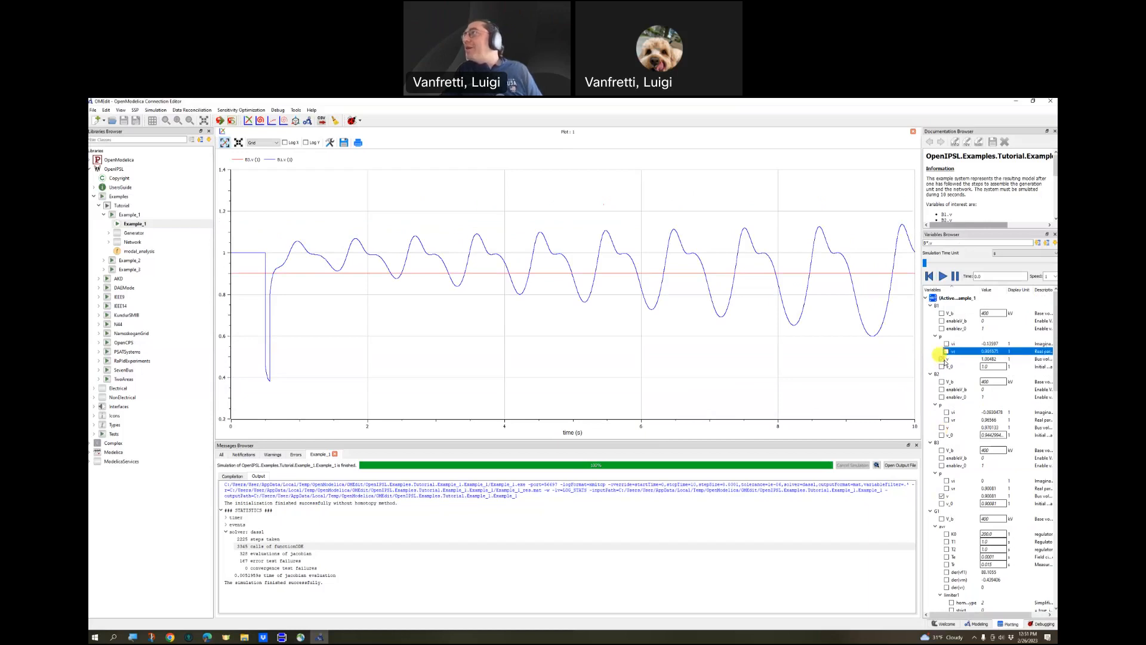
{"action": "left_click", "coordinate": [951, 358]}
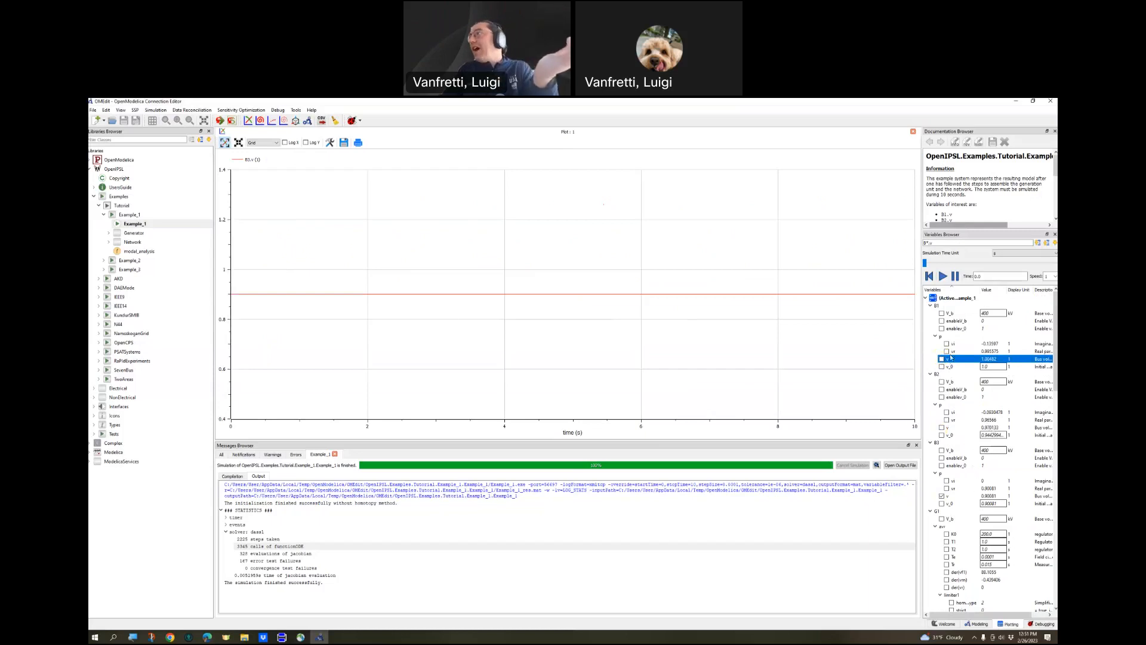
{"action": "left_click", "coordinate": [941, 358]}
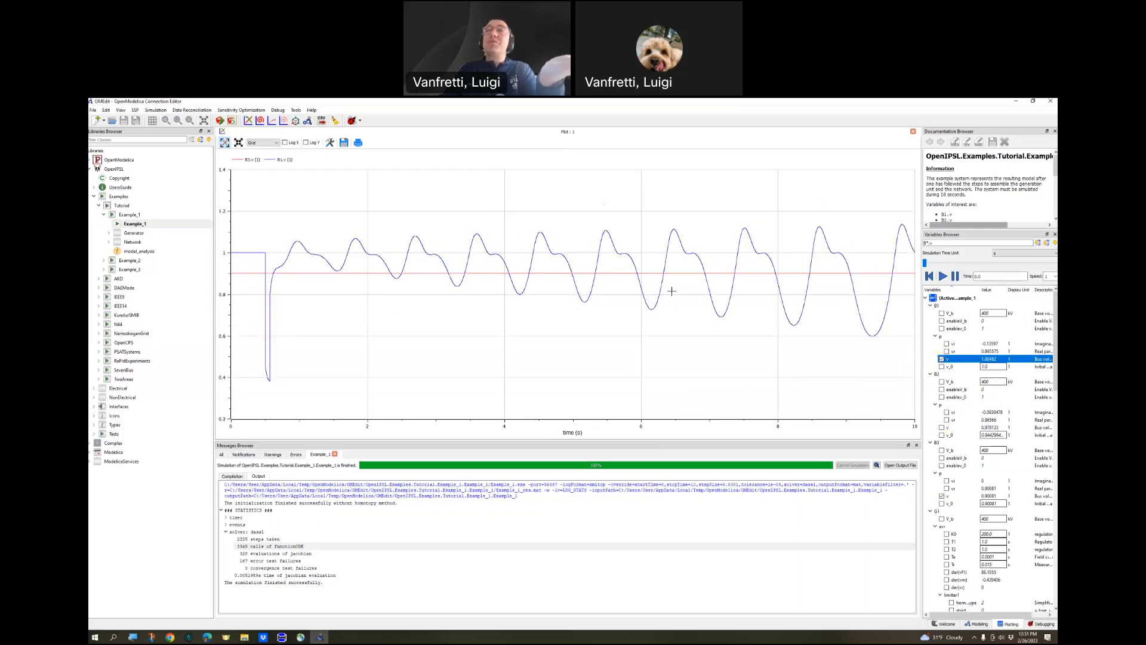
{"action": "mouse_move", "coordinate": [799, 362]}
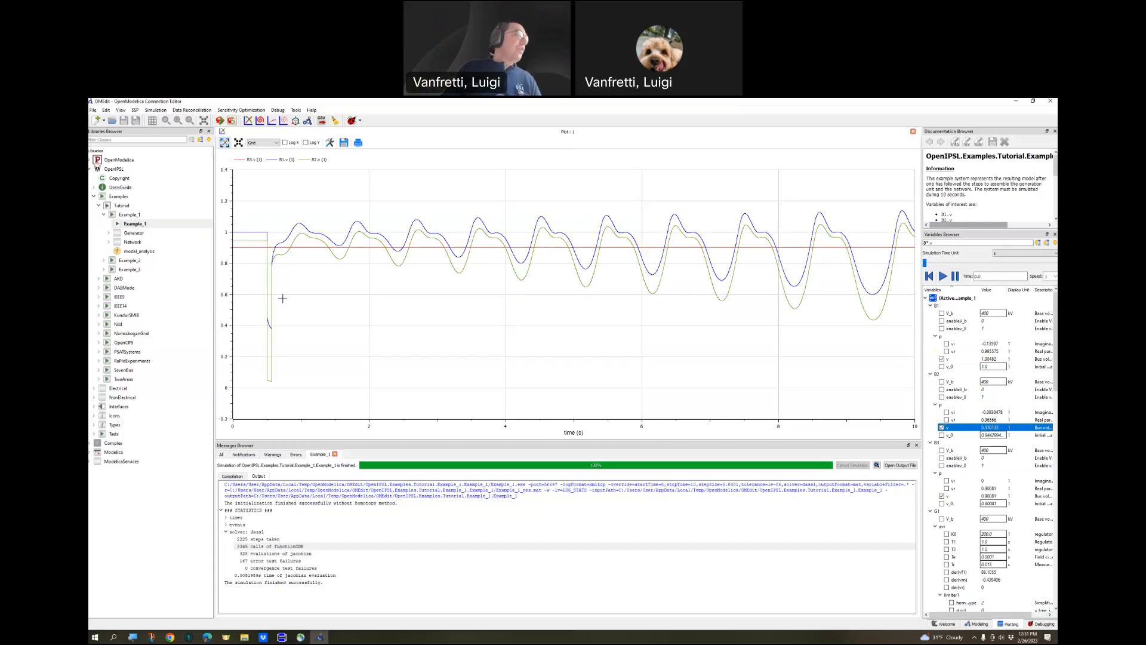
{"action": "mouse_move", "coordinate": [278, 252]}
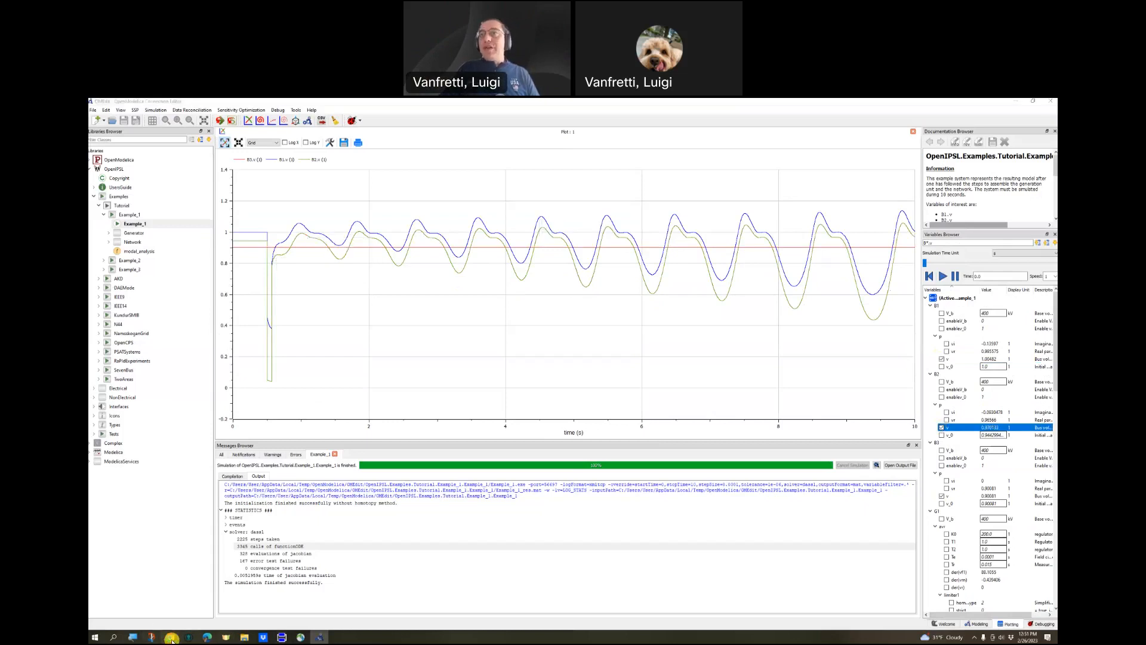
{"action": "left_click", "coordinate": [169, 637]}
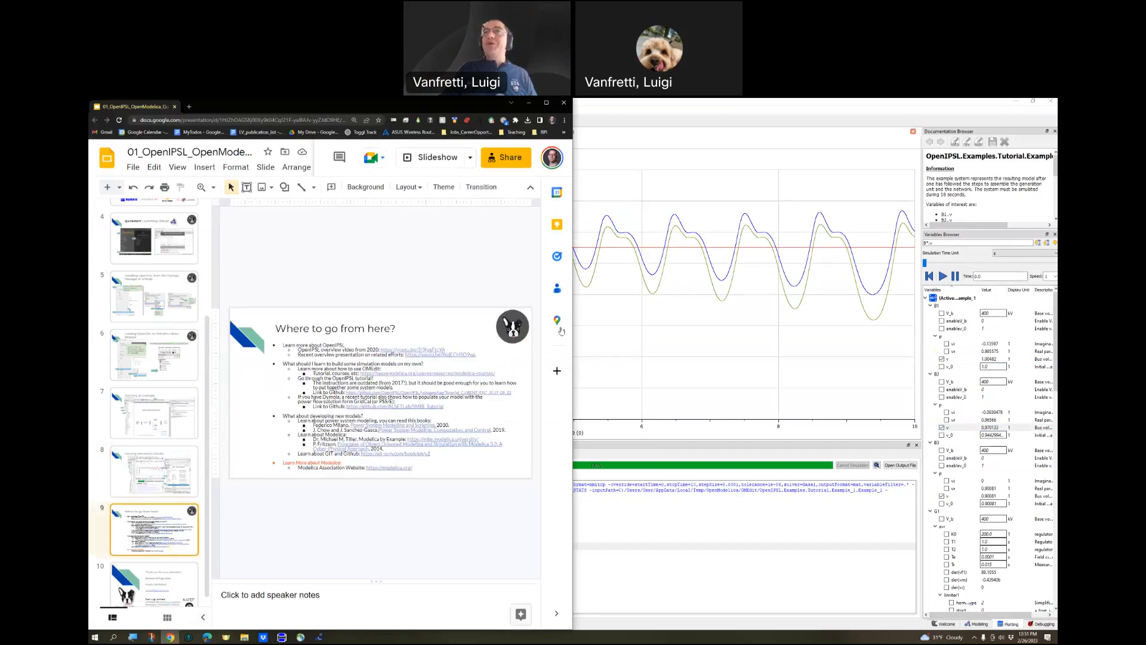
{"action": "mouse_move", "coordinate": [430, 157]}
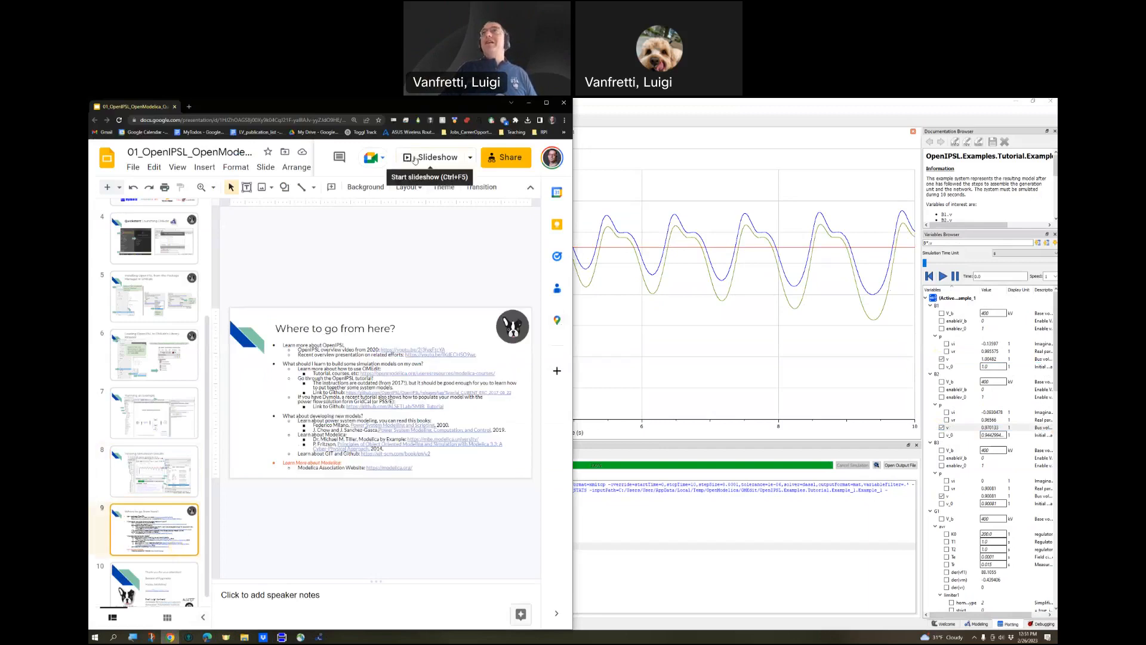